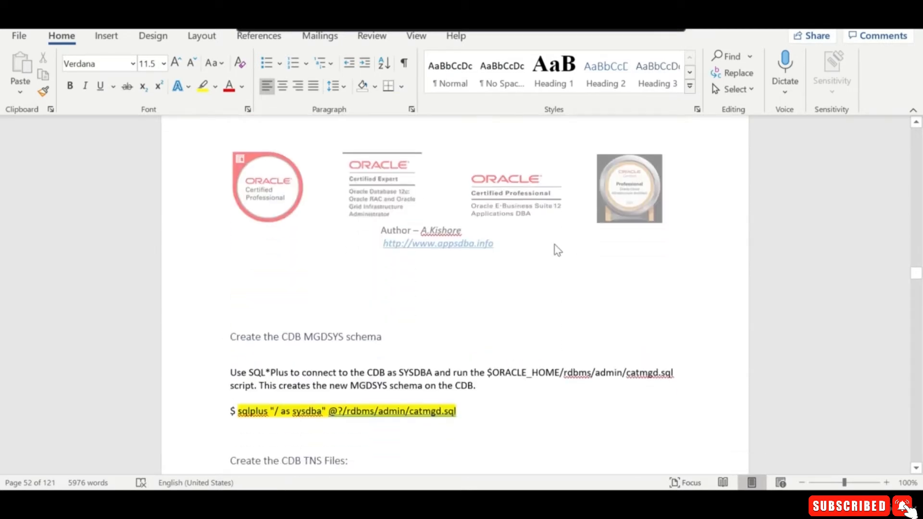
# Scroll the Word guide down to the 'Create the CDB MGDSYS schema' section.
pyautogui.scroll(-3)
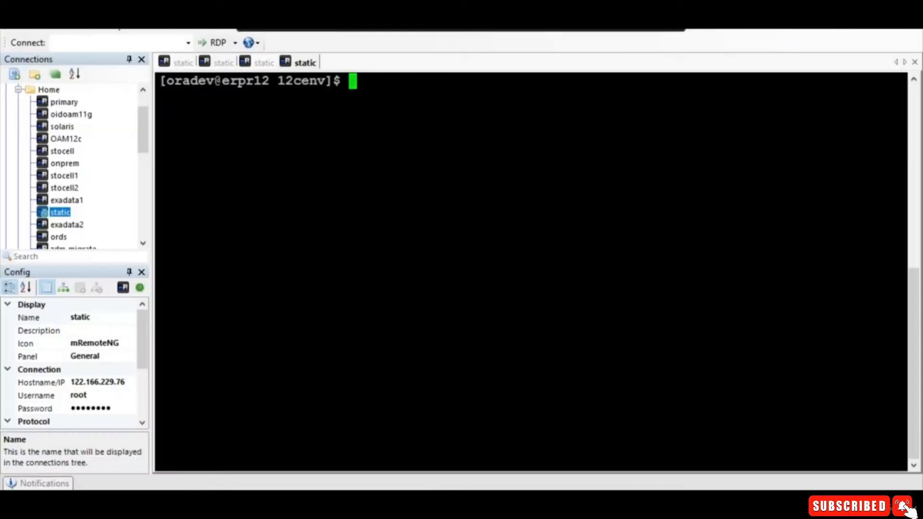
# Run catmgd.sql as sysdba, set ORACLE_SID to CDBDEV, and retry the script.
pyautogui.write('sqlplus "/ as sysdba" @?/rdbms/admin/catmgd.sql')
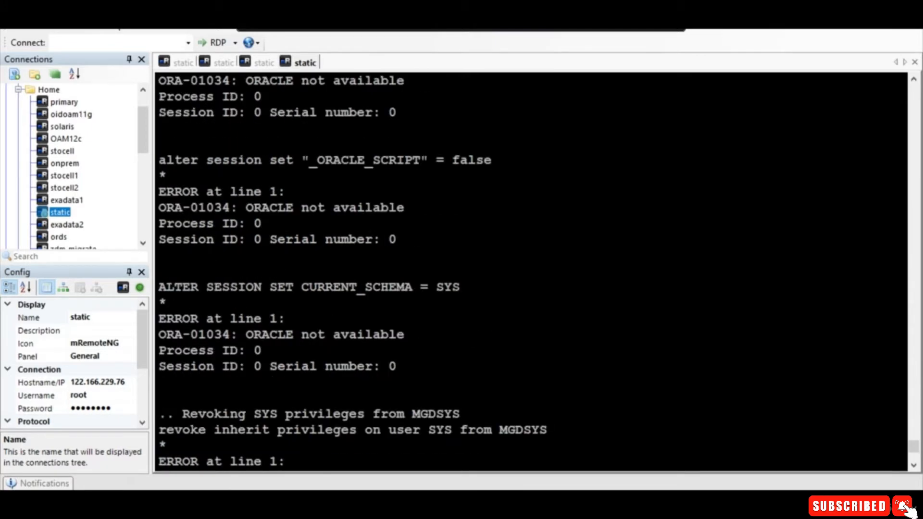
pyautogui.scroll(-3)
pyautogui.write('e')
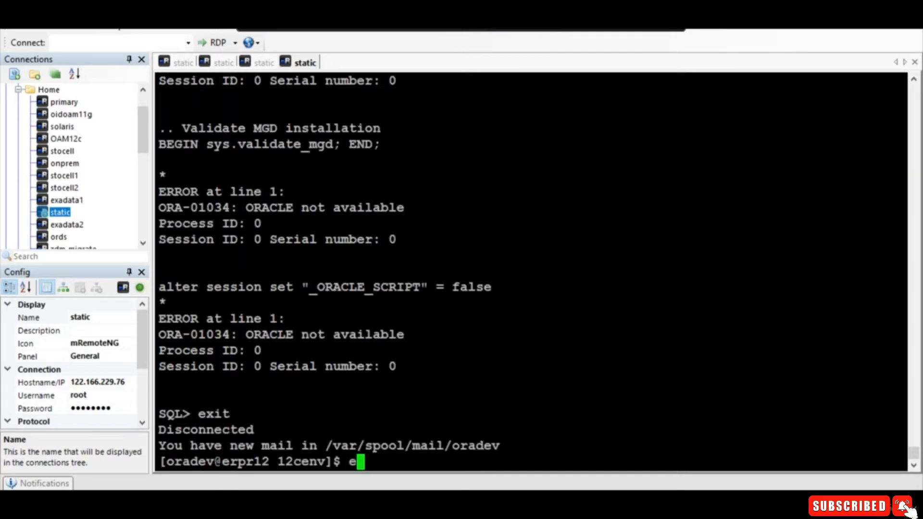
pyautogui.write('xport')
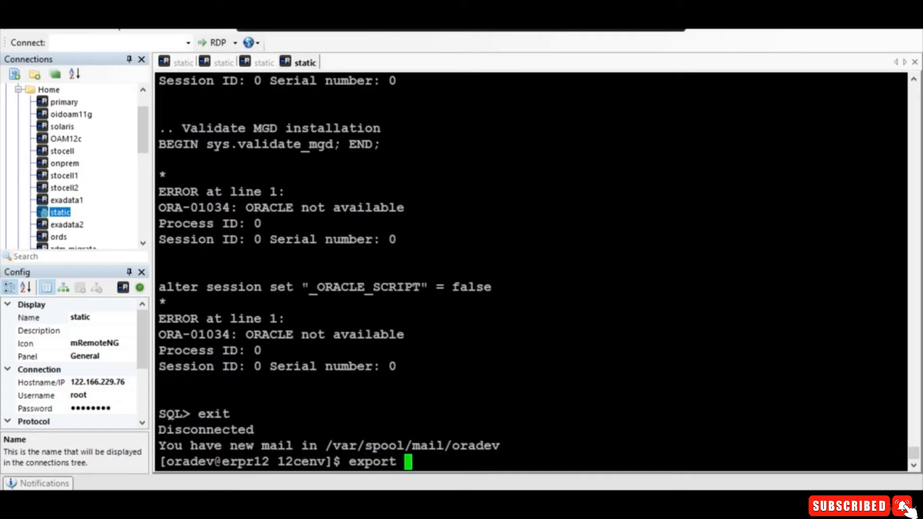
pyautogui.write('ORACLE_SID')
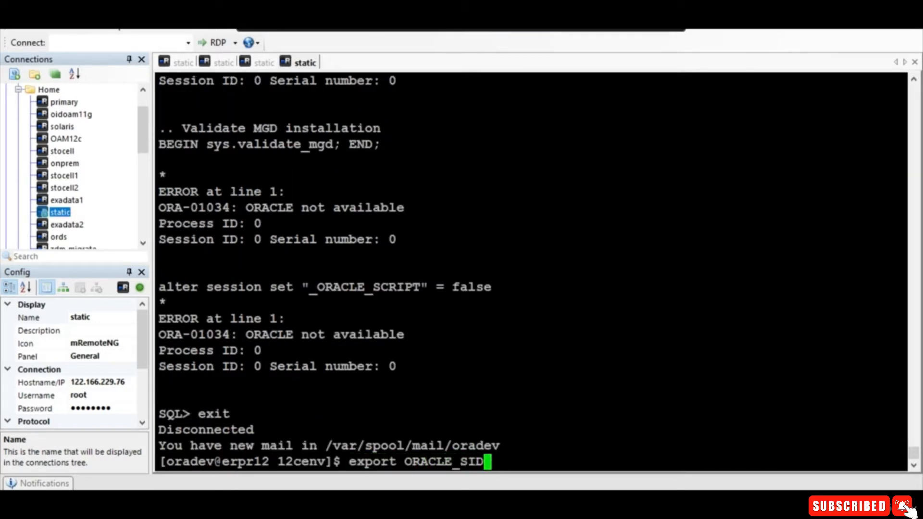
pyautogui.write('=CDBDEV')
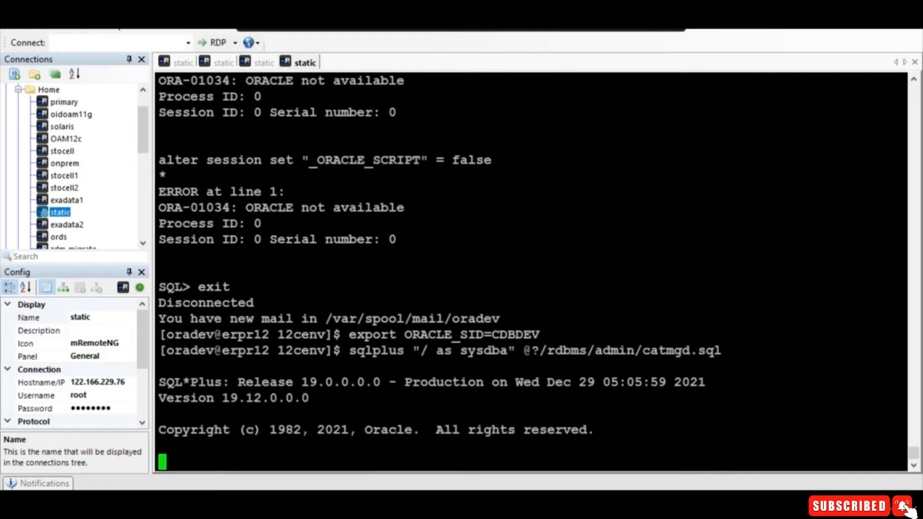
pyautogui.press('Return')
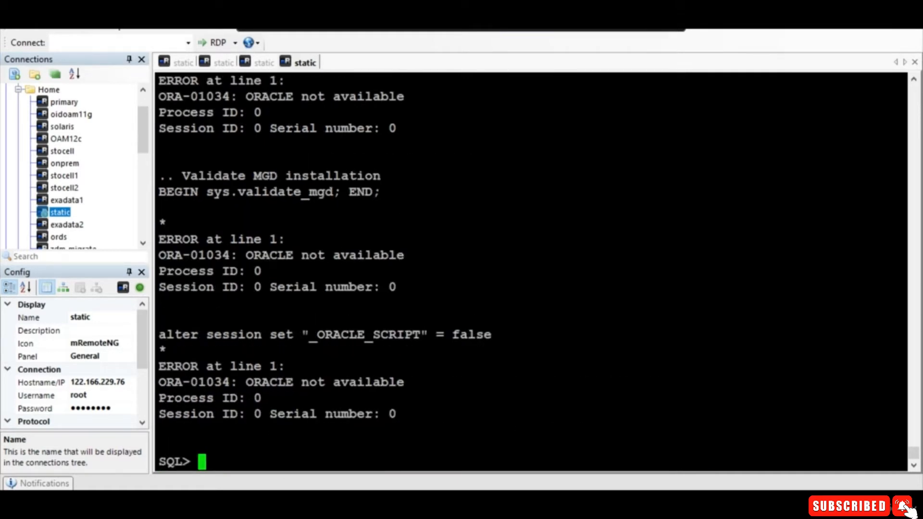
pyautogui.write('exit')
pyautogui.write('ps -ef')
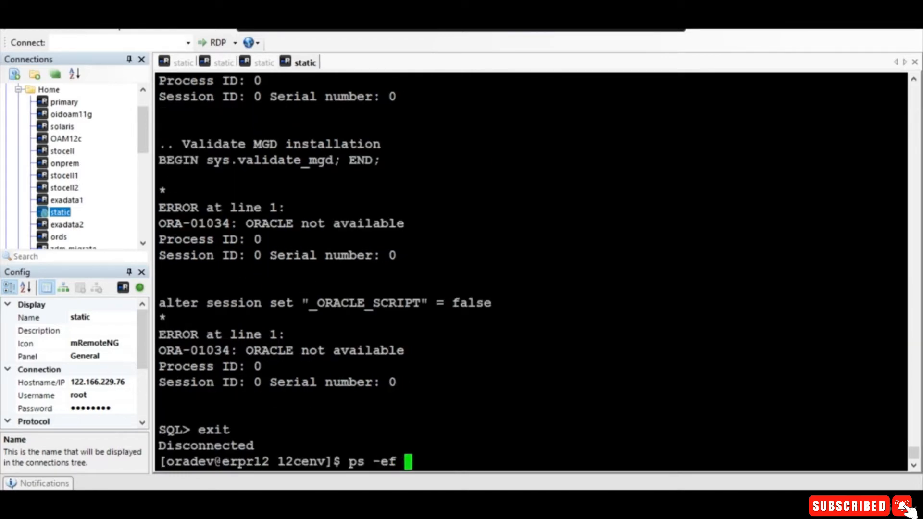
# Check running smon processes and set ORACLE_SID to DEVCDB.
pyautogui.write('|grep smon')
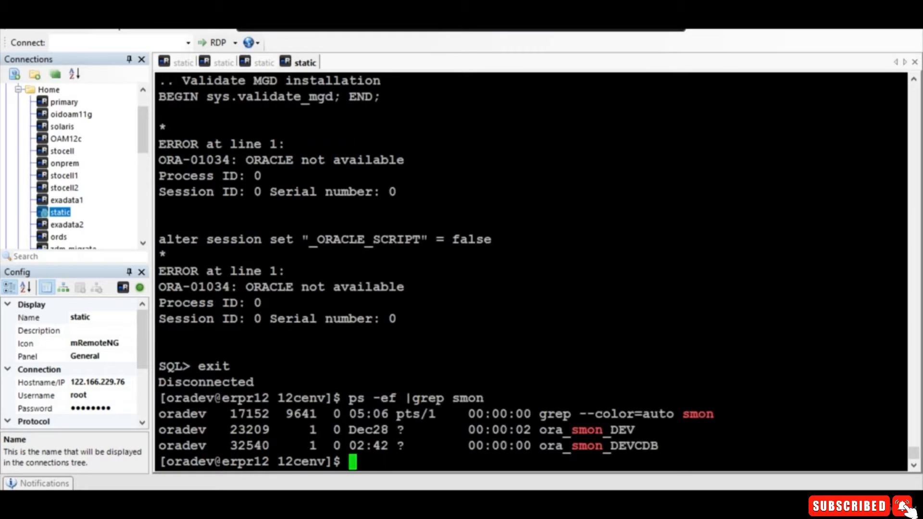
pyautogui.write('ps -ef |grep smon')
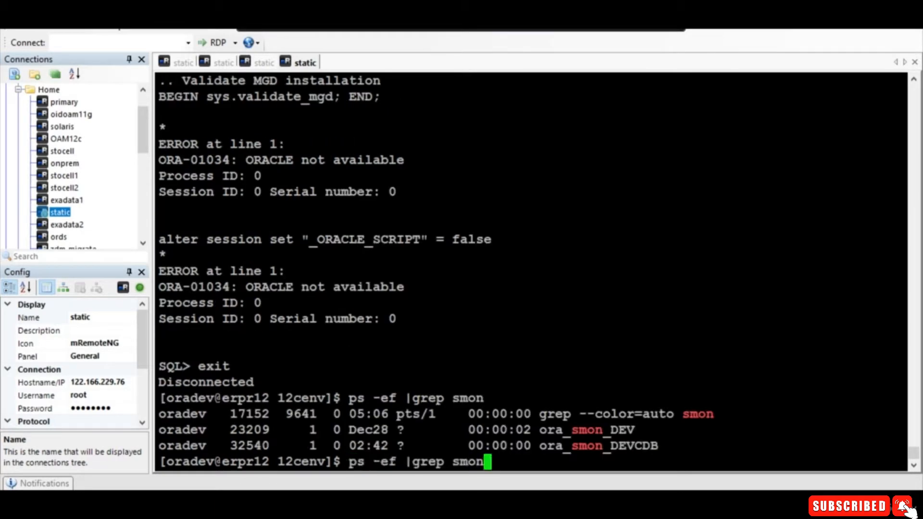
pyautogui.write('export ORACLE_SID=CDB')
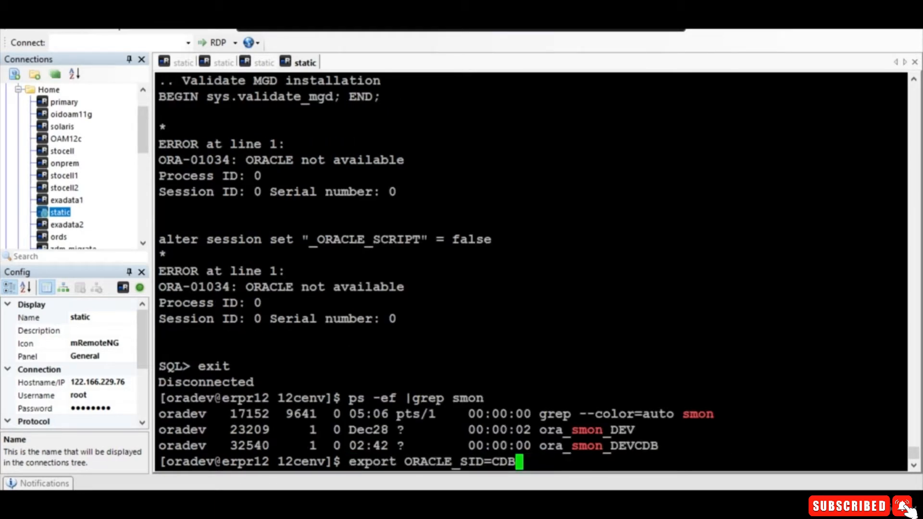
pyautogui.write('DEVC')
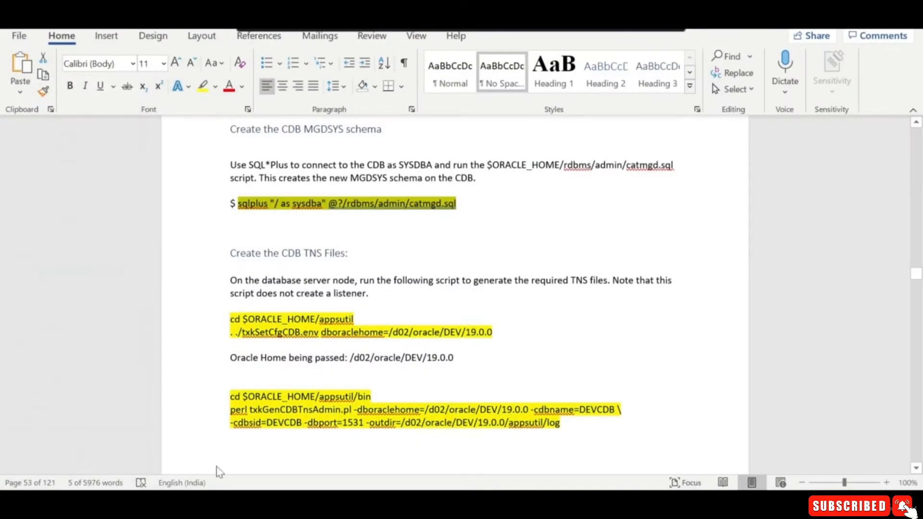
# Select the CDB environment setup commands in the Word guide.
pyautogui.scroll(-3)
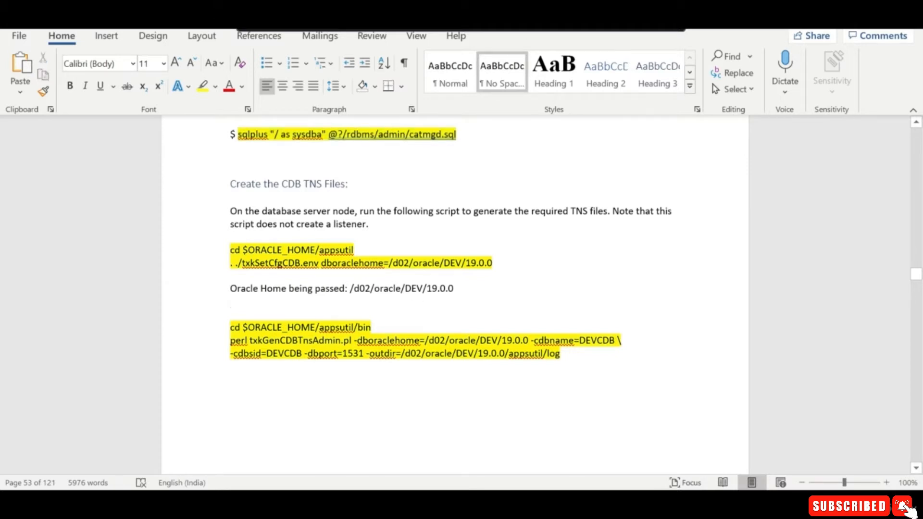
pyautogui.moveTo(230, 249); pyautogui.dragTo(492, 262)
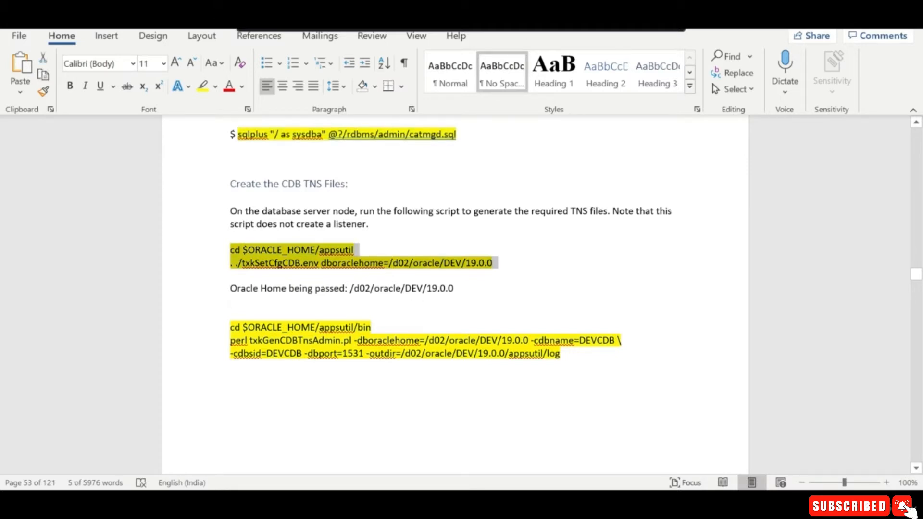
pyautogui.scroll(-3)
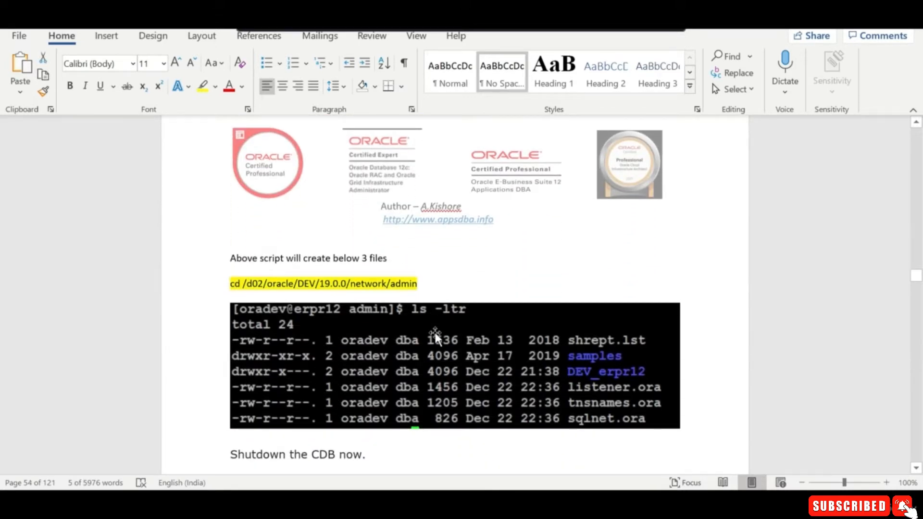
pyautogui.scroll(3)
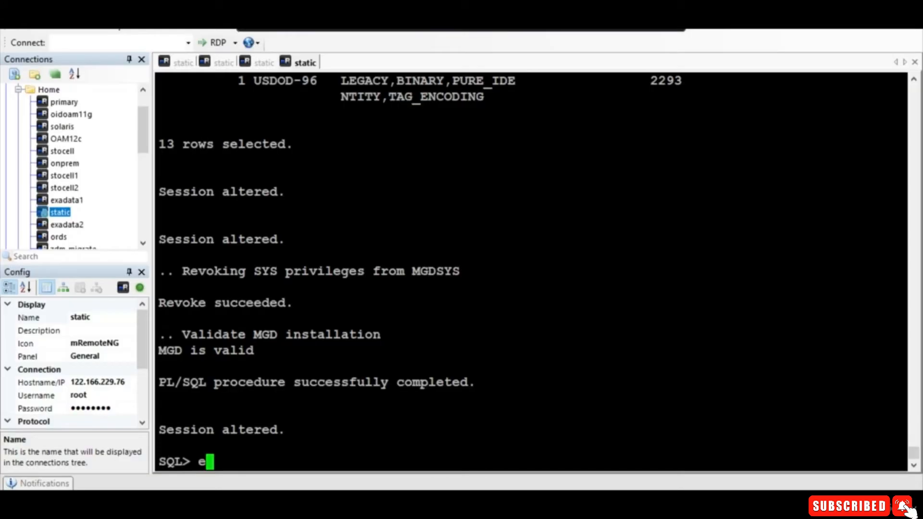
# Exit sqlplus, then select and copy the txkGenCDBTnsAdmin.pl TNS generation commands.
pyautogui.write('exit')
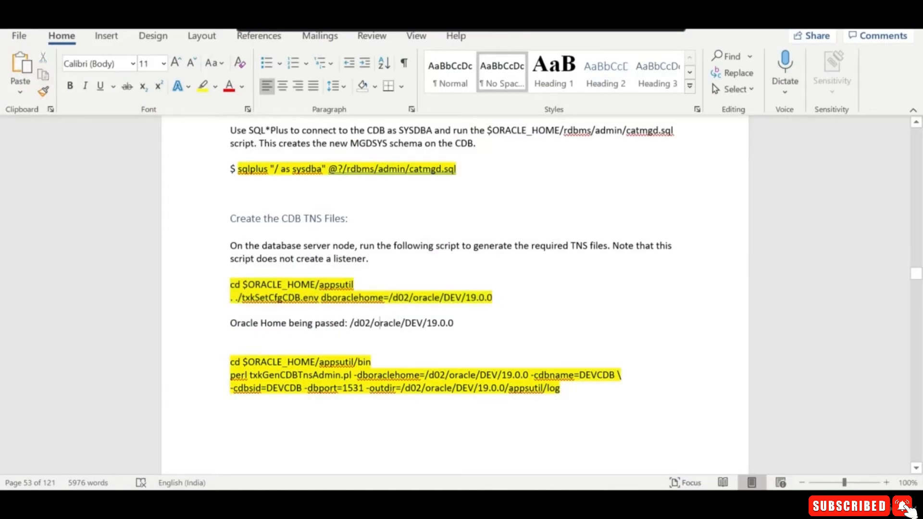
pyautogui.moveTo(231, 361); pyautogui.dragTo(559, 388)
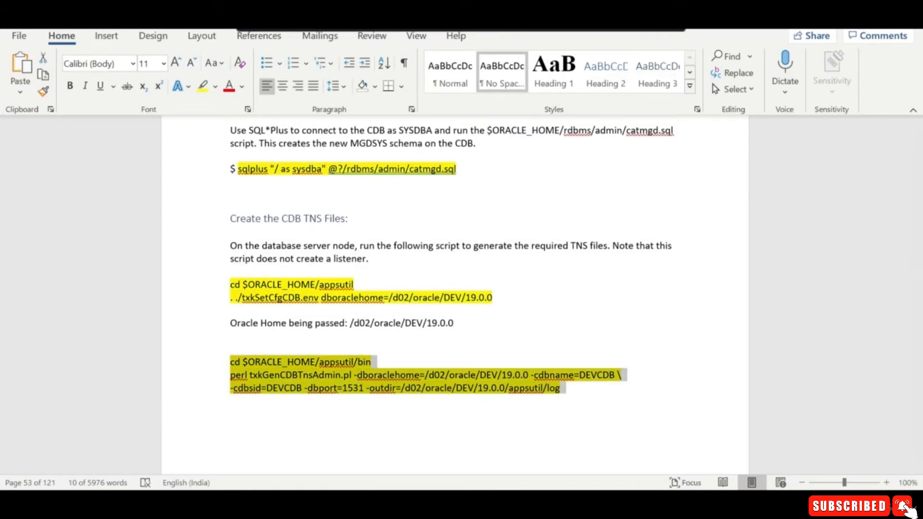
pyautogui.press('alt+tab')
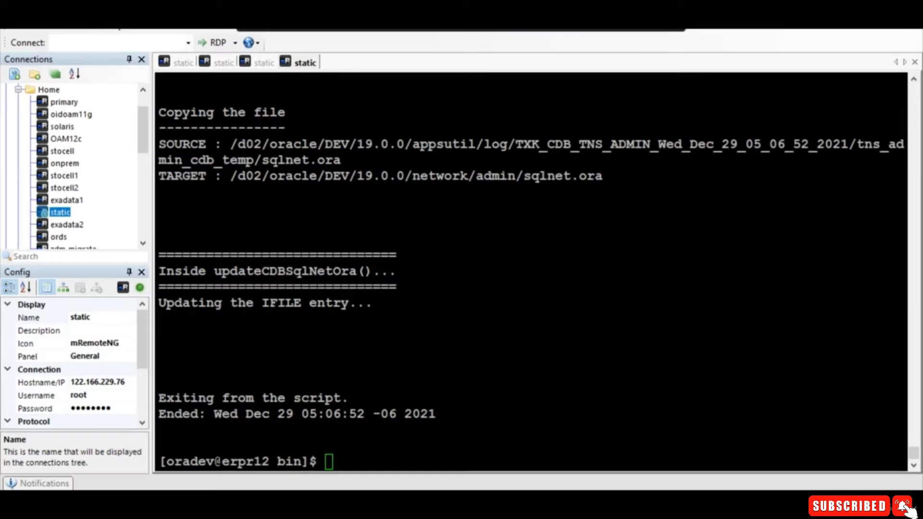
# Move from $TNS_ADMIN into the DEV_erpr12 directory and list its files.
pyautogui.write('cd $TNS_ADMIN')
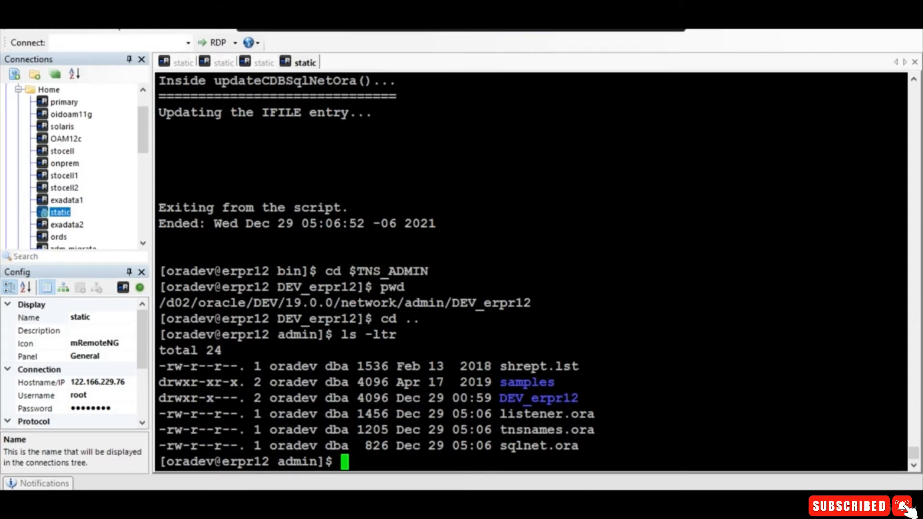
pyautogui.write('pwd')
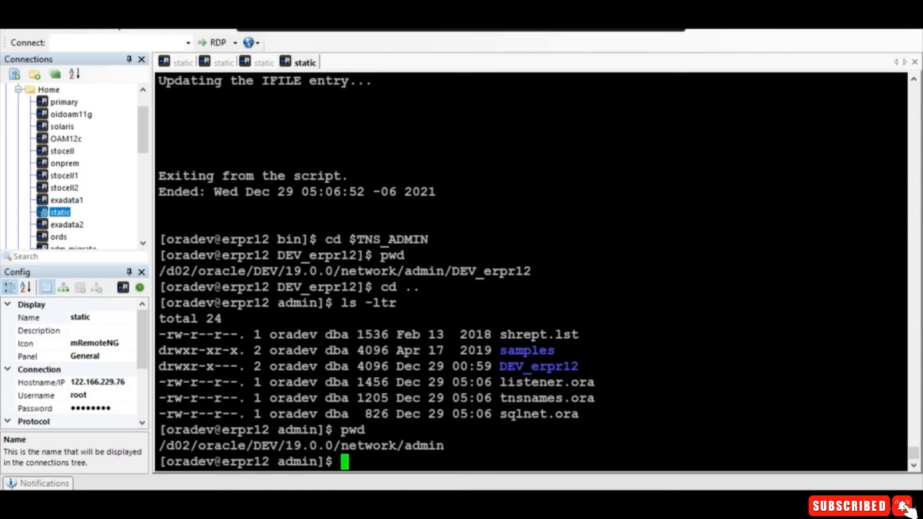
pyautogui.write('cd D')
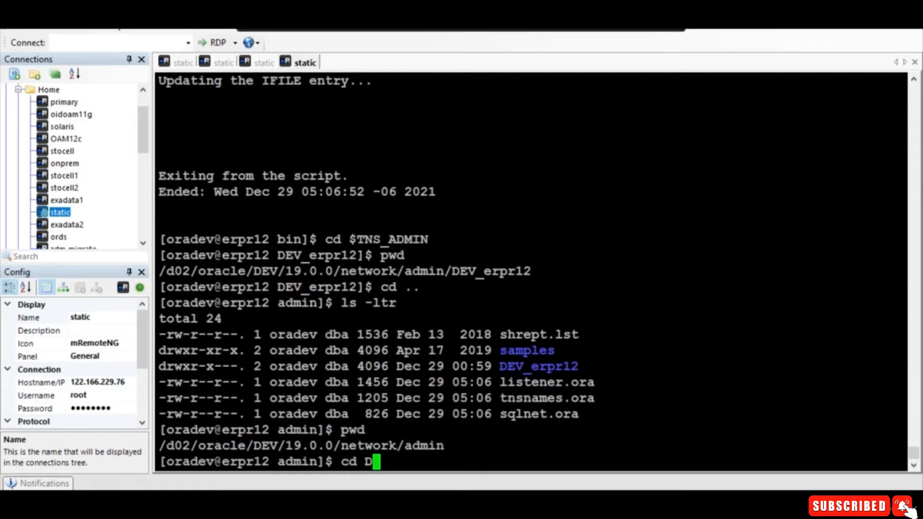
pyautogui.write('EV')
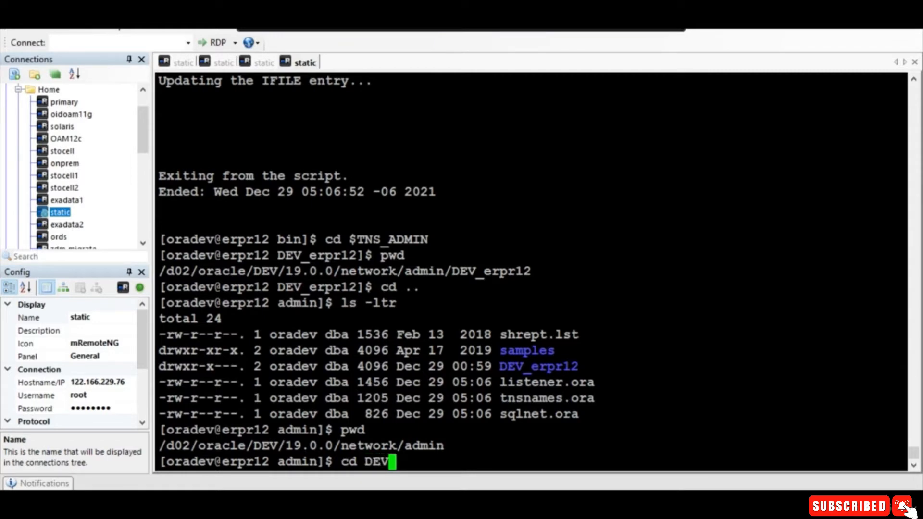
pyautogui.press('Enter')
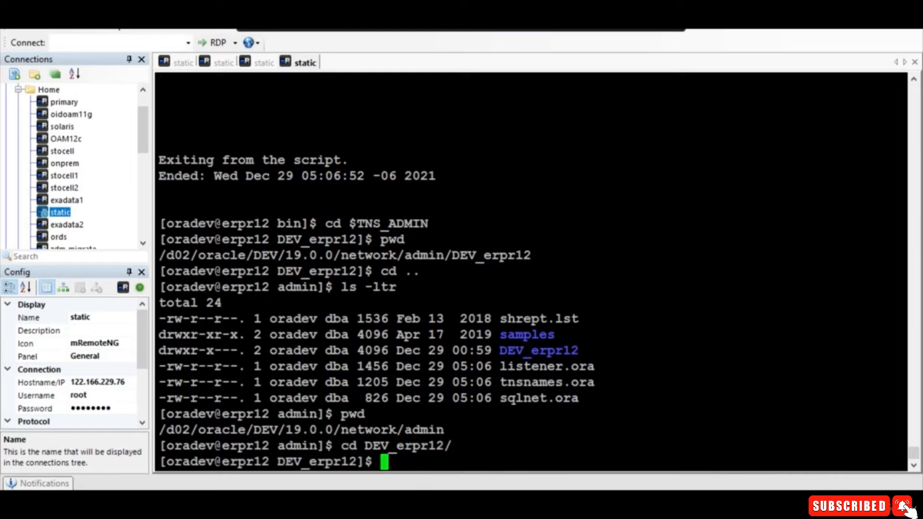
pyautogui.write('ls')
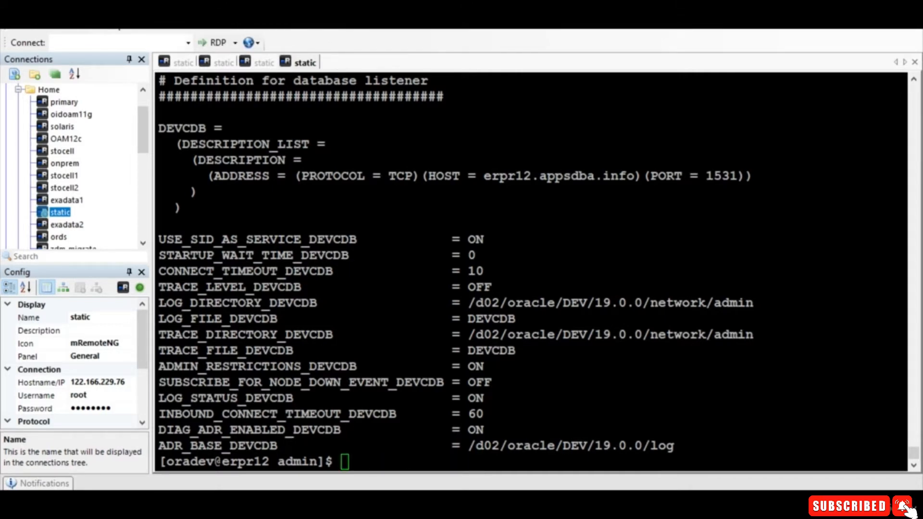
# View listener.ora and tnsnames.ora and review their DEVCDB entries.
pyautogui.write('cat')
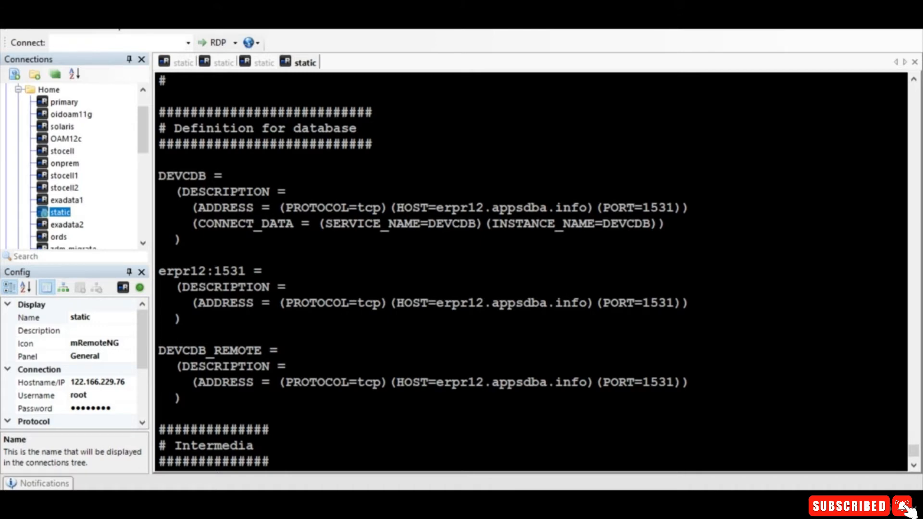
pyautogui.scroll(-3)
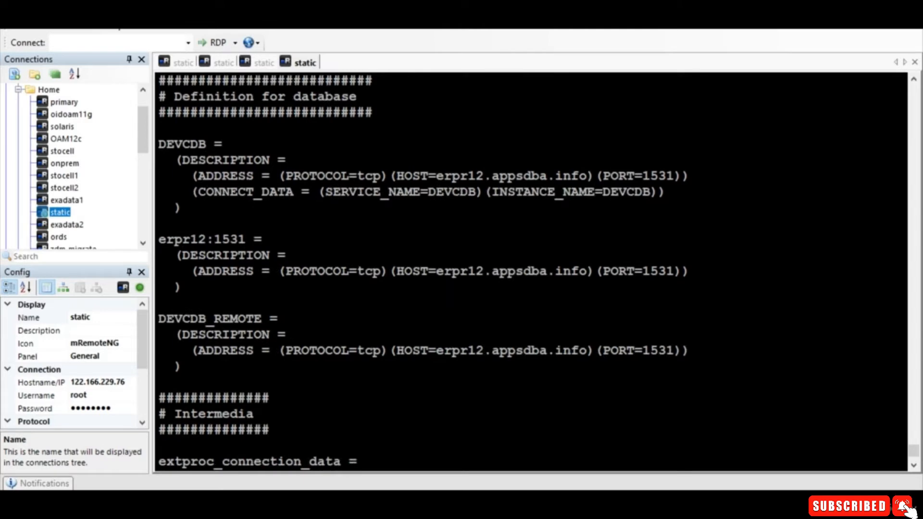
pyautogui.scroll(-3)
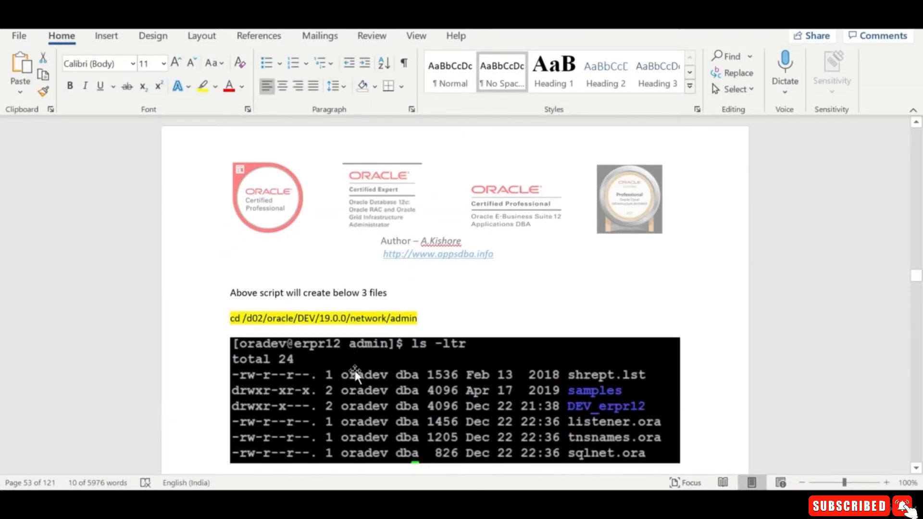
# Connect as sysdba and advance the guide to 'Store the UTL_FILE_DIR parameter values'.
pyautogui.scroll(-3)
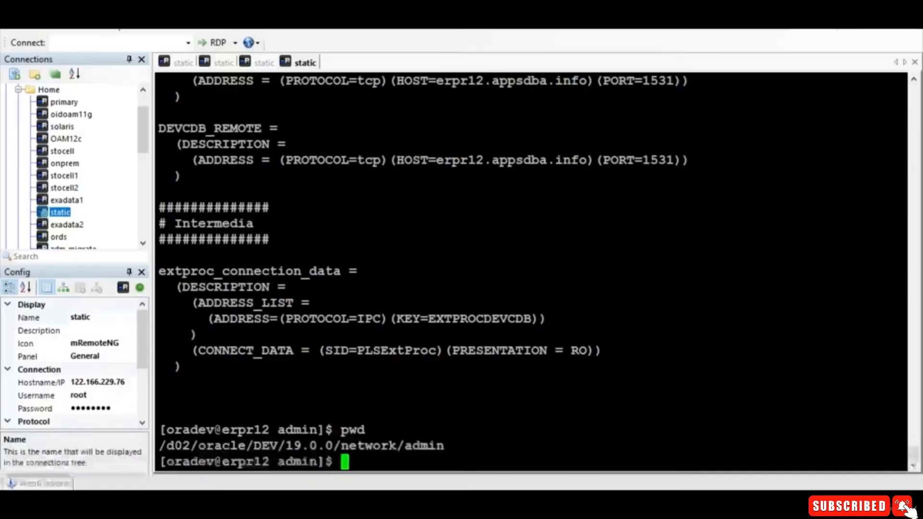
pyautogui.write('sqlplus "/ as sysdba"')
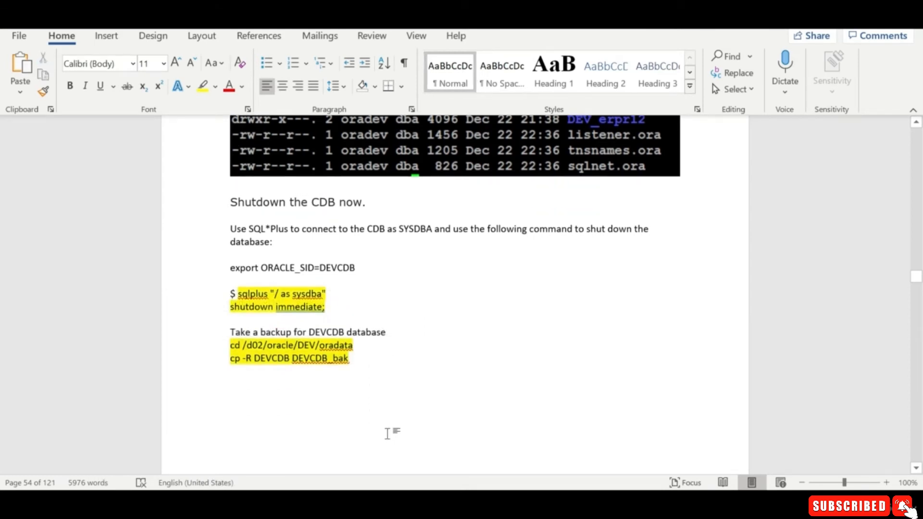
pyautogui.scroll(-3)
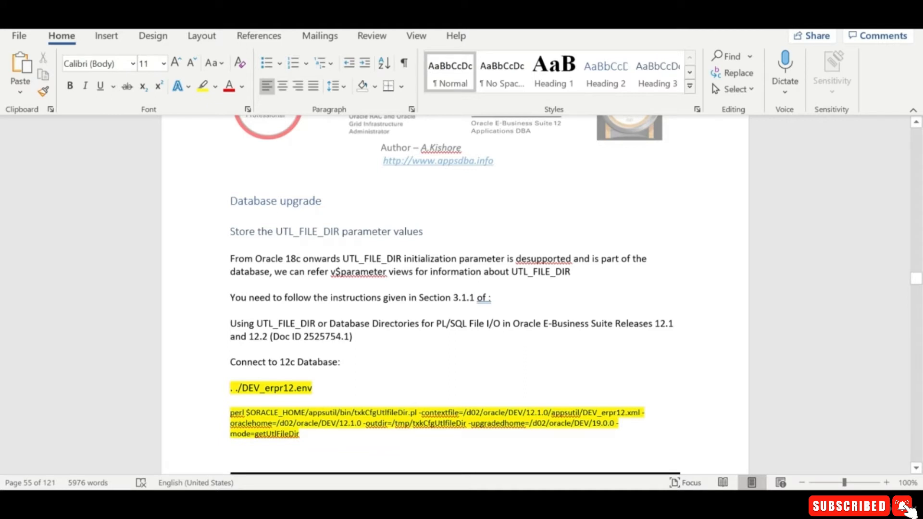
pyautogui.scroll(-3)
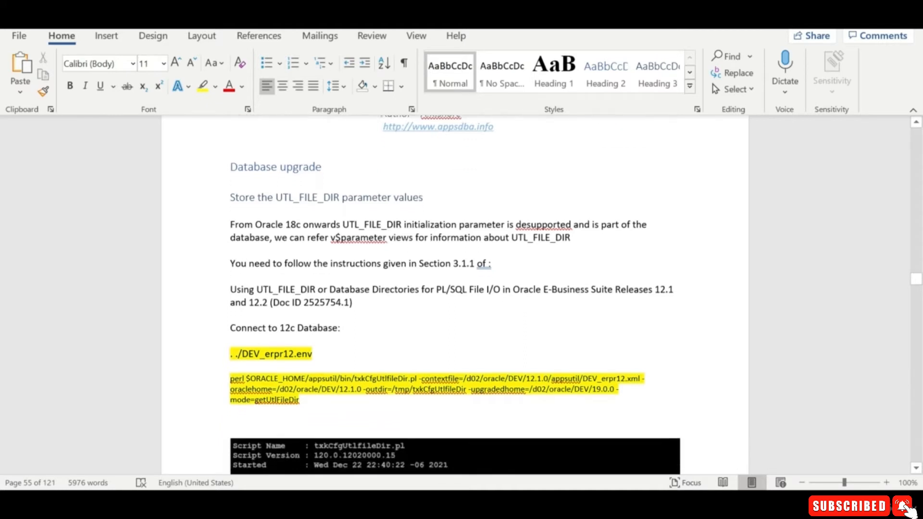
pyautogui.scroll(-3)
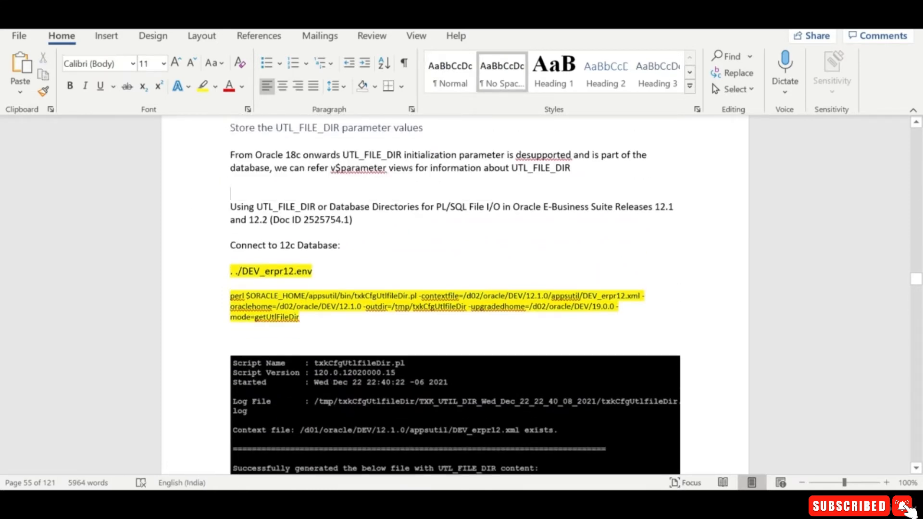
pyautogui.write('You need to follow the instructions given in Section 3.1.1 of :')
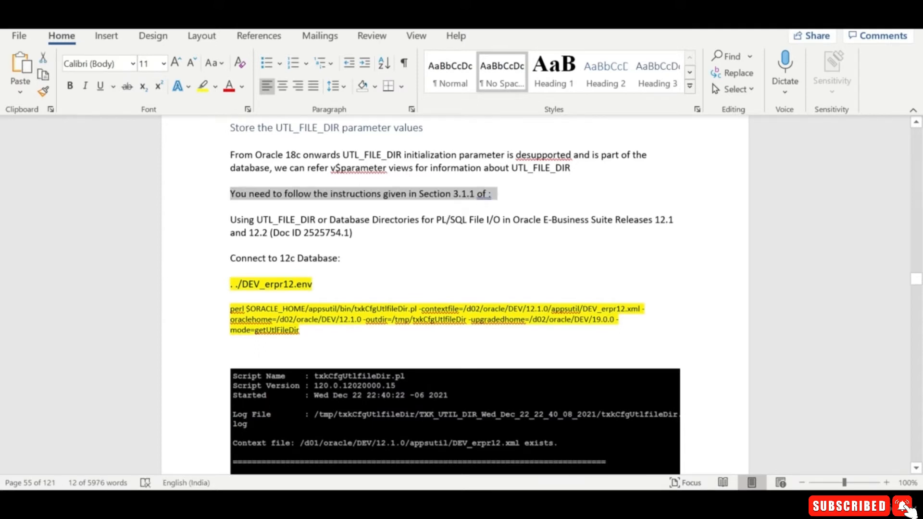
pyautogui.scroll(-3)
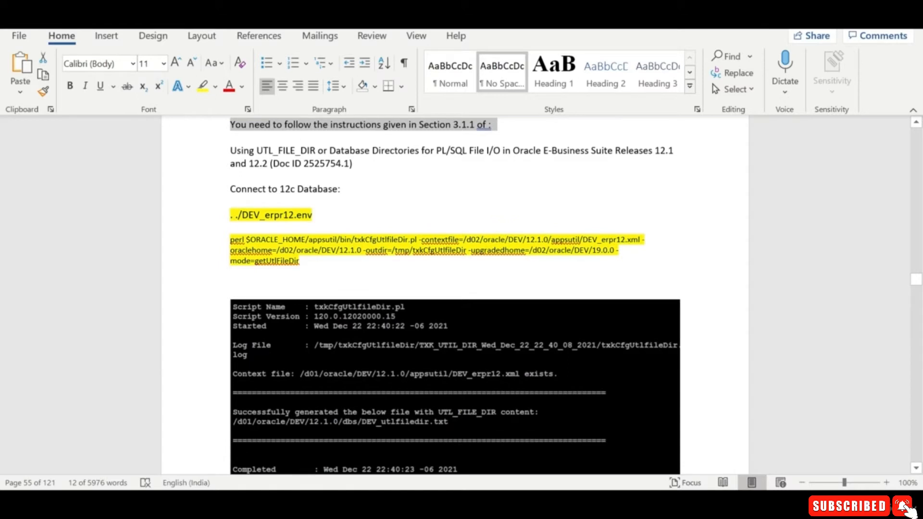
pyautogui.scroll(-3)
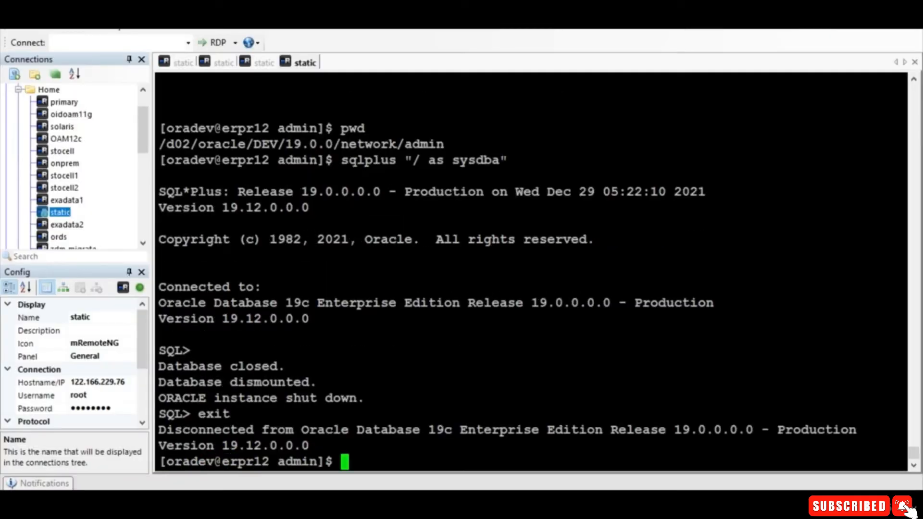
# From 12cenv, run txkCfgUtlfileDir.pl getUtlFileDir and view the generated DEV_utlfiledir.txt.
pyautogui.write('cd 12cenv/')
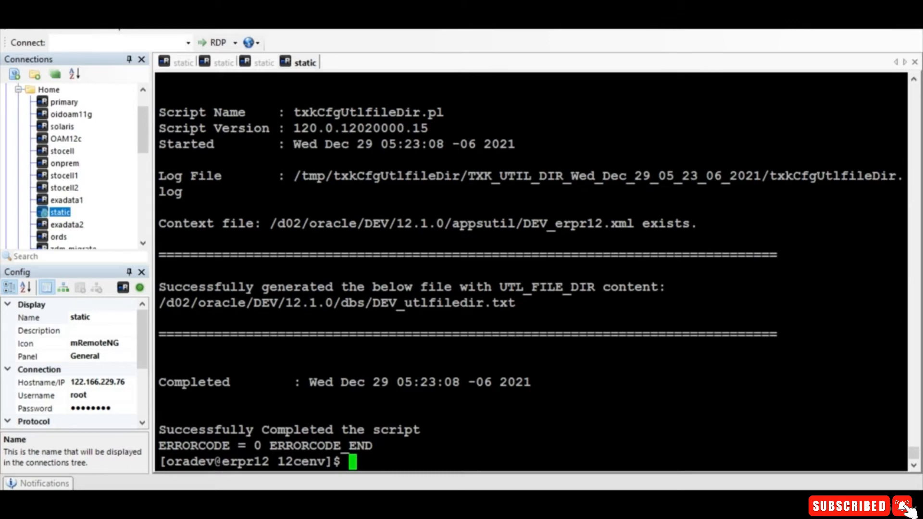
pyautogui.write('cat /d02/oracle/DEV/12.1.0/dbs/DEV_utlfiledir.txt')
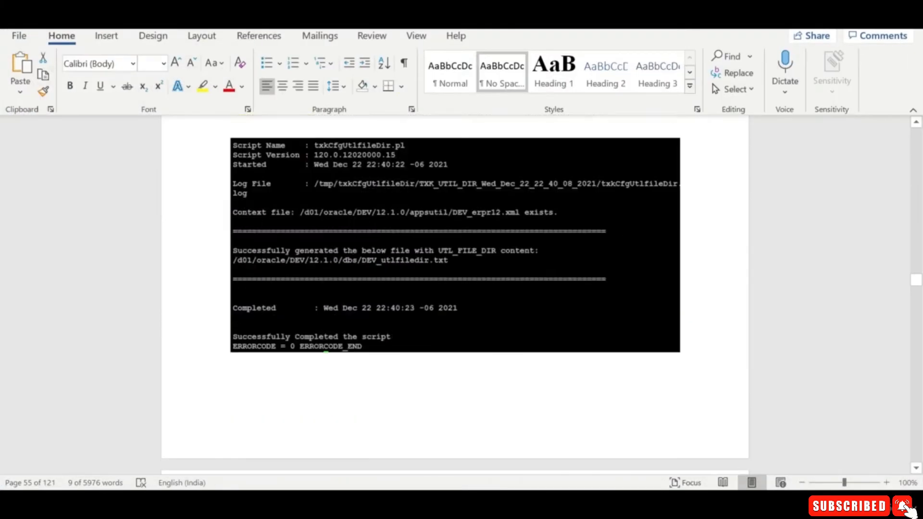
# Scroll the Word guide down to the 'Drop SYS.ENABLED$INDEXES' step.
pyautogui.scroll(-3)
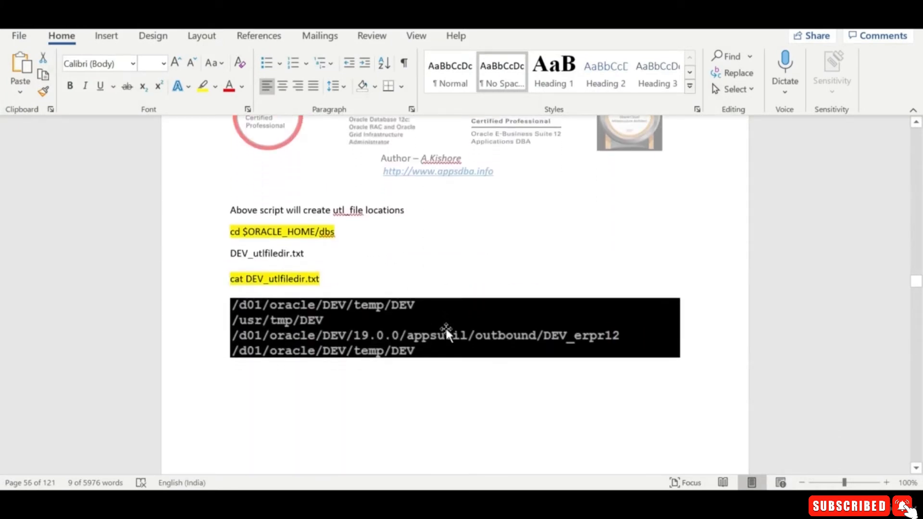
pyautogui.moveTo(445, 340)
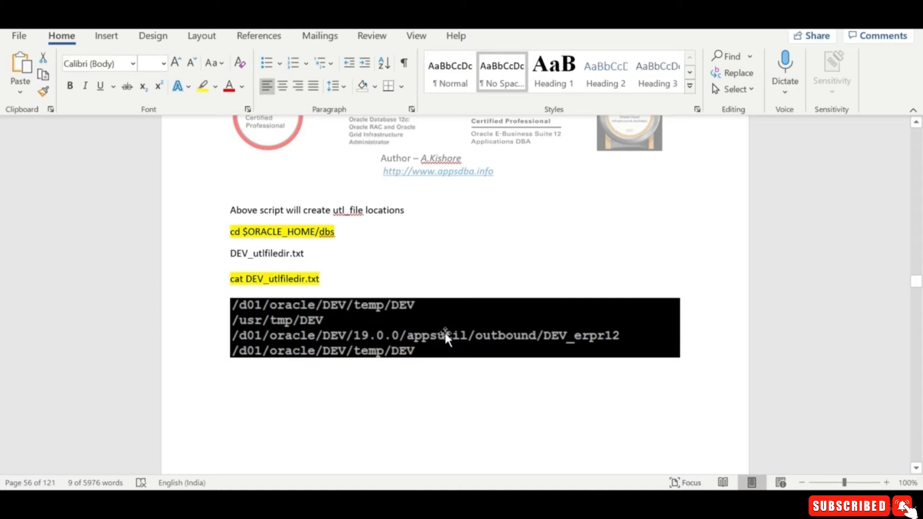
pyautogui.scroll(-3)
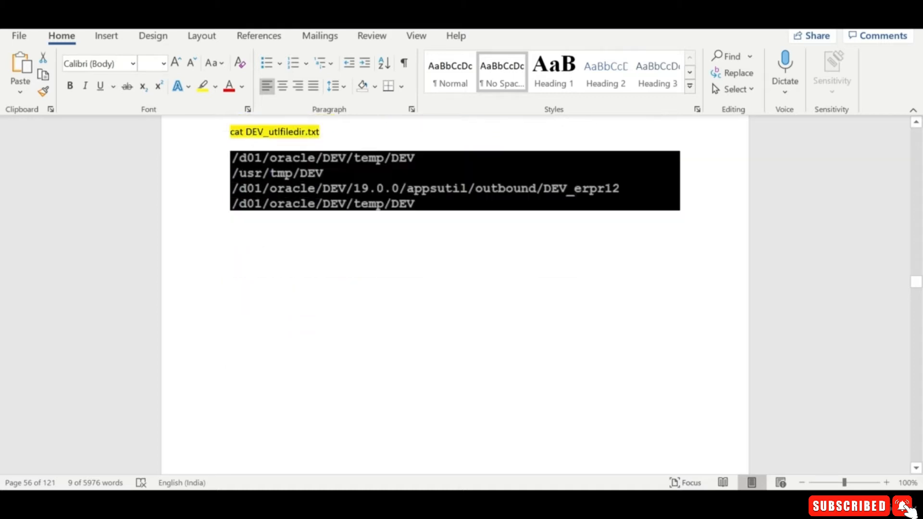
pyautogui.scroll(-3)
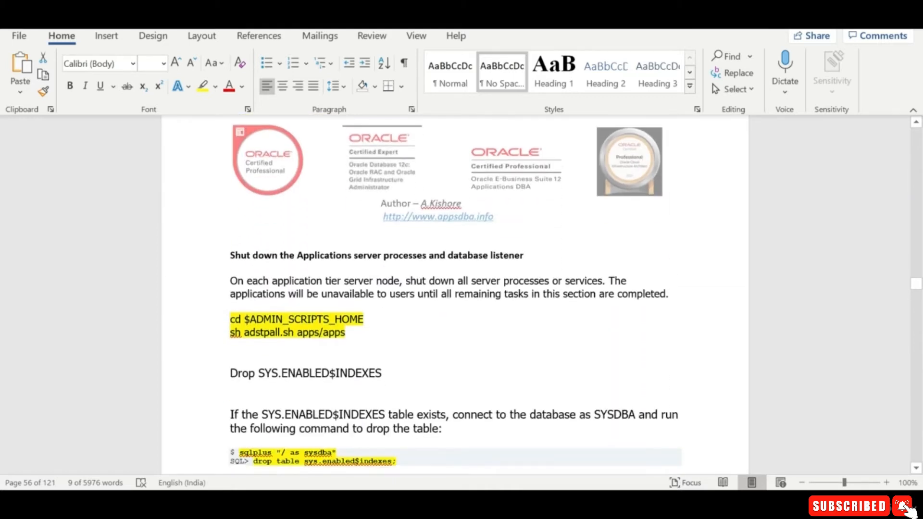
pyautogui.scroll(-3)
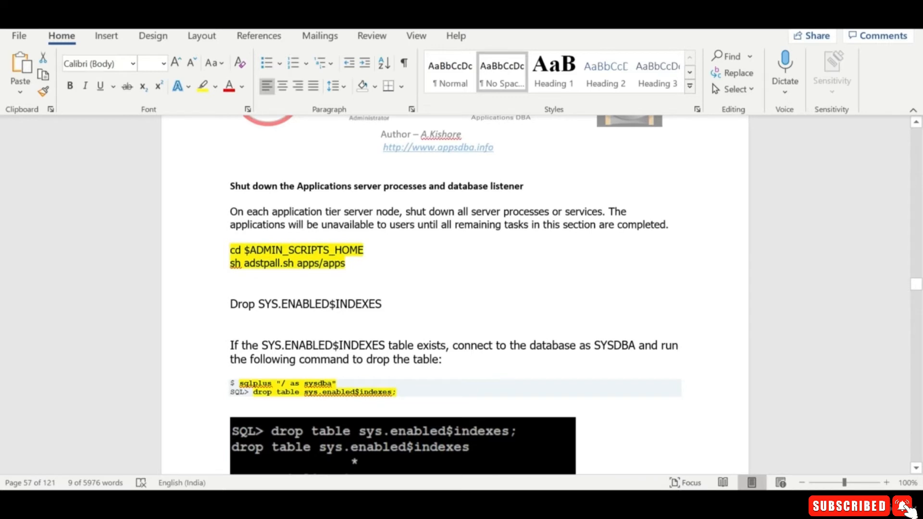
pyautogui.scroll(-3)
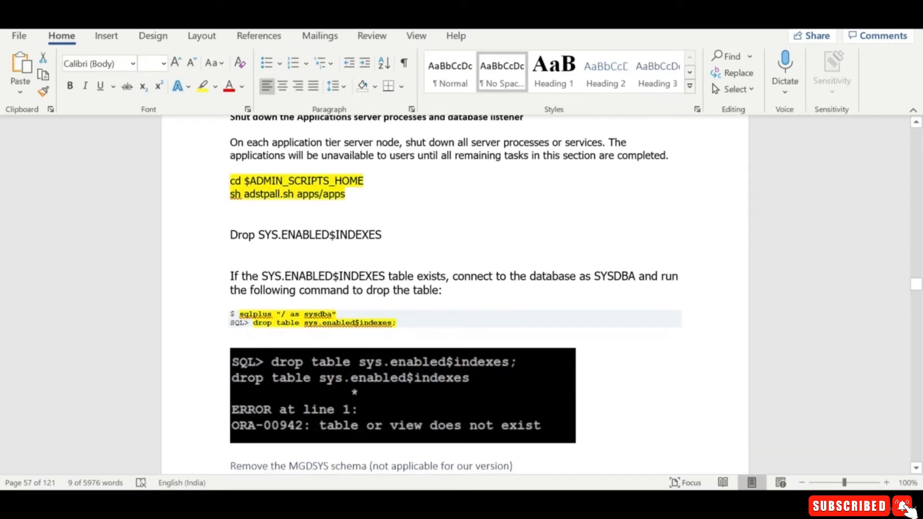
pyautogui.scroll(3)
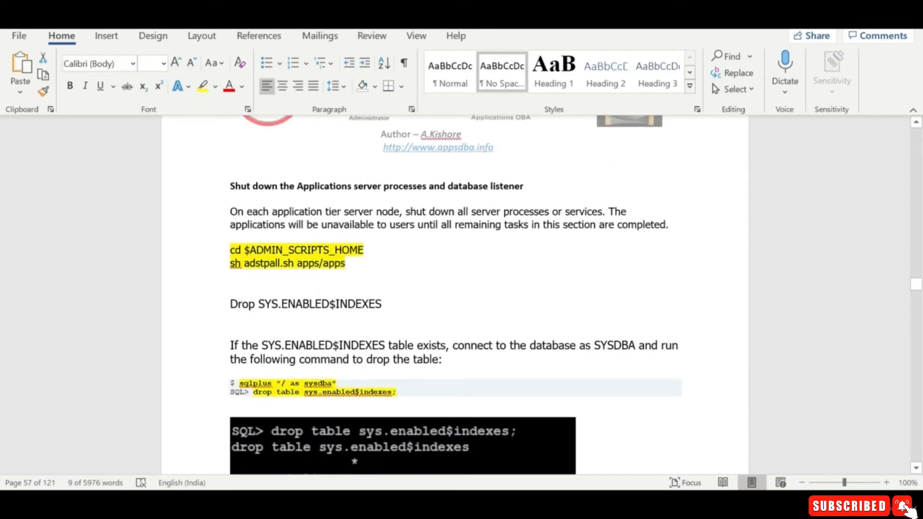
pyautogui.scroll(-3)
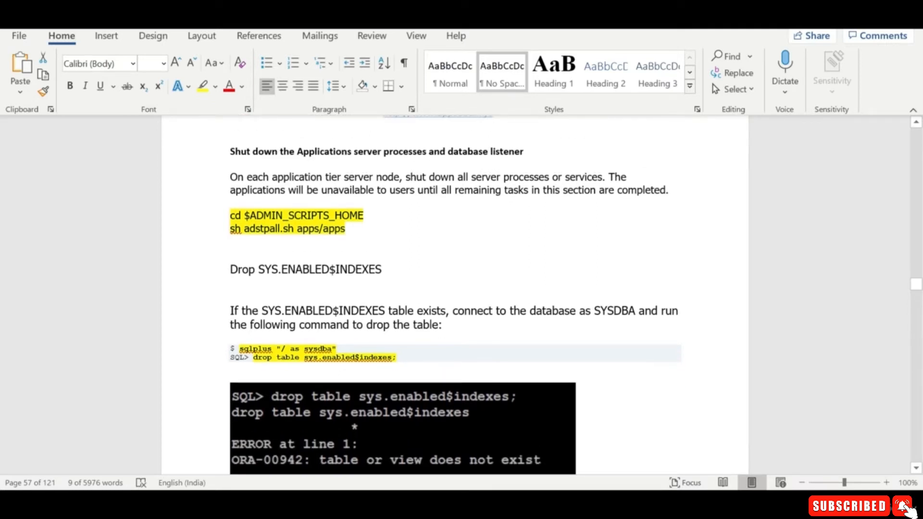
pyautogui.scroll(-3)
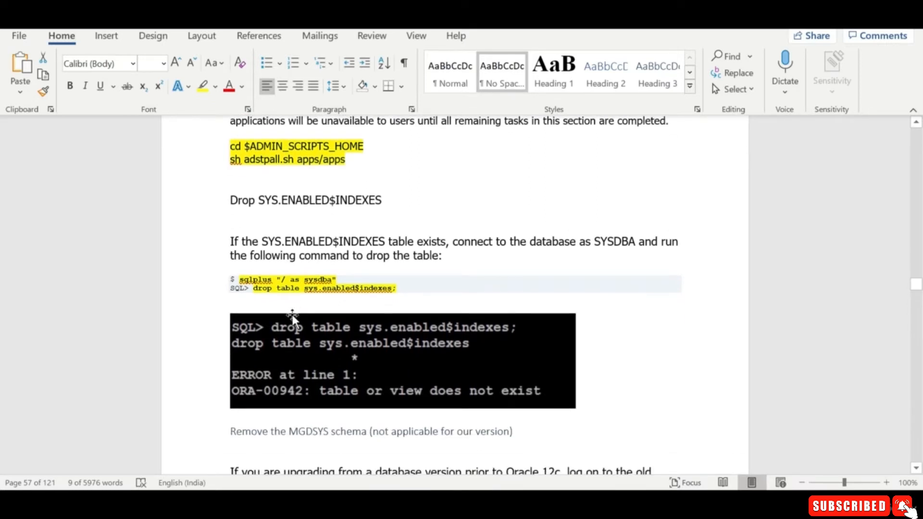
pyautogui.scroll(-3)
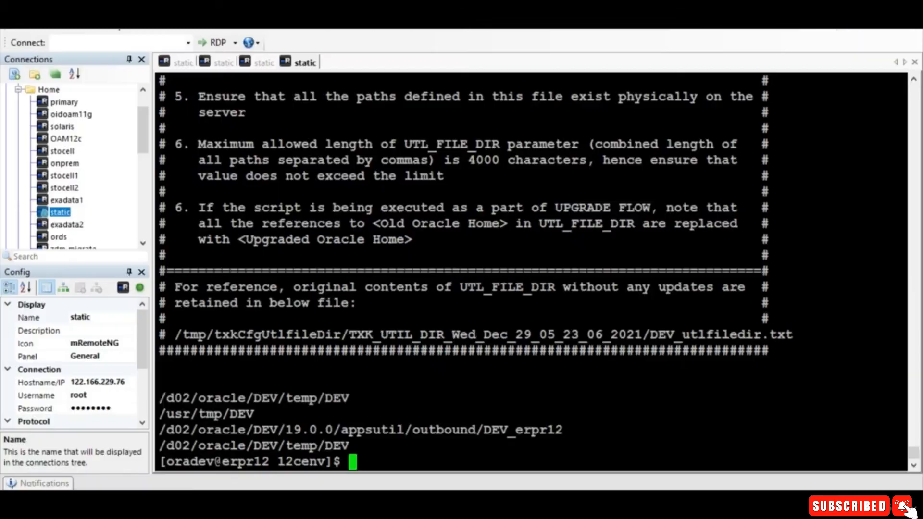
# As sysdba, drop SYS.ENABLED$INDEXES, run catnomgdidcode.sql, and exit to the shell.
pyautogui.write('sqlplus')
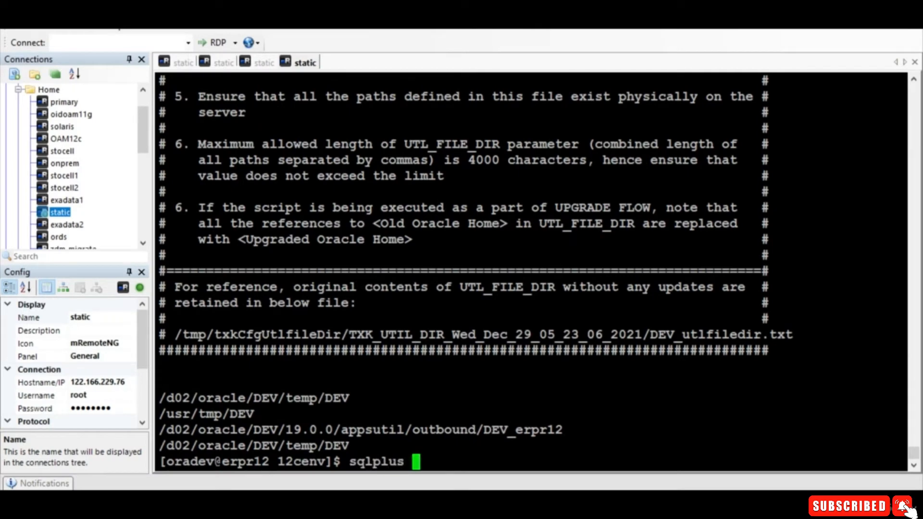
pyautogui.write('"/as sysdba')
pyautogui.write('drop table sys.enabled$indexes;')
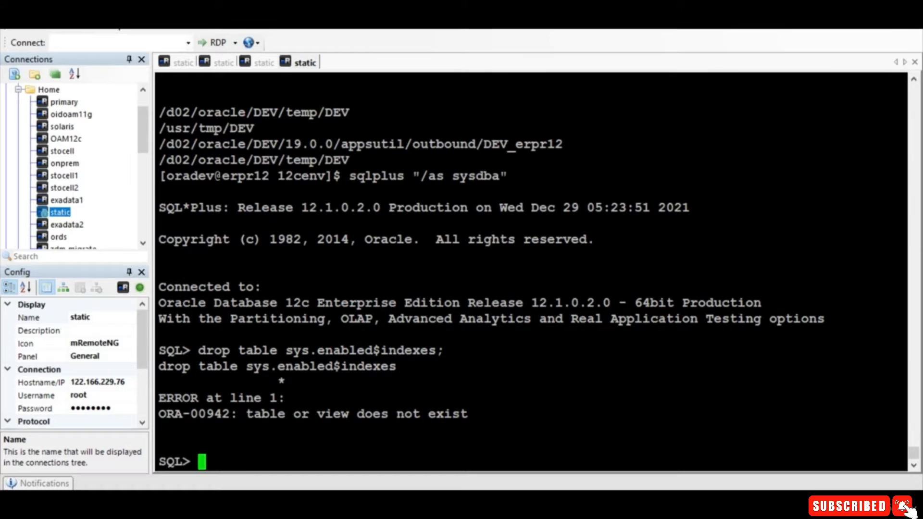
pyautogui.write('sqlplus "/ as sysdba" @?/md/admin/catnomgdidcode.sql')
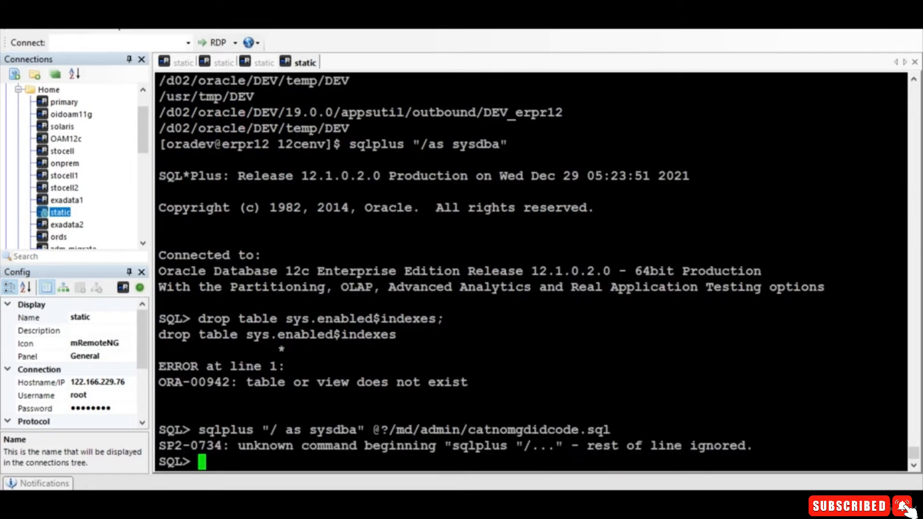
pyautogui.write('exit')
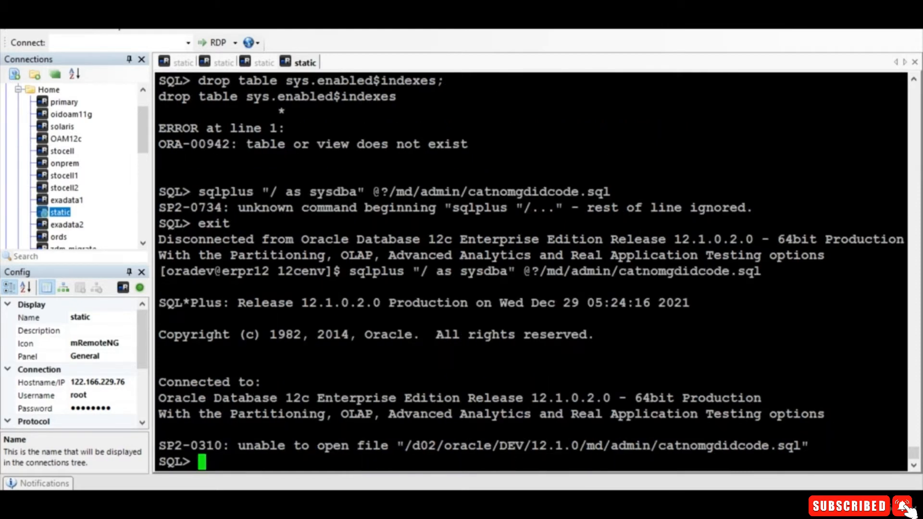
pyautogui.write('exit')
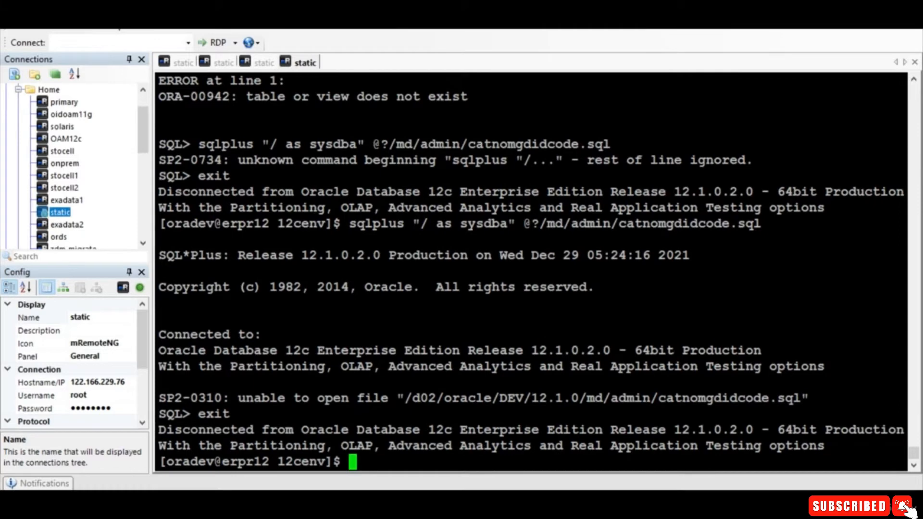
pyautogui.write('cd')
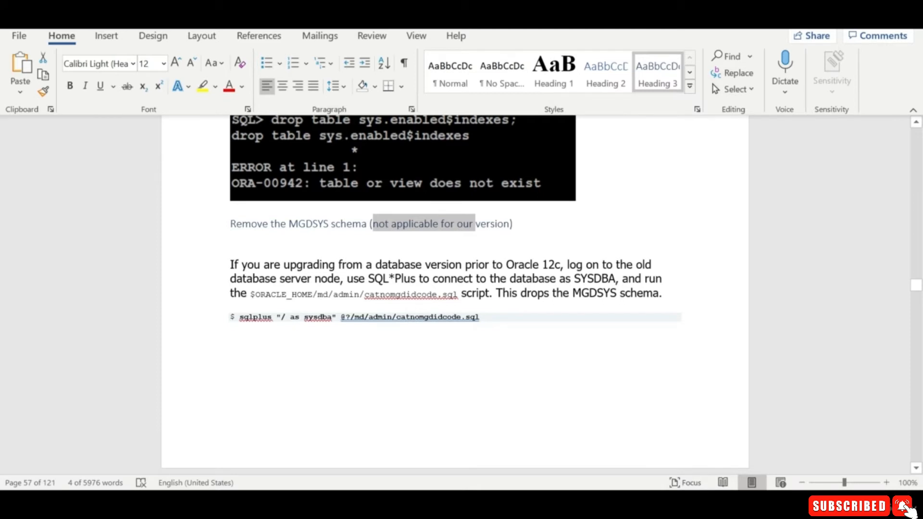
pyautogui.scroll(-3)
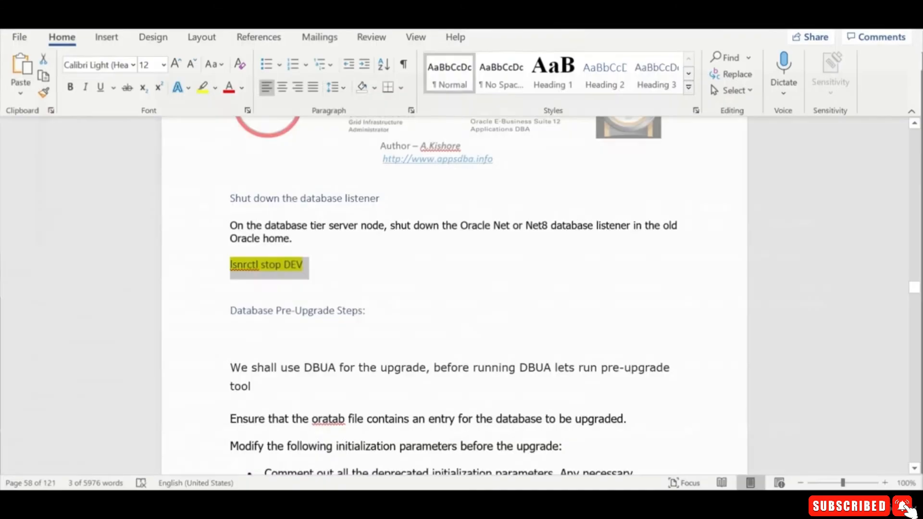
pyautogui.scroll(-3)
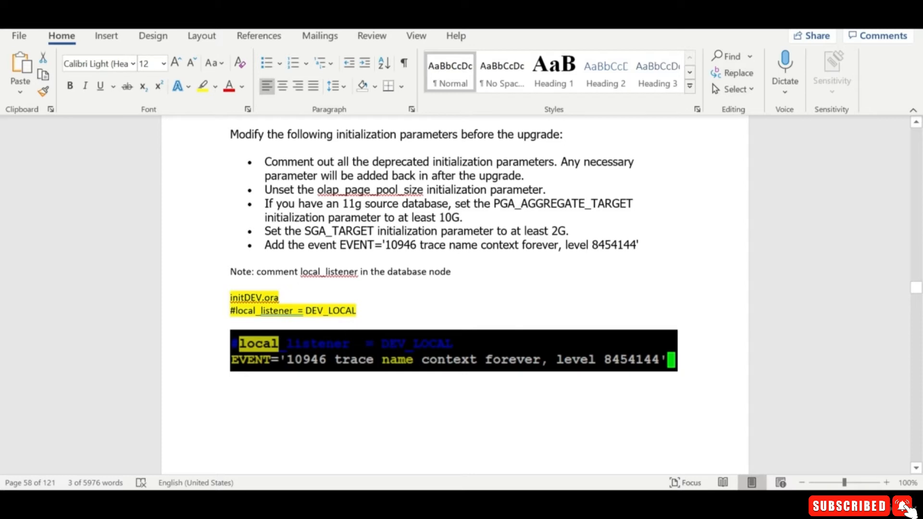
pyautogui.moveTo(293, 371)
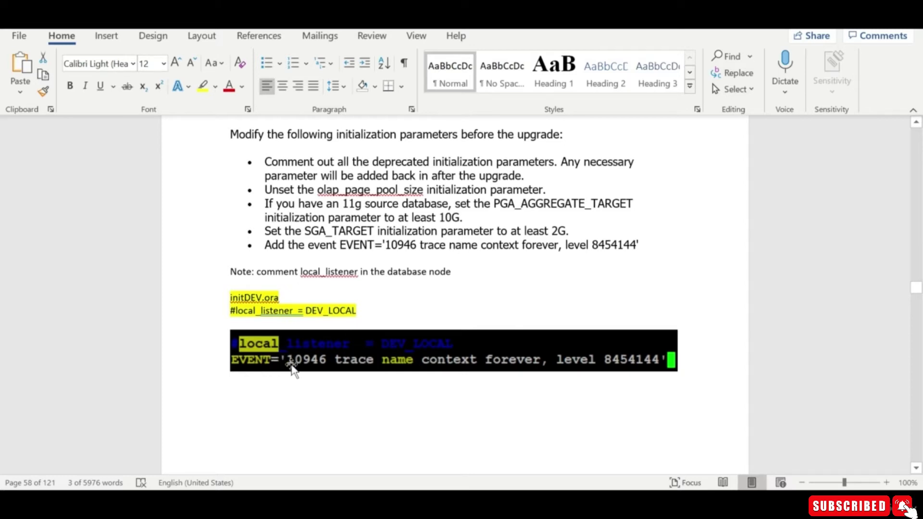
pyautogui.scroll(-3)
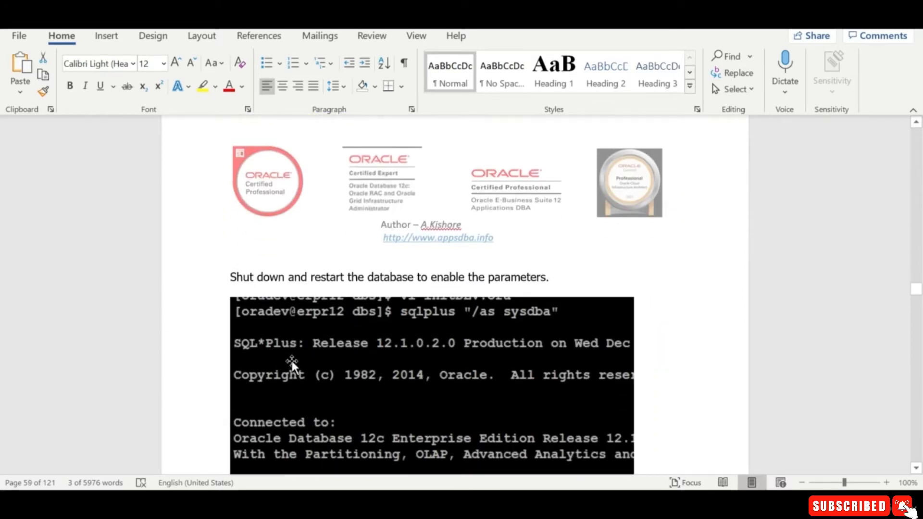
pyautogui.scroll(-3)
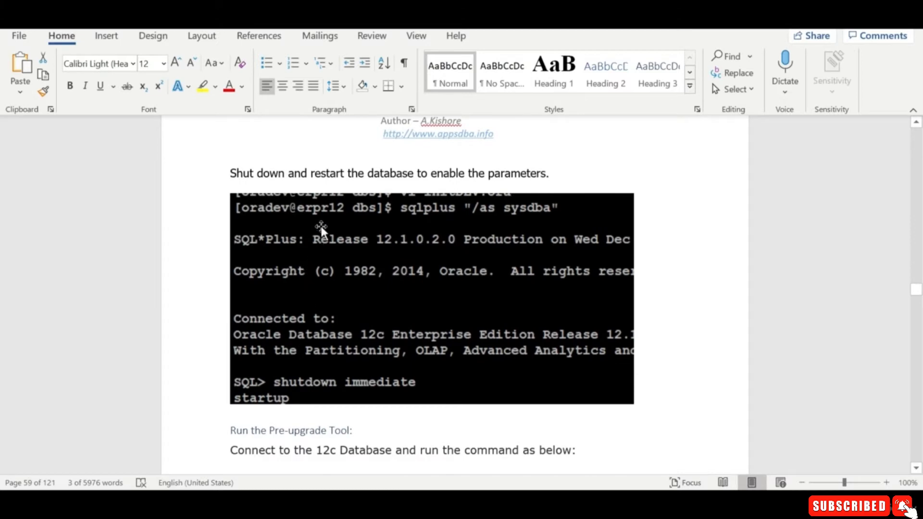
pyautogui.moveTo(443, 167)
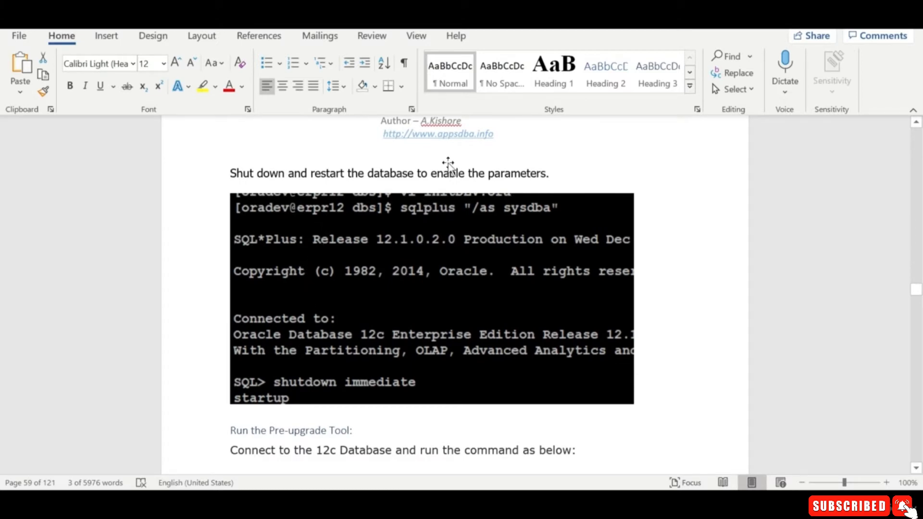
pyautogui.scroll(-3)
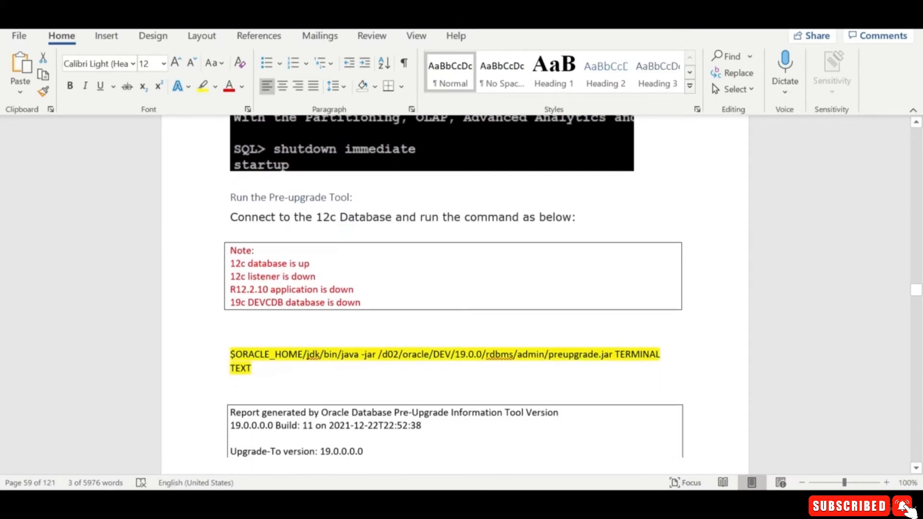
pyautogui.scroll(-3)
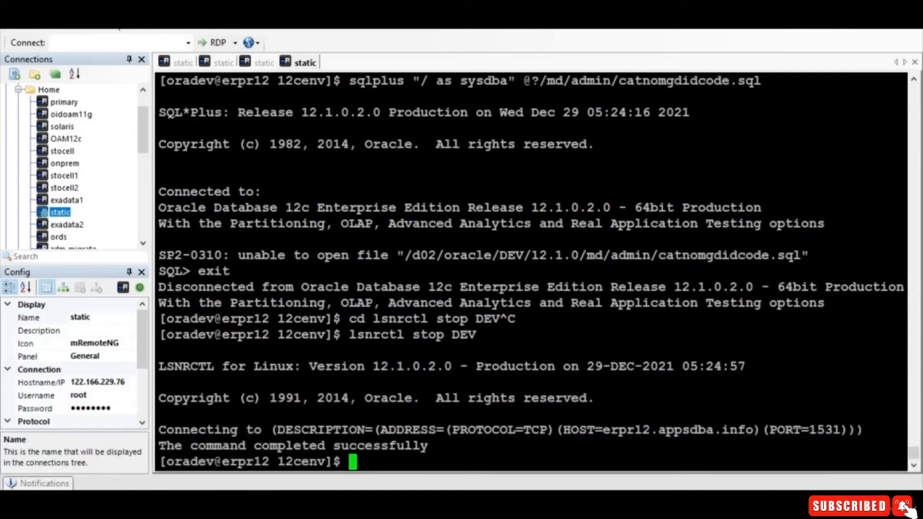
# Comment out local_listener and add EVENT='10946 trace name context forever, level 8454144' to initDEV.ora.
pyautogui.write('cd $ORACLE_HOME')
pyautogui.write('vi i')
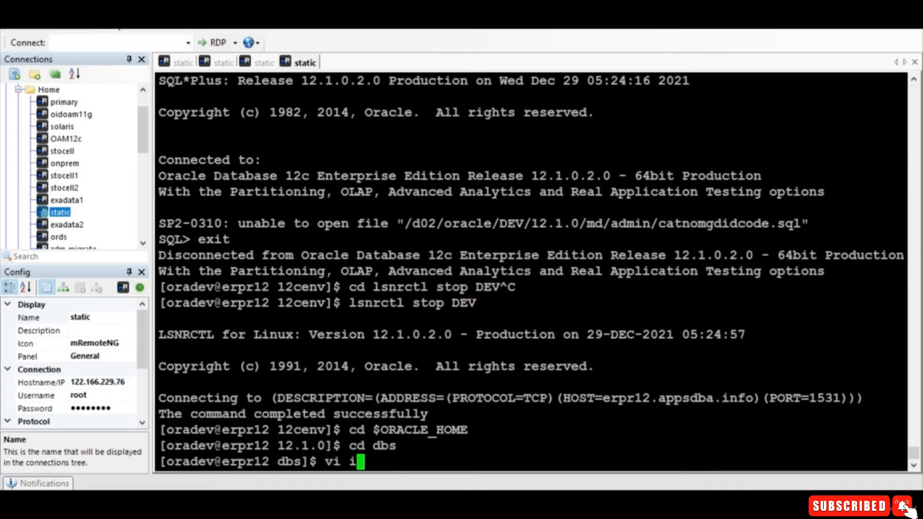
pyautogui.write('nitDEV')
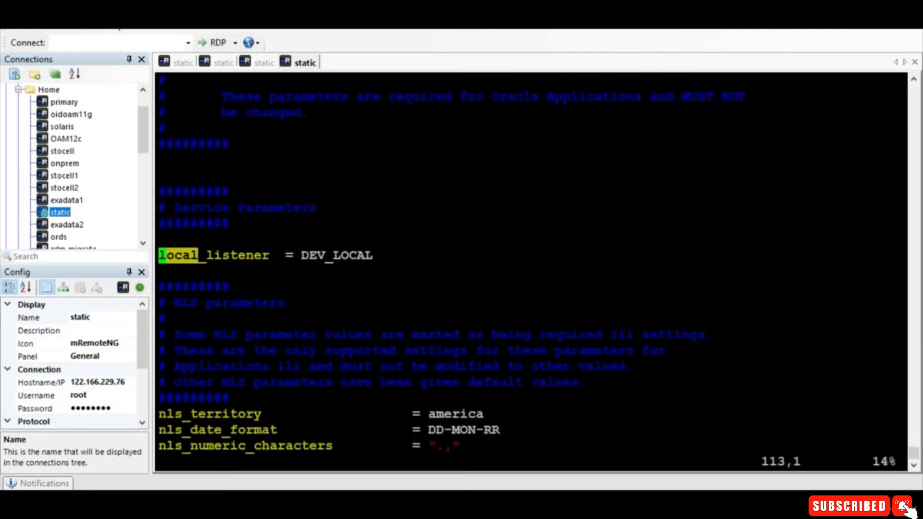
pyautogui.write('@')
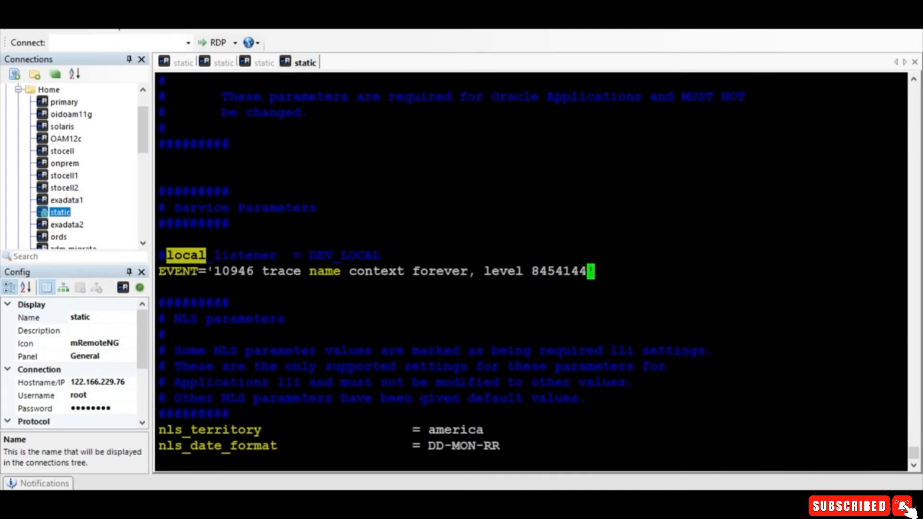
pyautogui.write(':wq!')
pyautogui.write('qlplu')
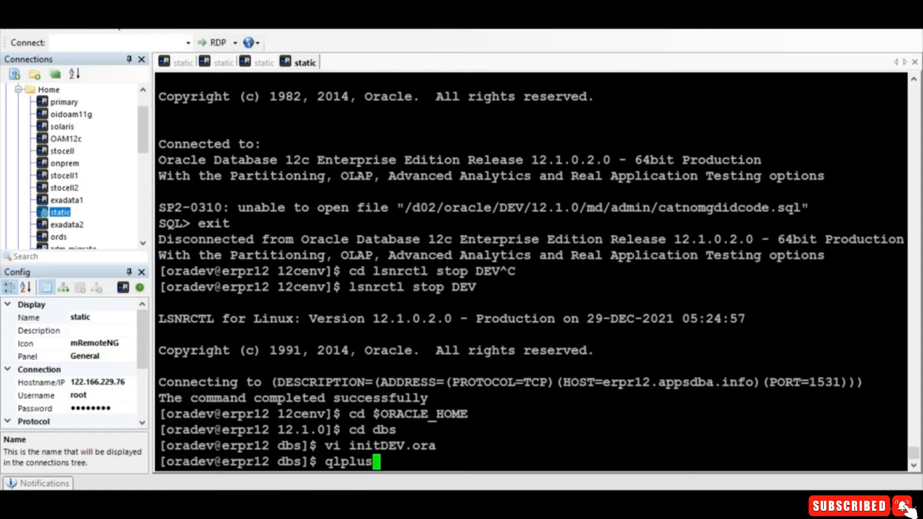
# Connect to the DEV database as sysdba and begin entering shutdown immediate.
pyautogui.write('sqlplus "')
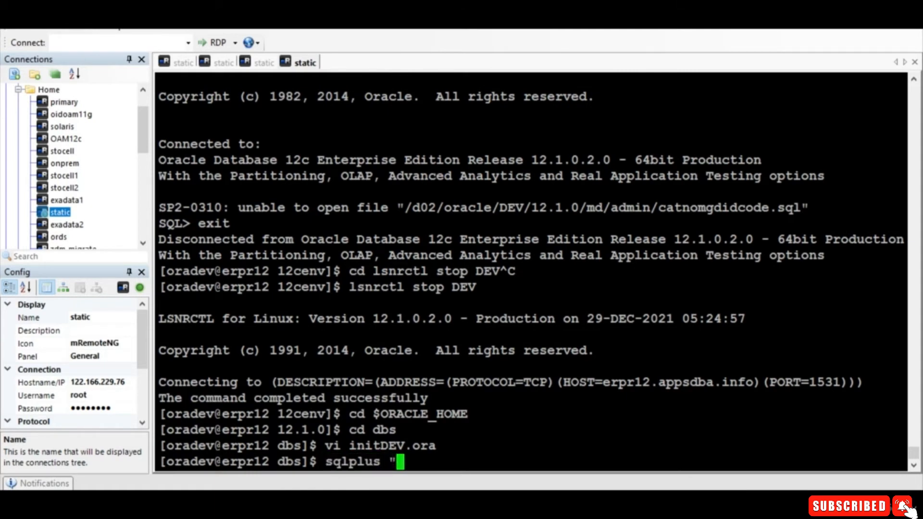
pyautogui.write('/as sysdba"')
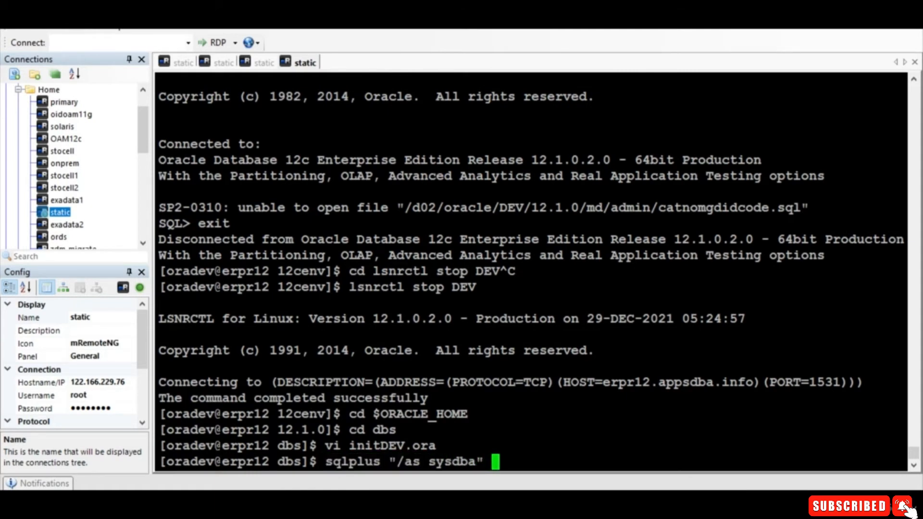
pyautogui.write('shut imme')
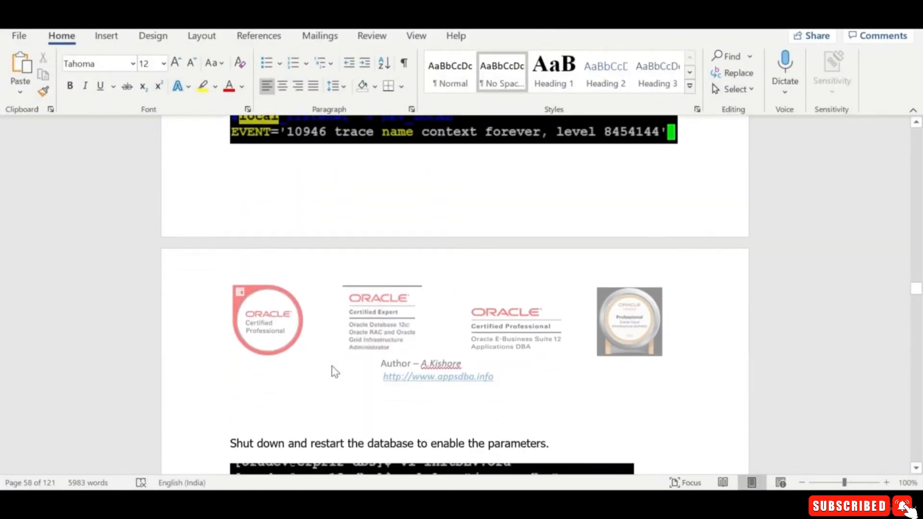
# Scroll the Word guide down to the highlighted preupgrade.jar java command.
pyautogui.scroll(-3)
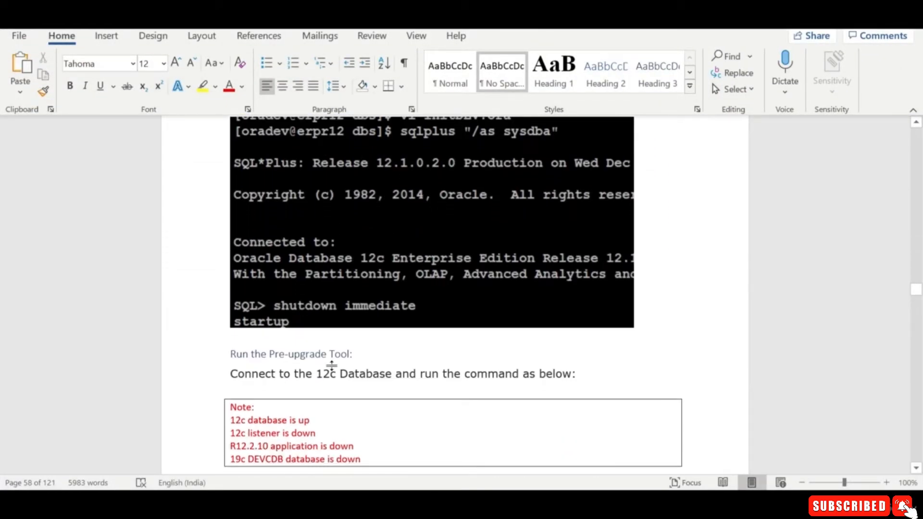
pyautogui.scroll(-3)
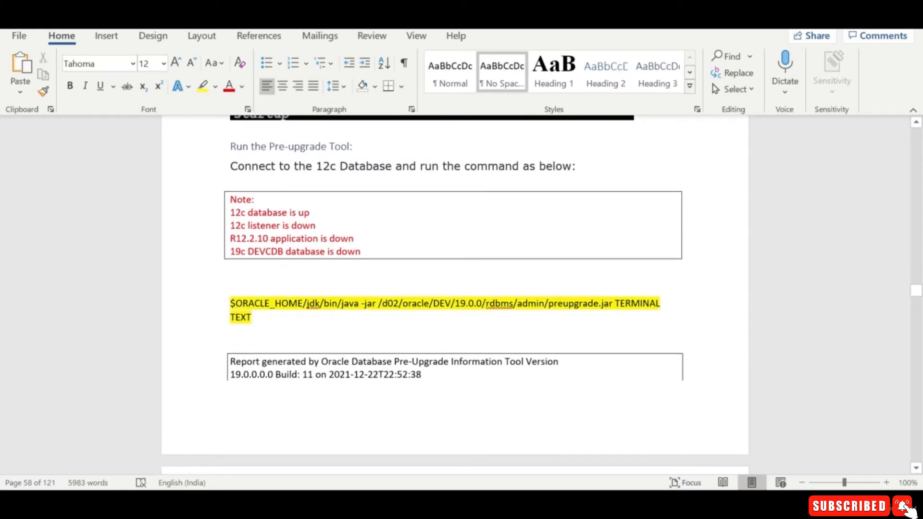
pyautogui.scroll(-3)
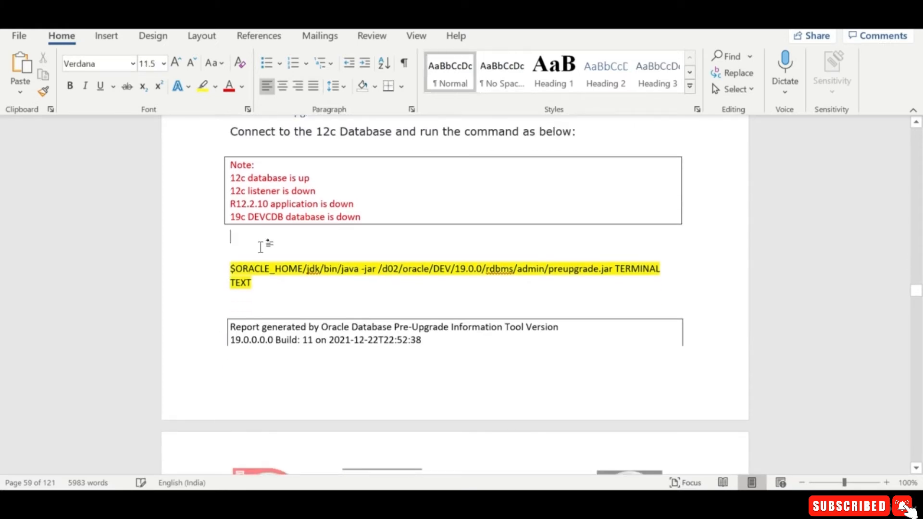
pyautogui.scroll(-3)
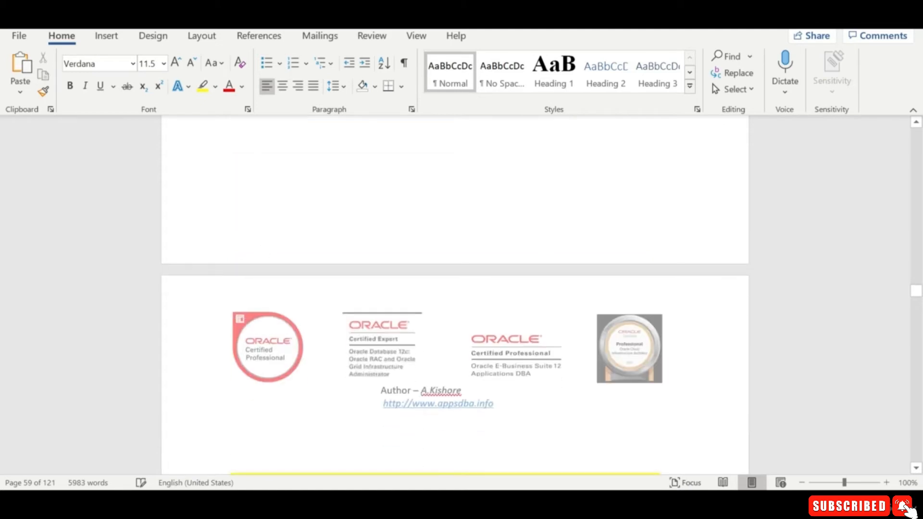
pyautogui.scroll(-3)
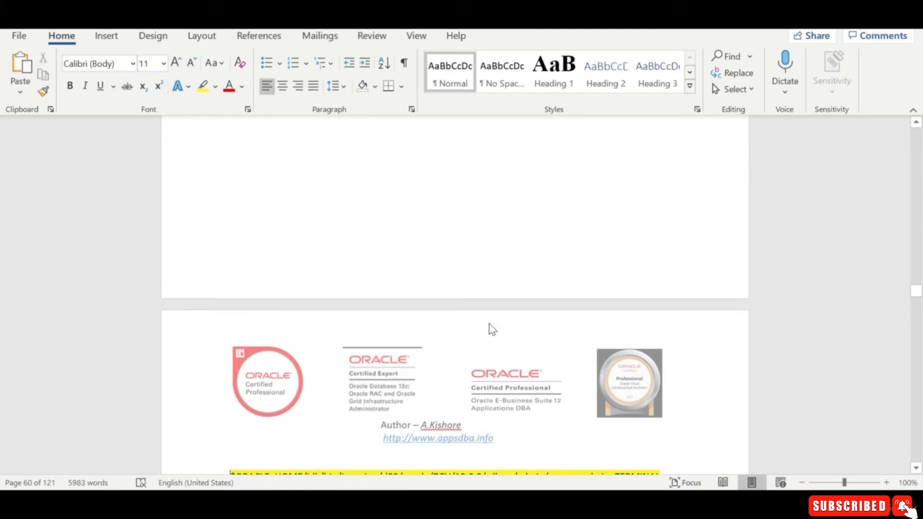
pyautogui.scroll(3)
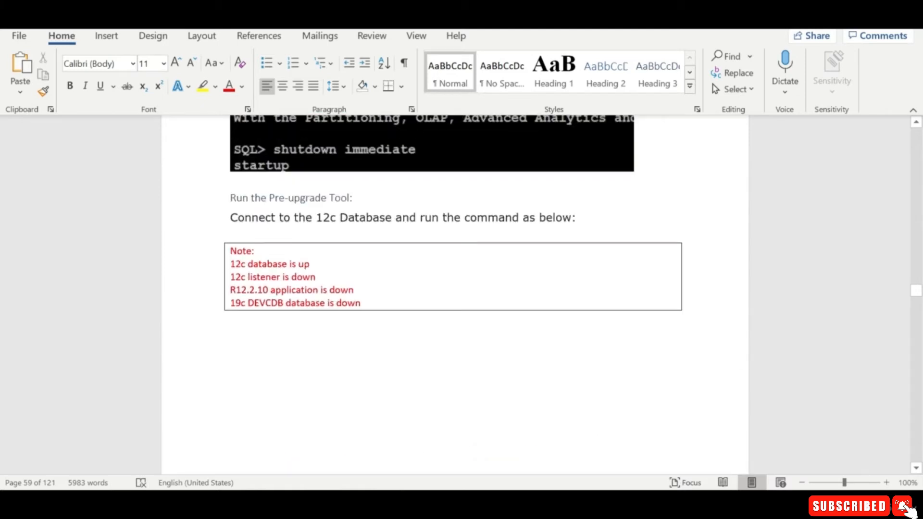
pyautogui.scroll(-3)
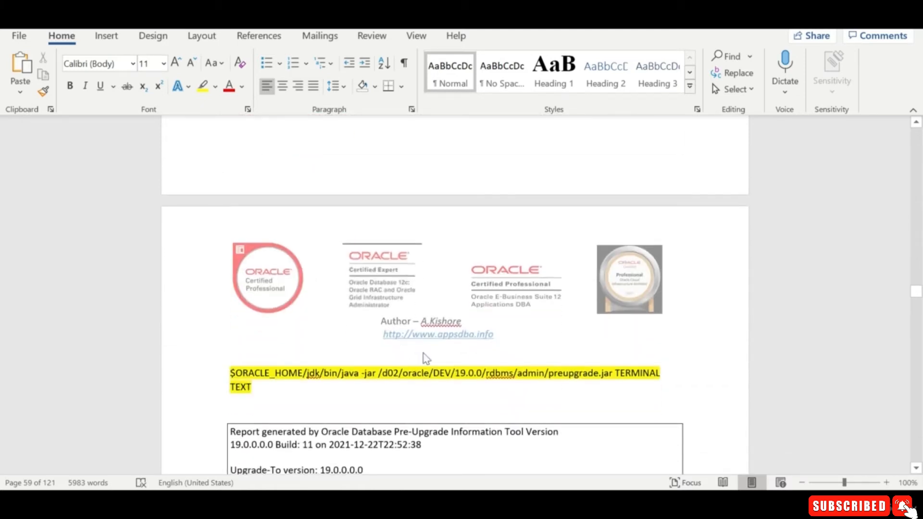
pyautogui.scroll(-3)
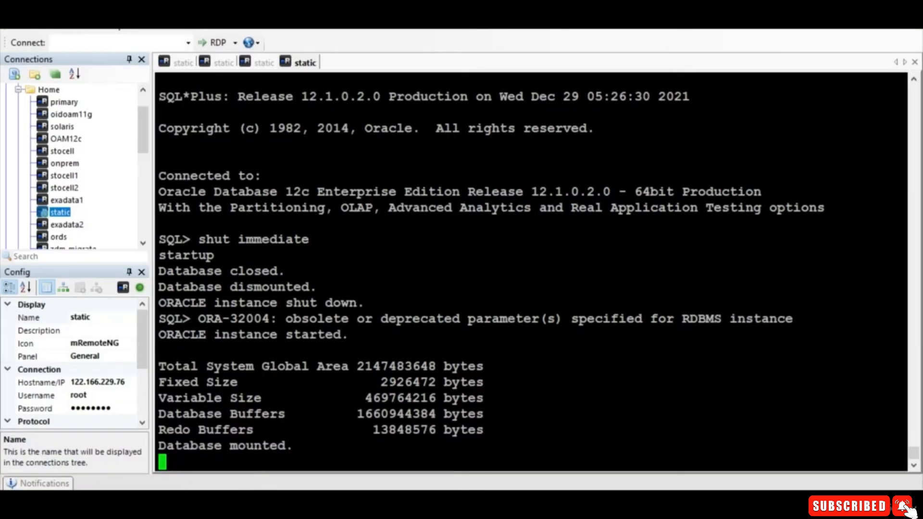
# Exit SQL*Plus and run the 19c preupgrade.jar with Java in TERMINAL TEXT mode.
pyautogui.write('exit')
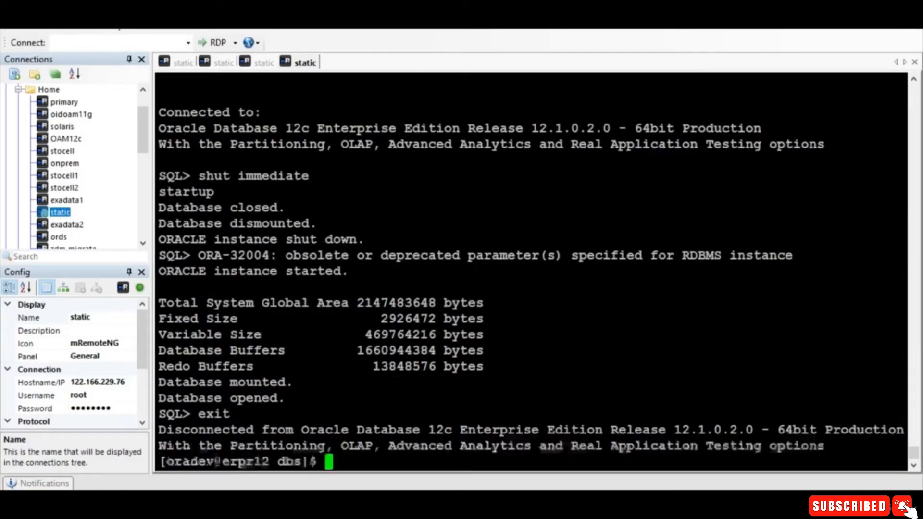
pyautogui.write('$ORACLE_HOME/jdk/bin/java -jar /d02/oracle/DEV/19.0.0/rdbms/admin/preupgrade.jar TERMINAL TEXT')
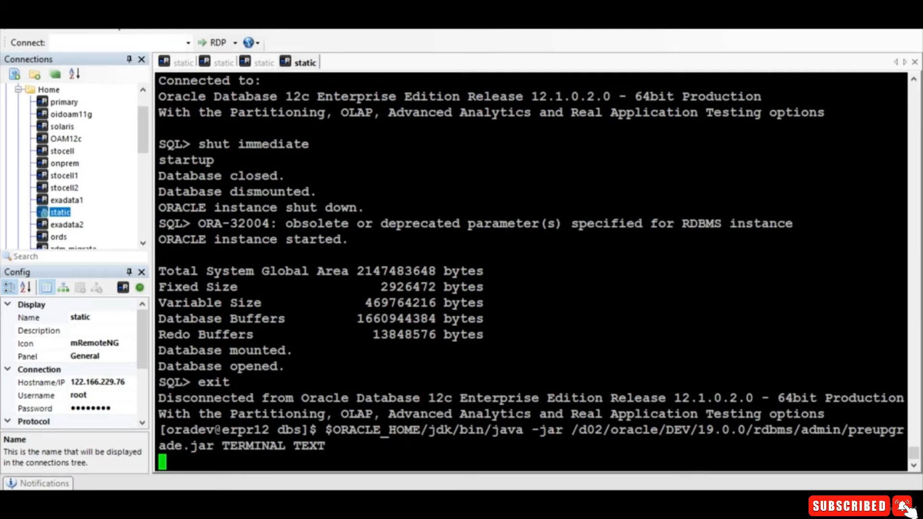
pyautogui.press('Return')
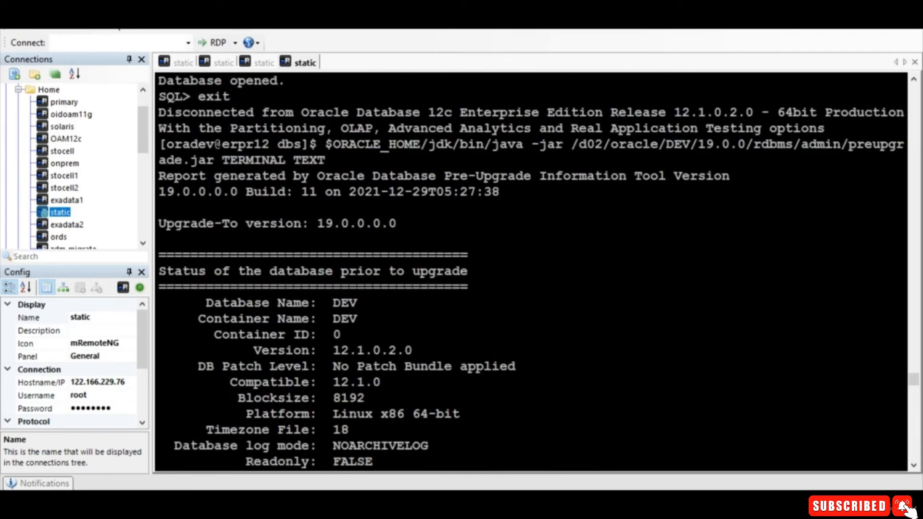
# Scroll the pre-upgrade report and select the invalid-objects recompile command.
pyautogui.scroll(-3)
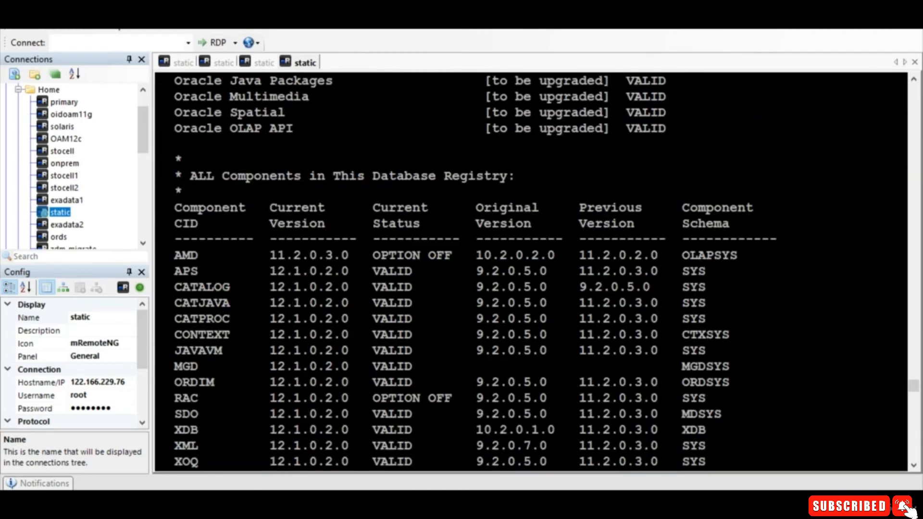
pyautogui.scroll(-3)
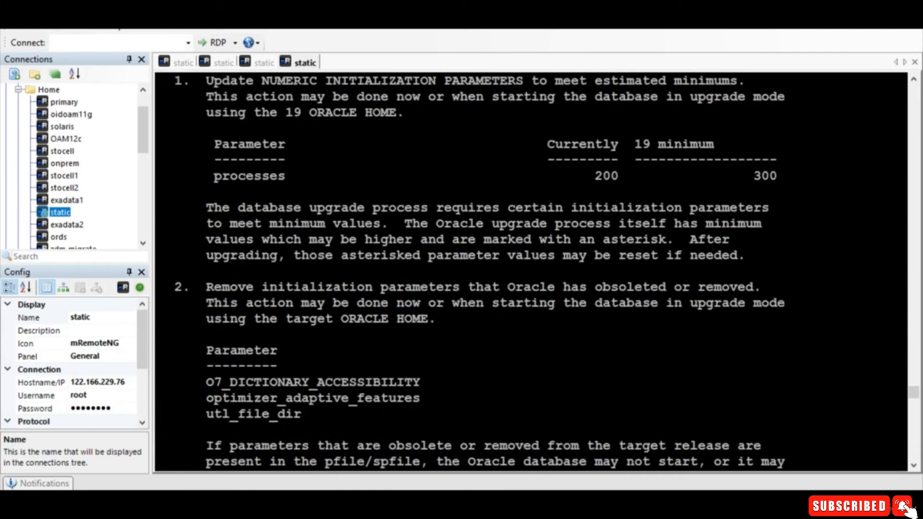
pyautogui.scroll(-3)
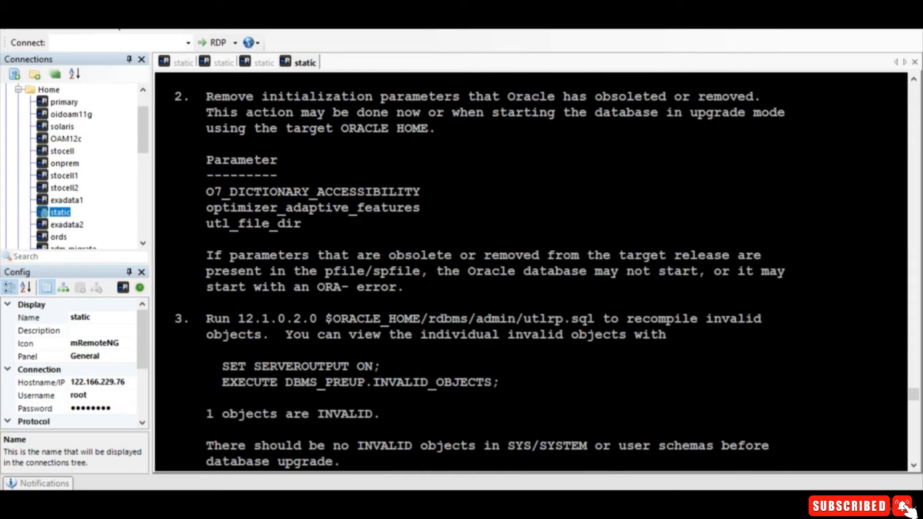
pyautogui.moveTo(206, 190); pyautogui.dragTo(300, 223)
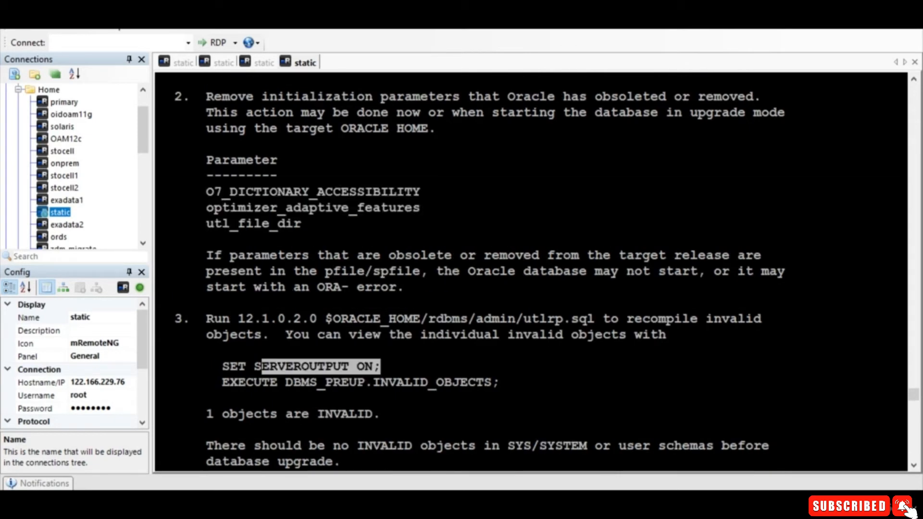
# Scroll on and select the list of hidden underscore parameters.
pyautogui.scroll(-3)
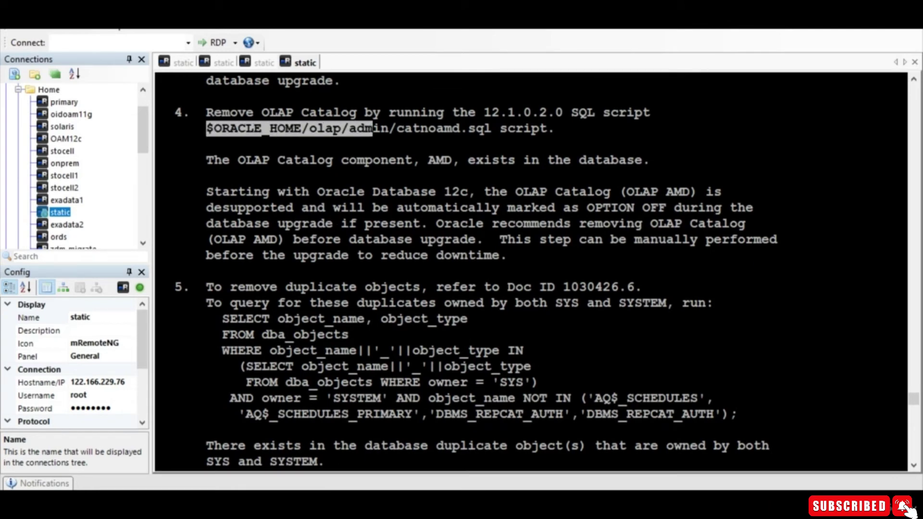
pyautogui.scroll(-3)
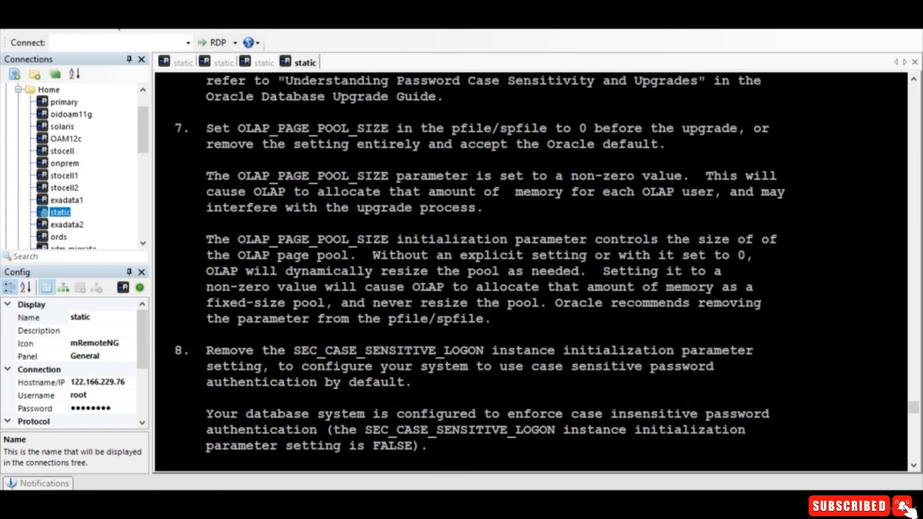
pyautogui.scroll(-3)
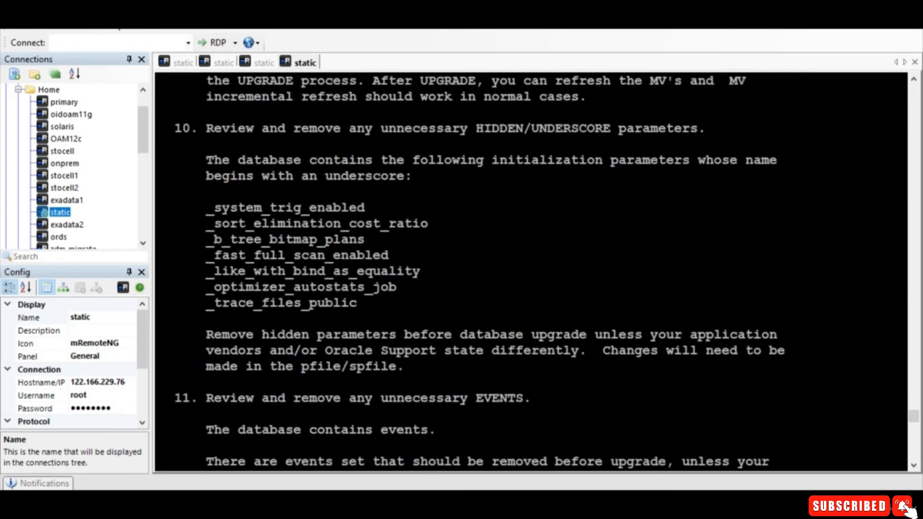
pyautogui.moveTo(206, 207); pyautogui.dragTo(365, 302)
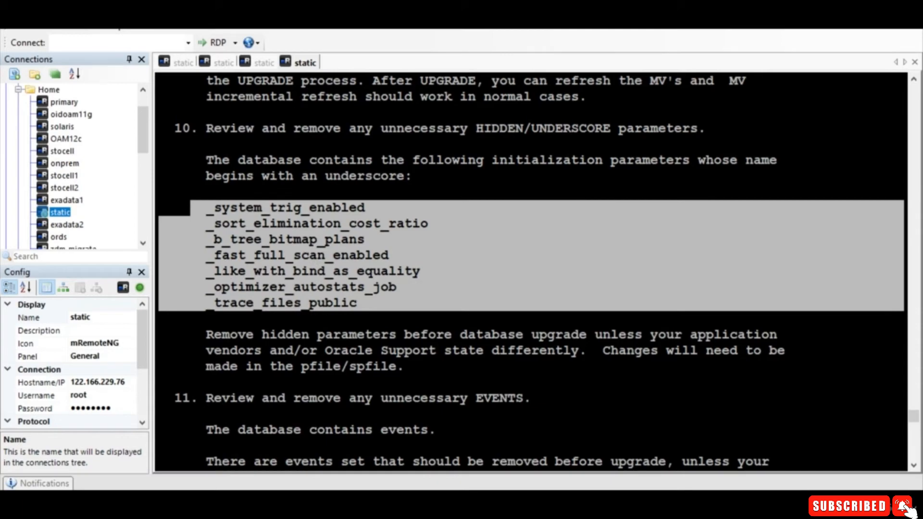
# Select the preupgrade_fixups.sql path in the summary, then start vi on initDEV.ora.
pyautogui.scroll(-3)
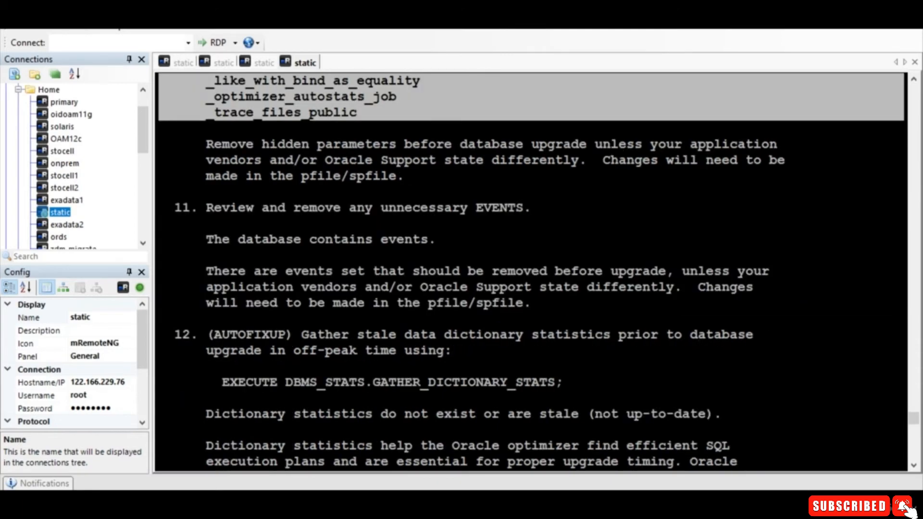
pyautogui.scroll(-3)
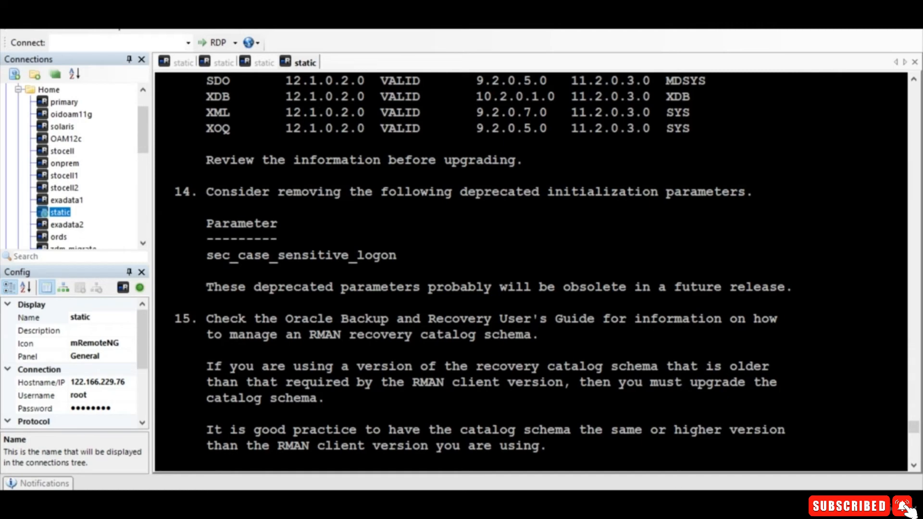
pyautogui.scroll(-3)
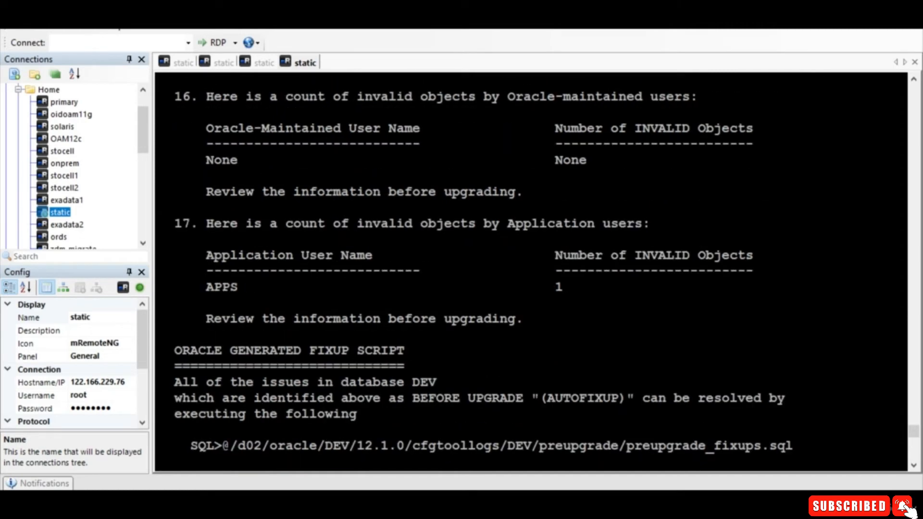
pyautogui.scroll(-3)
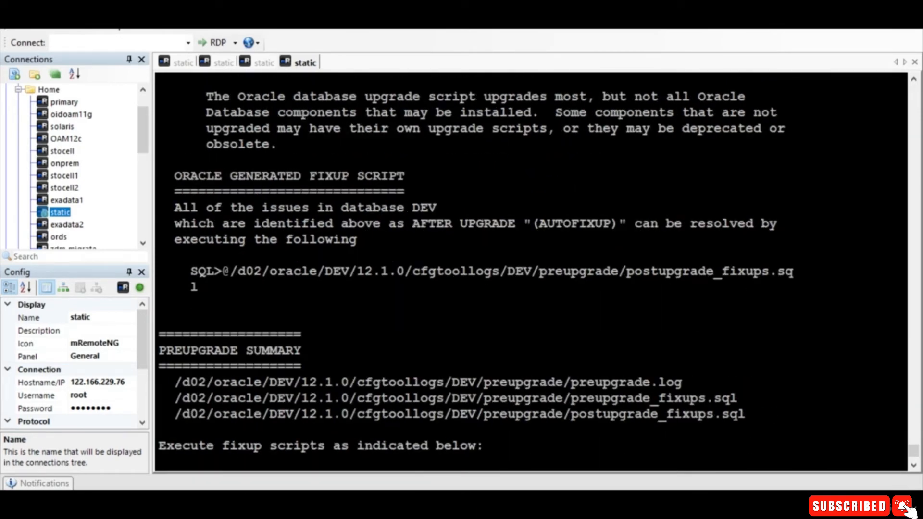
pyautogui.doubleClick(453, 397)
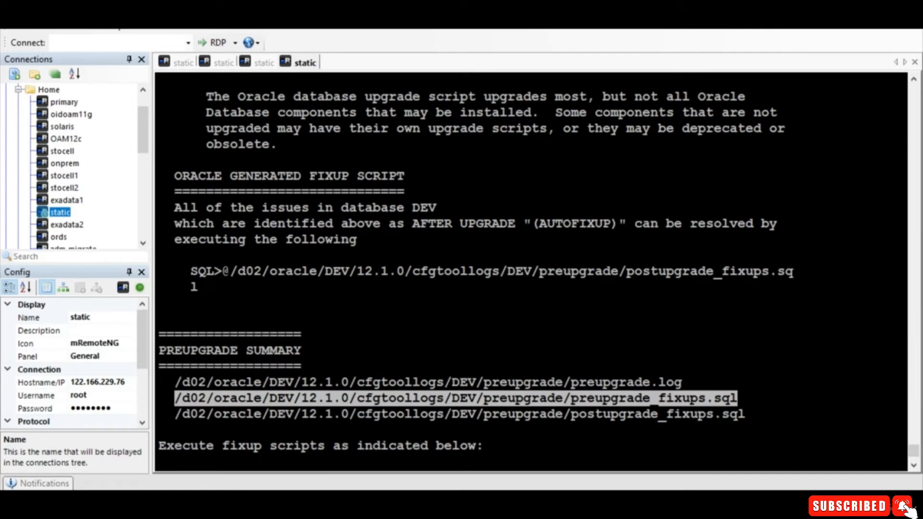
pyautogui.scroll(-3)
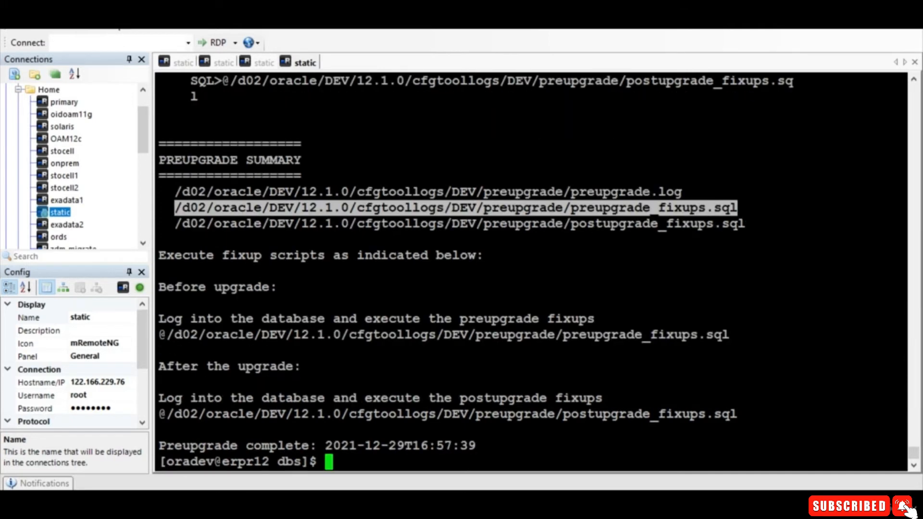
pyautogui.write('v i')
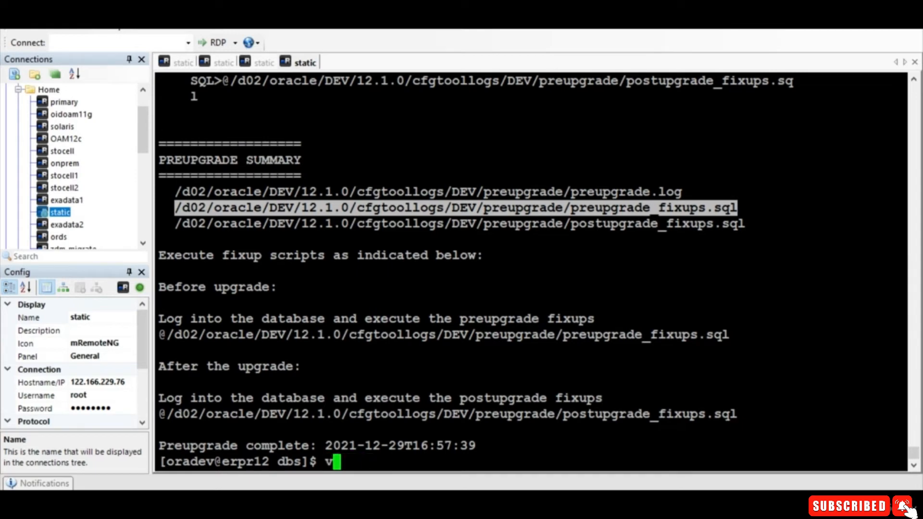
pyautogui.write('i initDEV.ora')
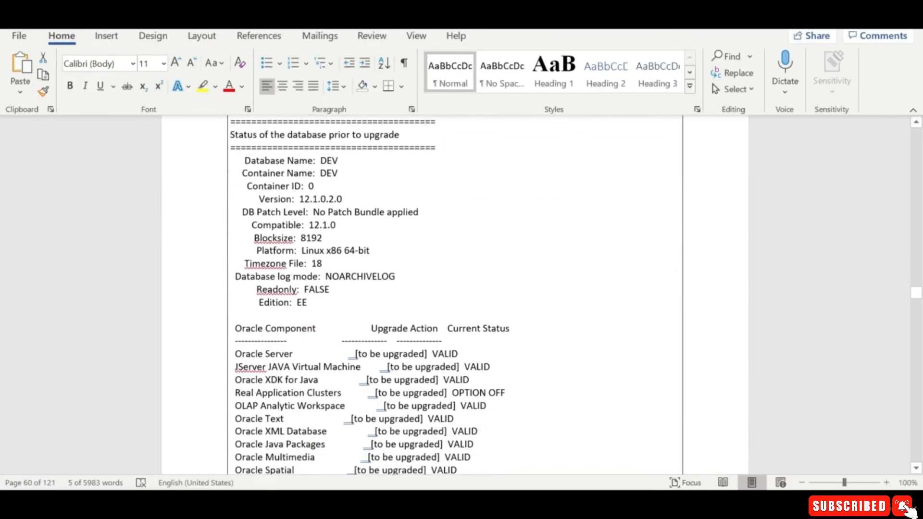
# Scroll the Word guide down to 'Make changes to initDEV.ora file as follows'.
pyautogui.scroll(-3)
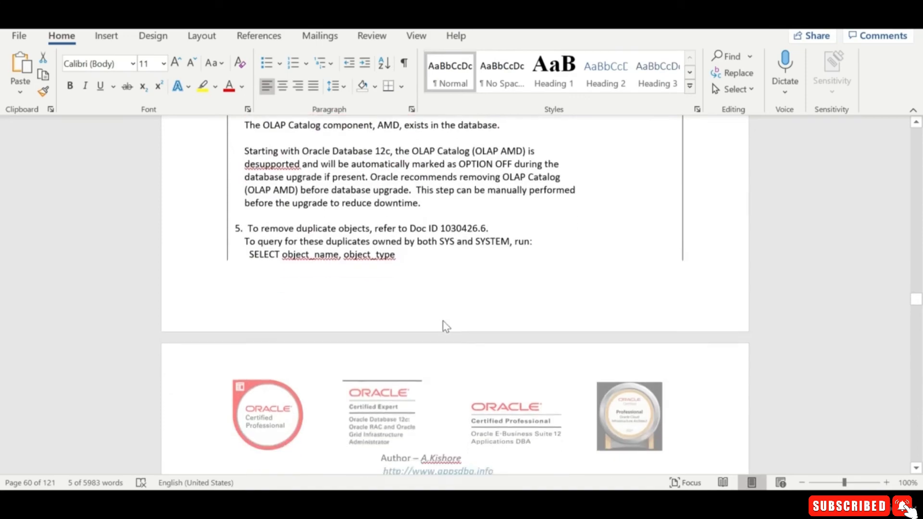
pyautogui.scroll(-3)
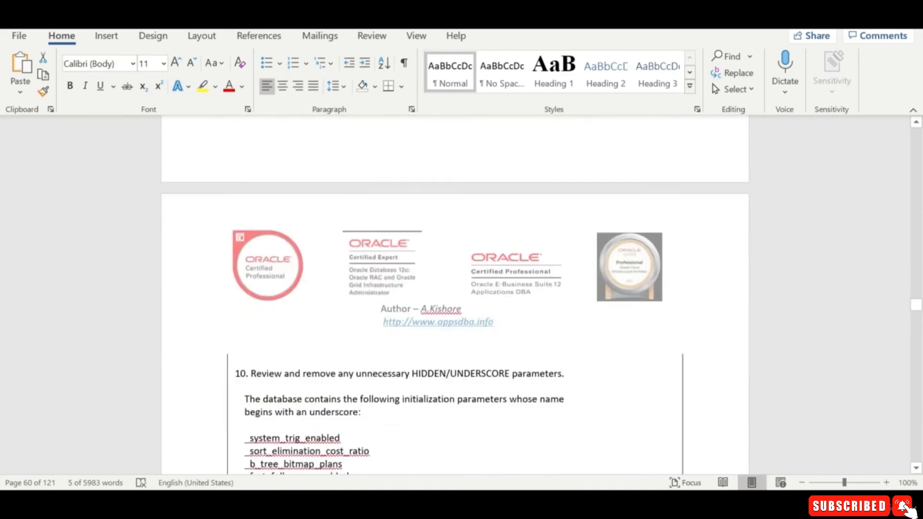
pyautogui.scroll(-3)
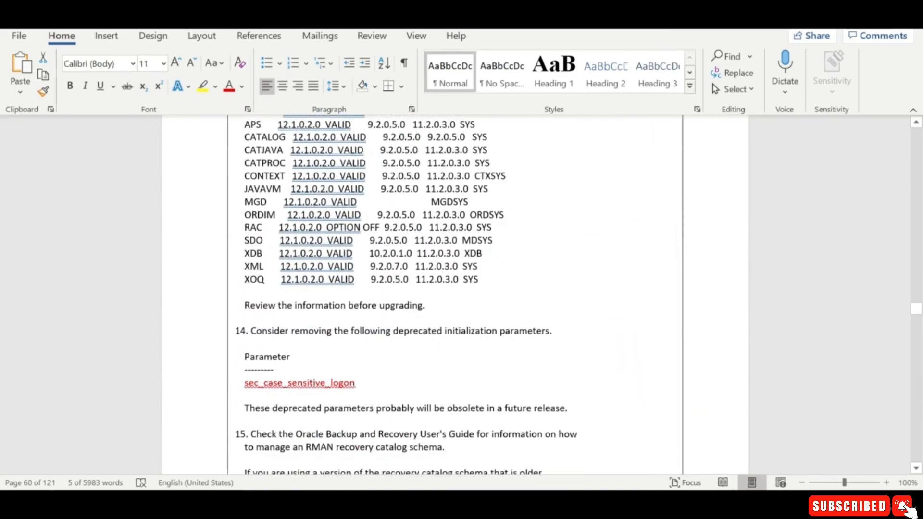
pyautogui.scroll(-3)
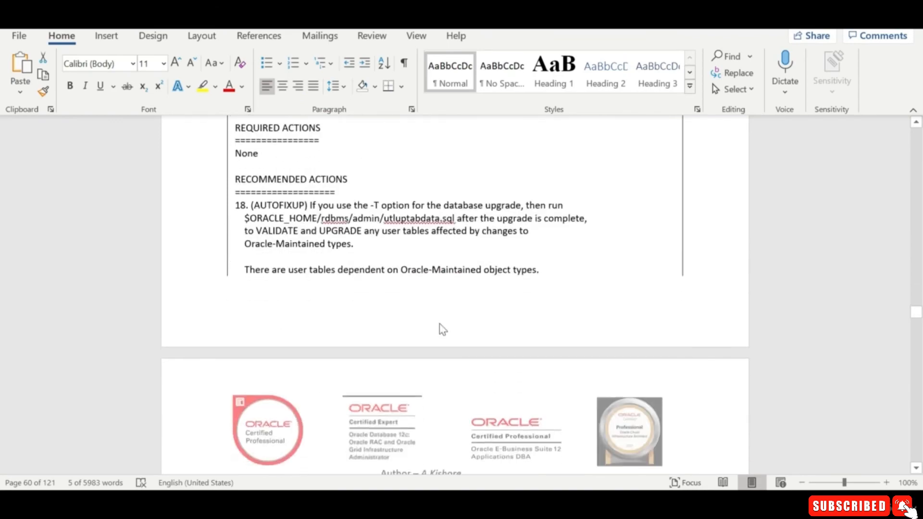
pyautogui.scroll(-3)
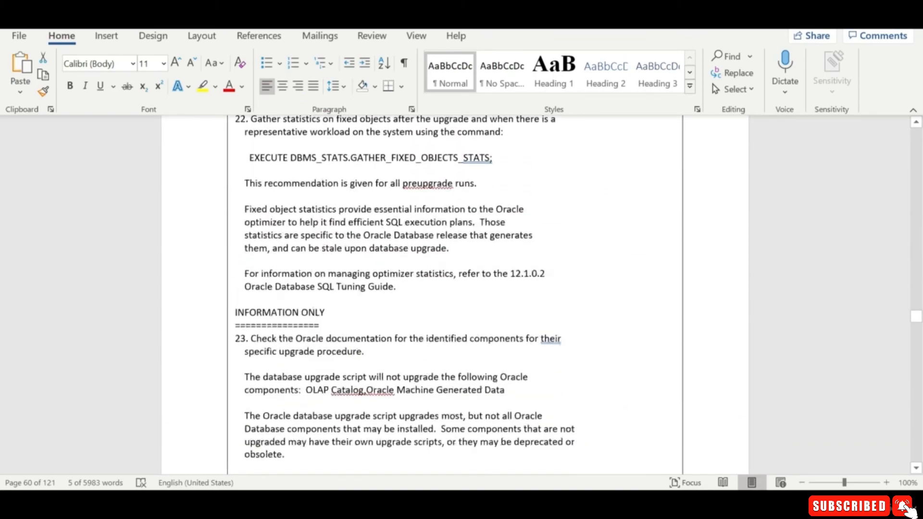
pyautogui.scroll(-3)
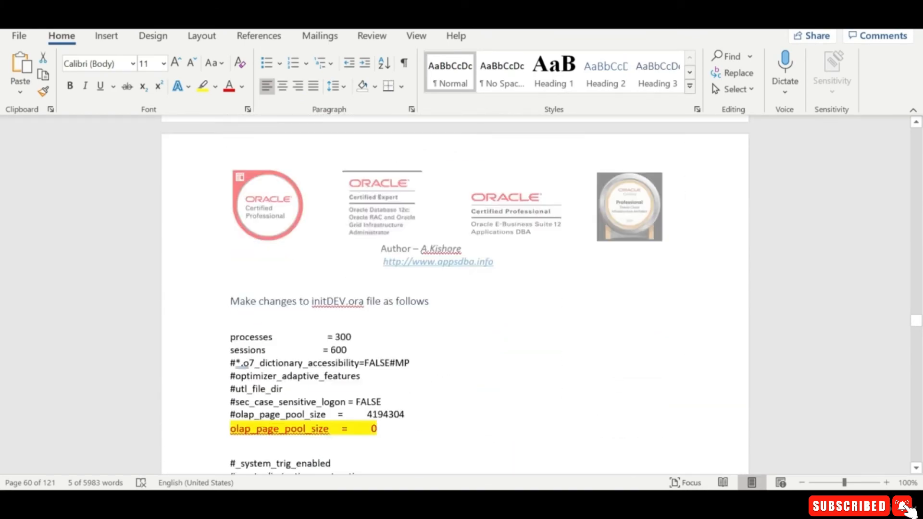
pyautogui.scroll(-3)
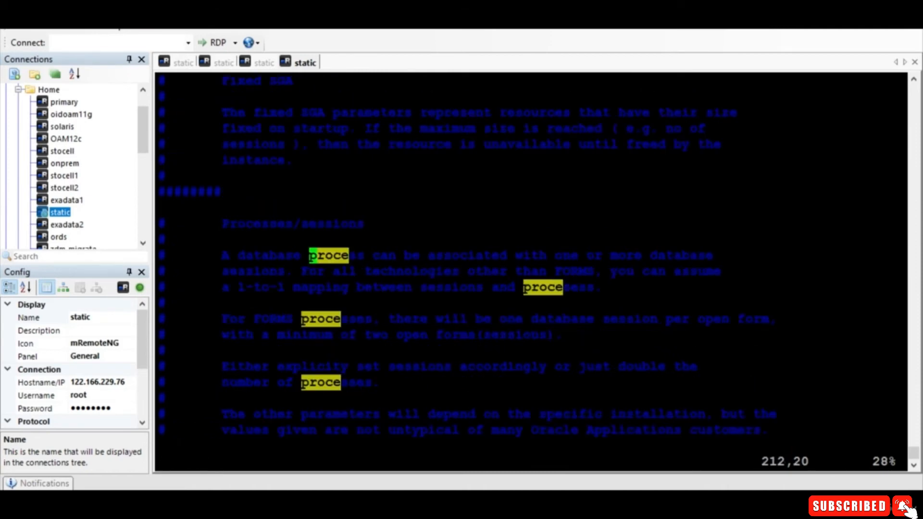
# Find processes, o7_dictionary_accessibility and utl_file_dir in initDEV.ora to set and comment out parameters.
pyautogui.write('/proce')
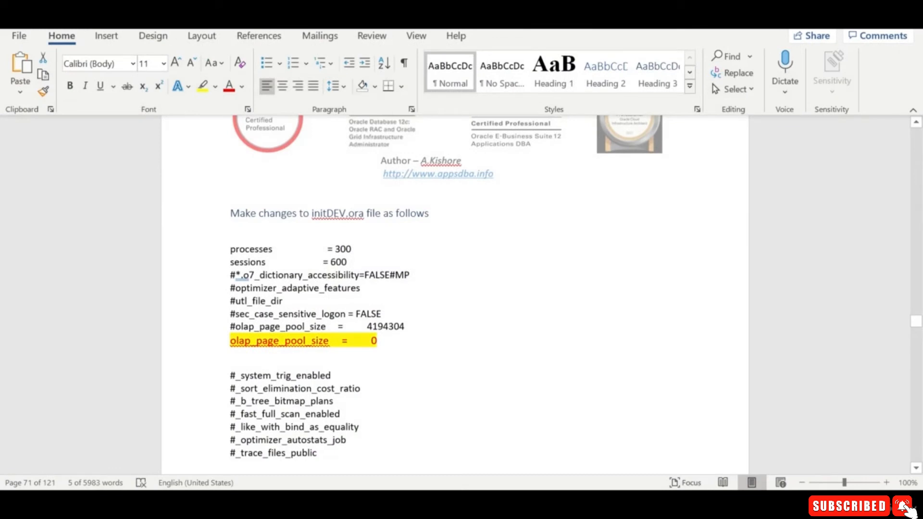
pyautogui.scroll(-3)
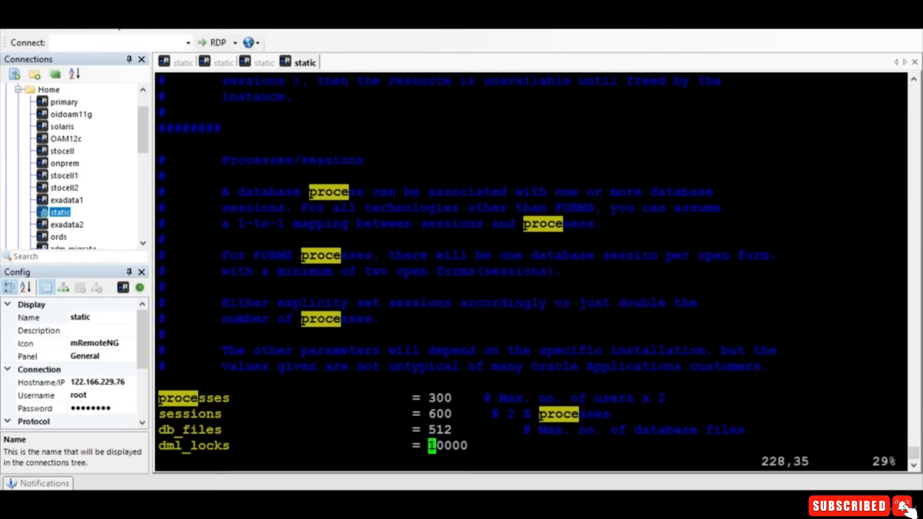
pyautogui.write('/o7_dictionary_accessibility')
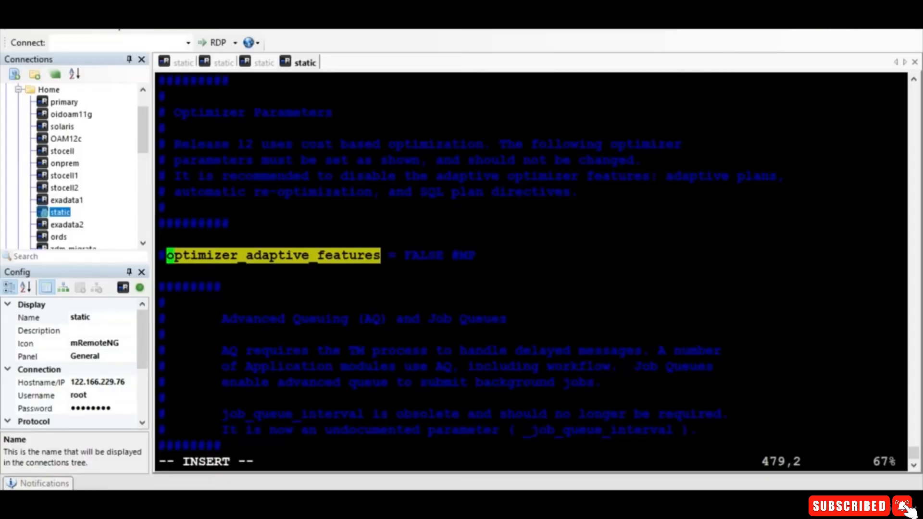
pyautogui.write('/utl_file_dir')
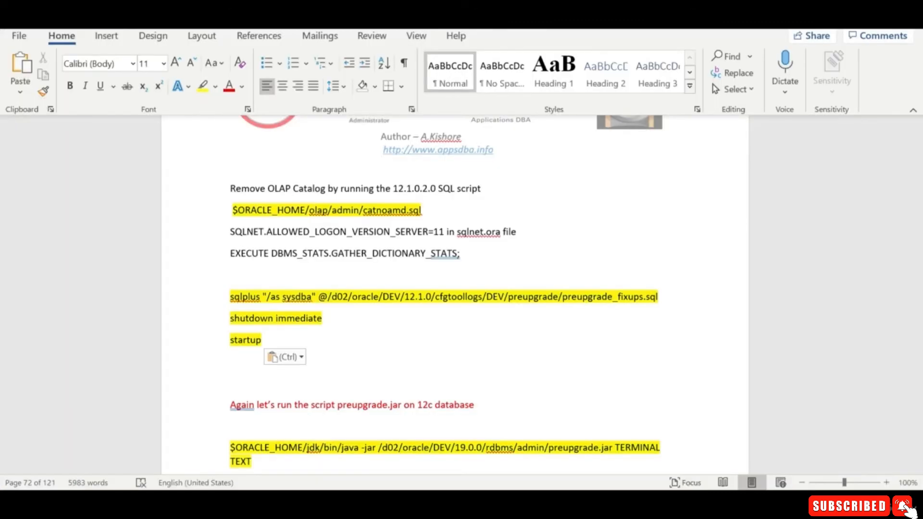
pyautogui.scroll(-3)
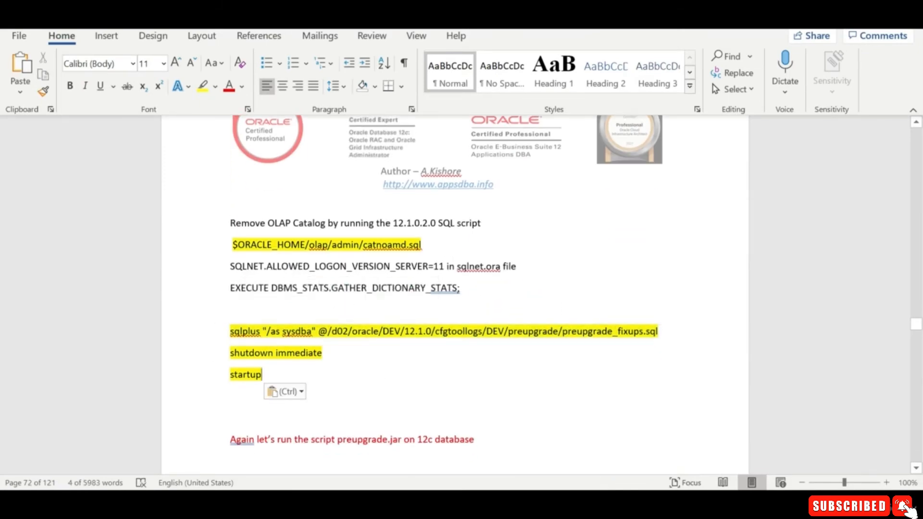
pyautogui.scroll(-3)
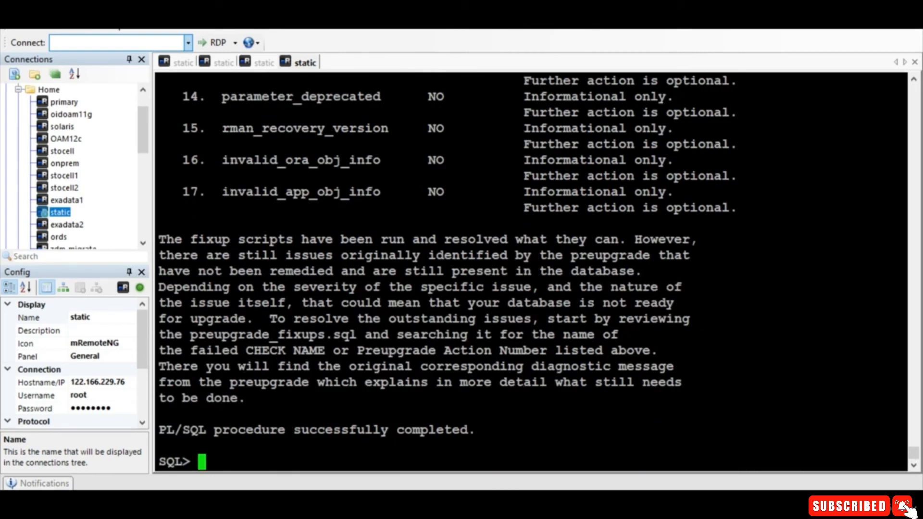
# Enter shut immediate for DEV and review the fixup results output.
pyautogui.write('shut imme')
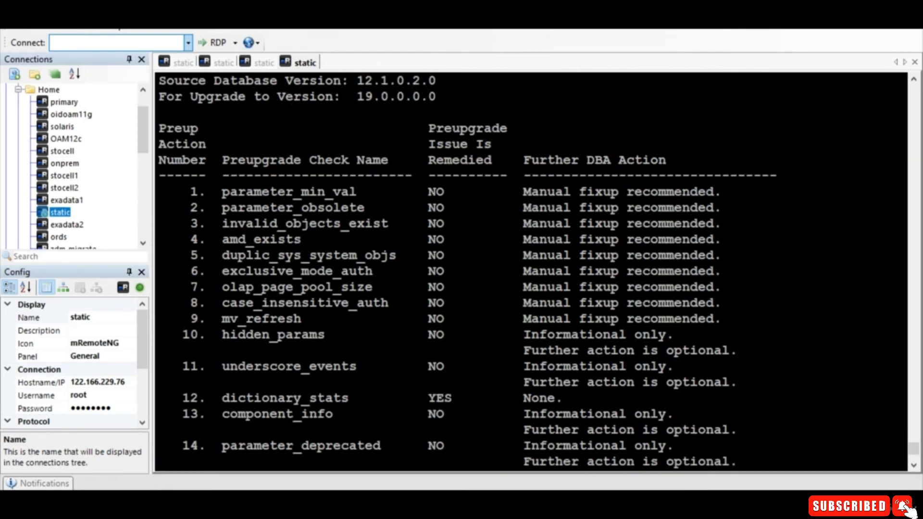
pyautogui.scroll(-3)
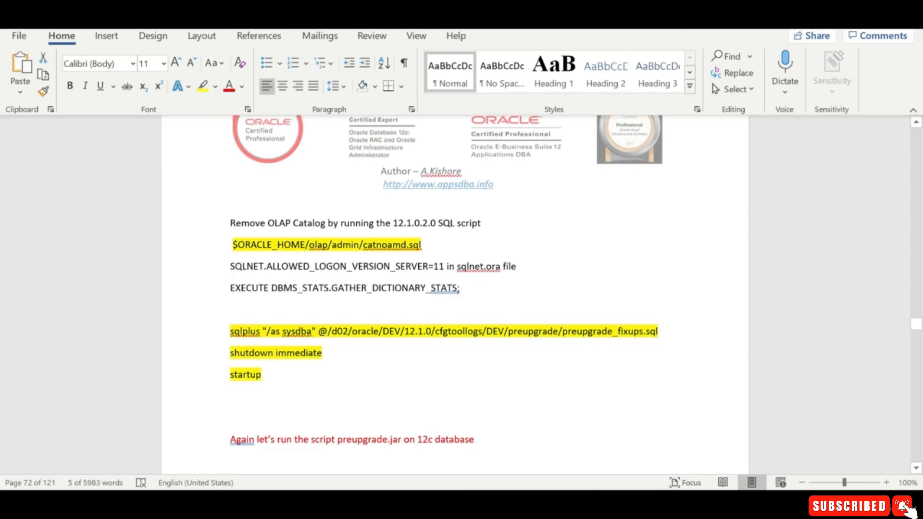
pyautogui.scroll(-3)
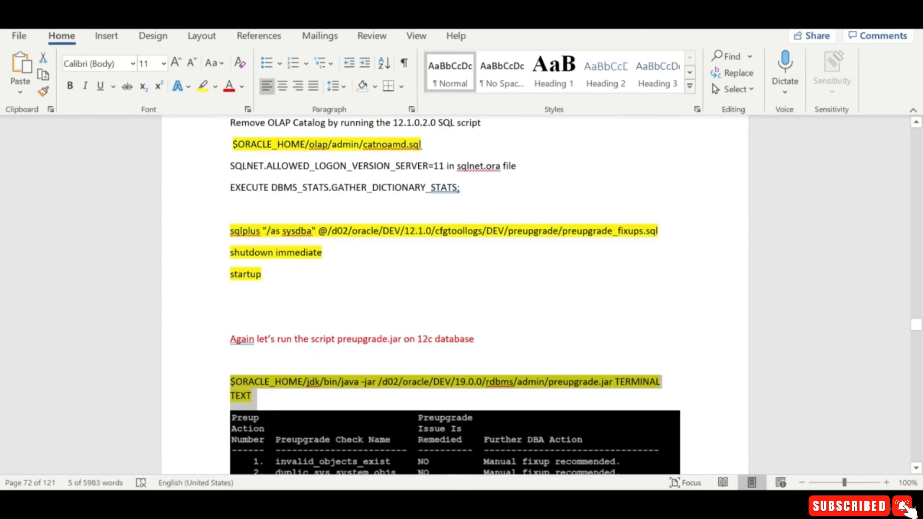
pyautogui.scroll(-3)
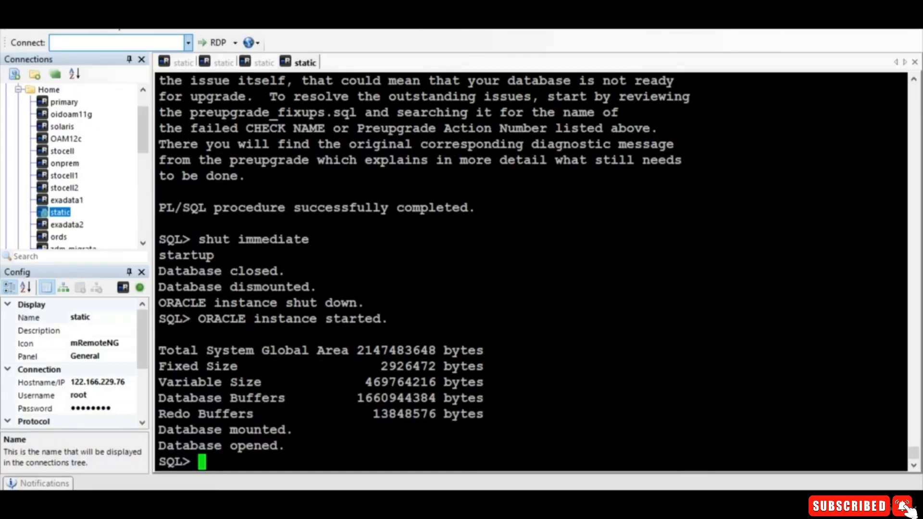
# Exit SQL*Plus and review the report's invalid-object recompile and OLAP Catalog recommendations.
pyautogui.write('exit')
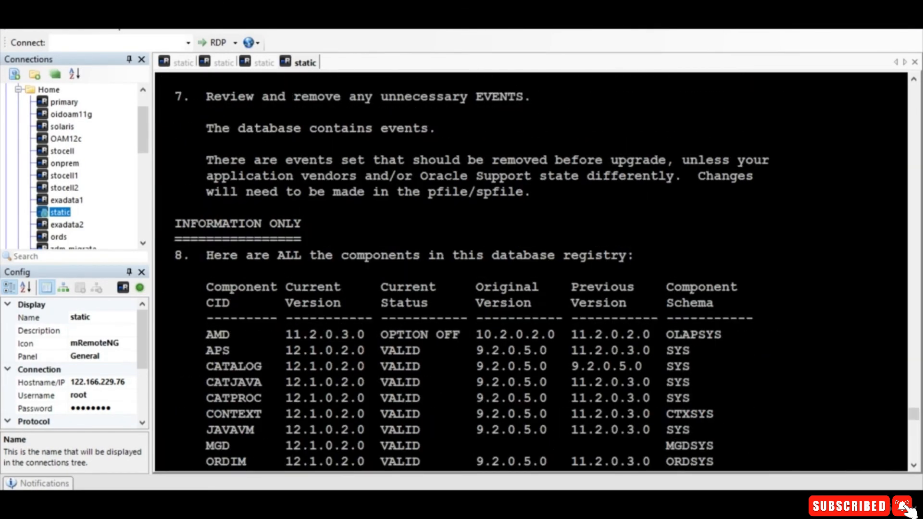
pyautogui.scroll(-3)
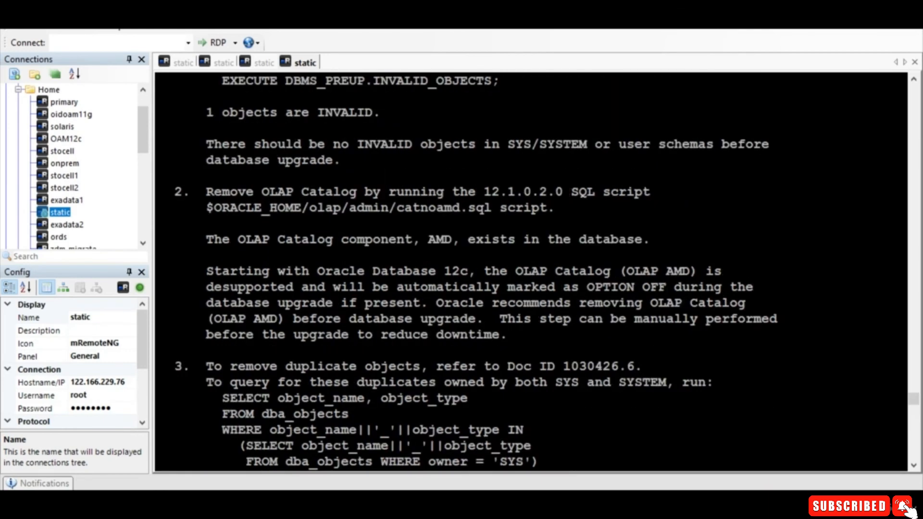
pyautogui.scroll(-3)
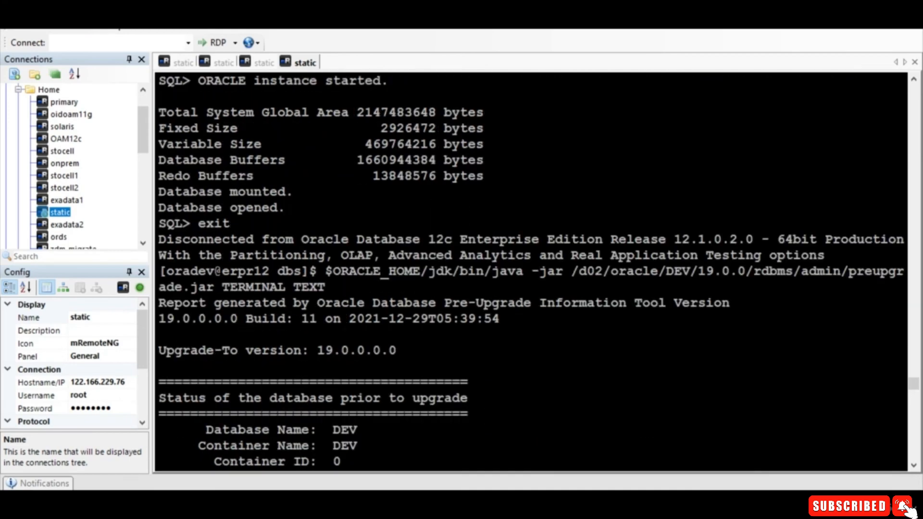
pyautogui.scroll(-3)
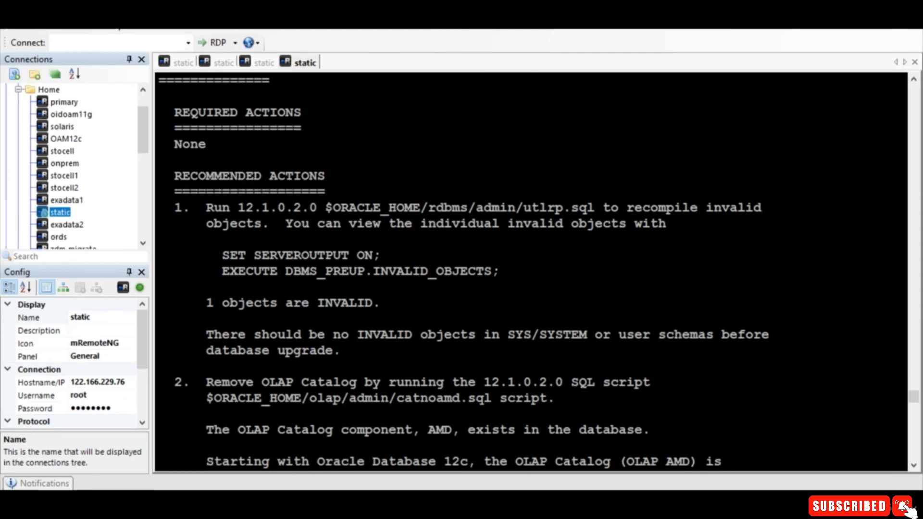
pyautogui.scroll(-3)
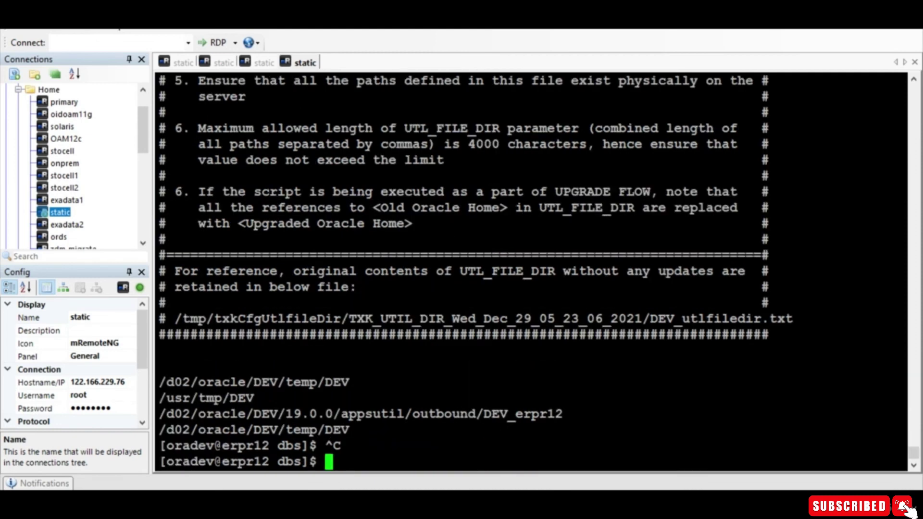
# Run catnoamd.sql via sqlplus "/as sysdba" to drop the OLAP Catalog.
pyautogui.write('sqlplus "/')
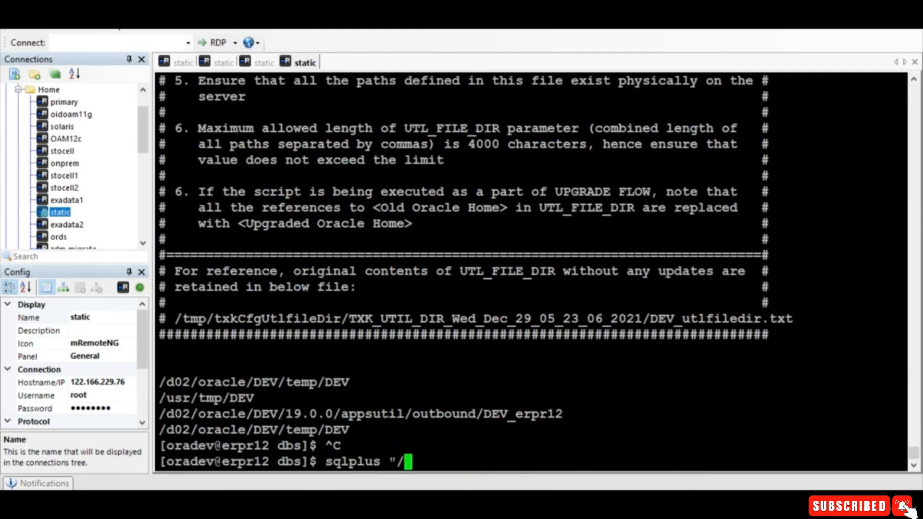
pyautogui.write('as sysdba"')
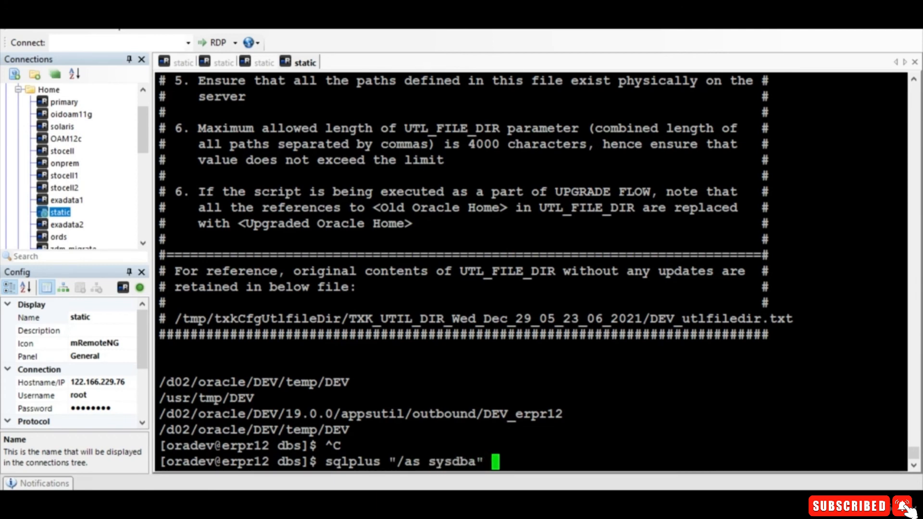
pyautogui.write('@$ORACLE_HOME/olap/admin/catnoamd.sql')
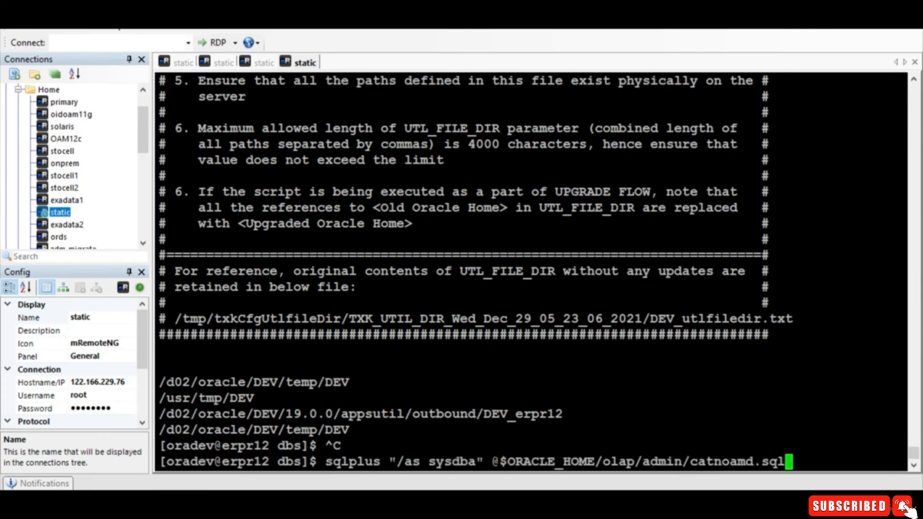
pyautogui.press('Return')
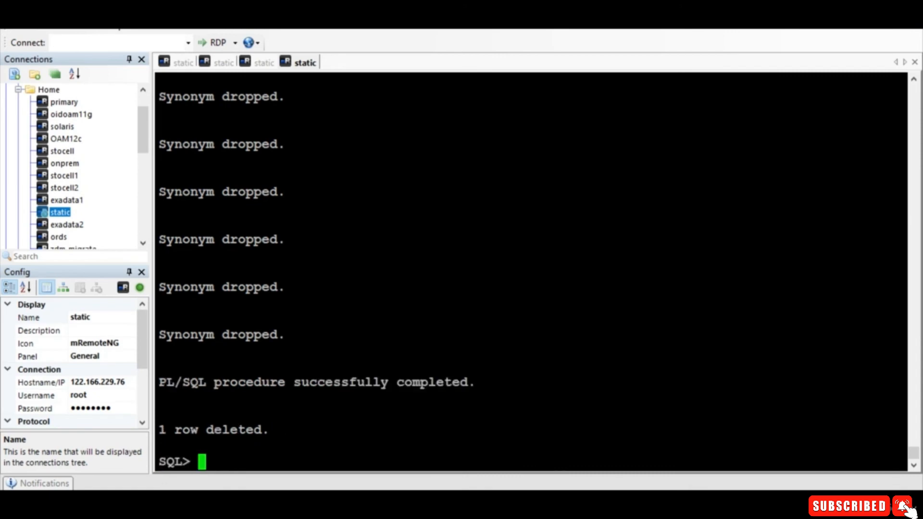
# Exit to the shell and rerun preupgrade.jar in TERMINAL TEXT mode.
pyautogui.write('exit')
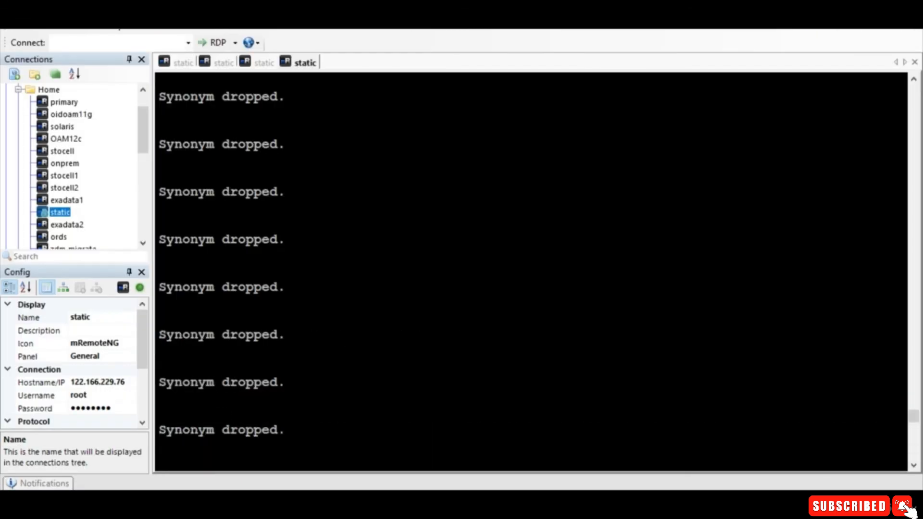
pyautogui.write('exit')
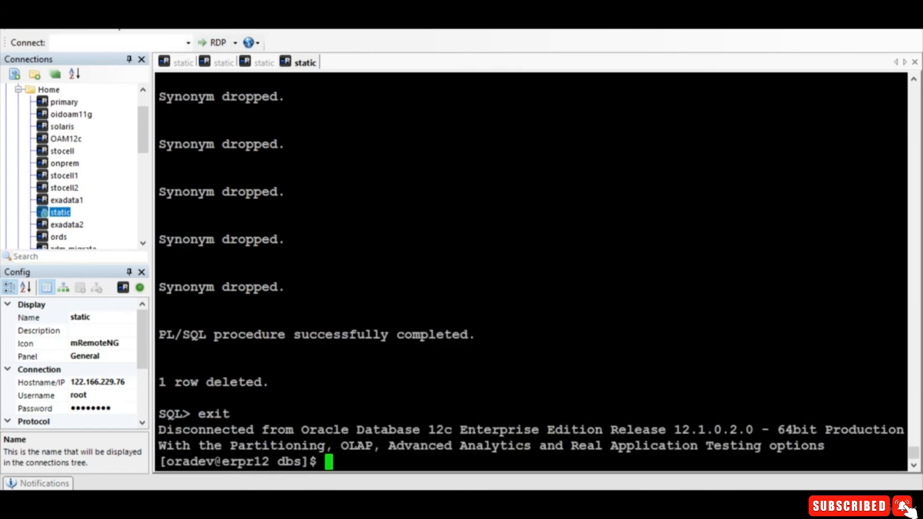
pyautogui.write('$ORACLE_HOME/jdk/bin/java -jar /d02/oracle/DEV/19.0.0/rdbms/admin/preupgrade.jar TERMINAL TEXT')
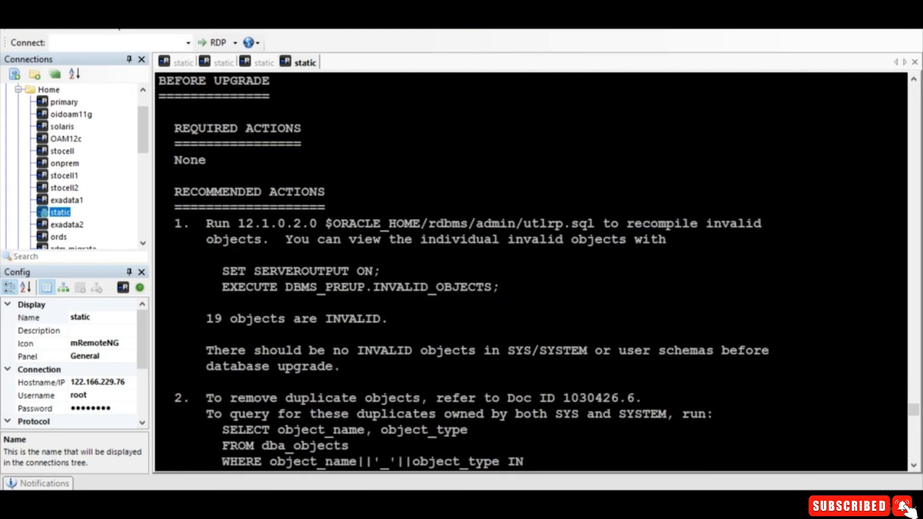
# Read the rerun report to 'Preupgrade complete', selecting the _trace_files_public parameter along the way.
pyautogui.scroll(-3)
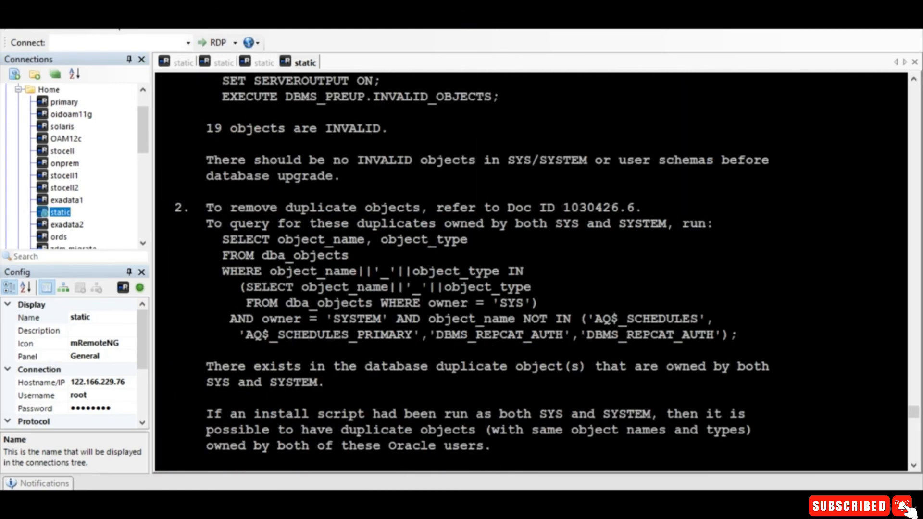
pyautogui.scroll(-3)
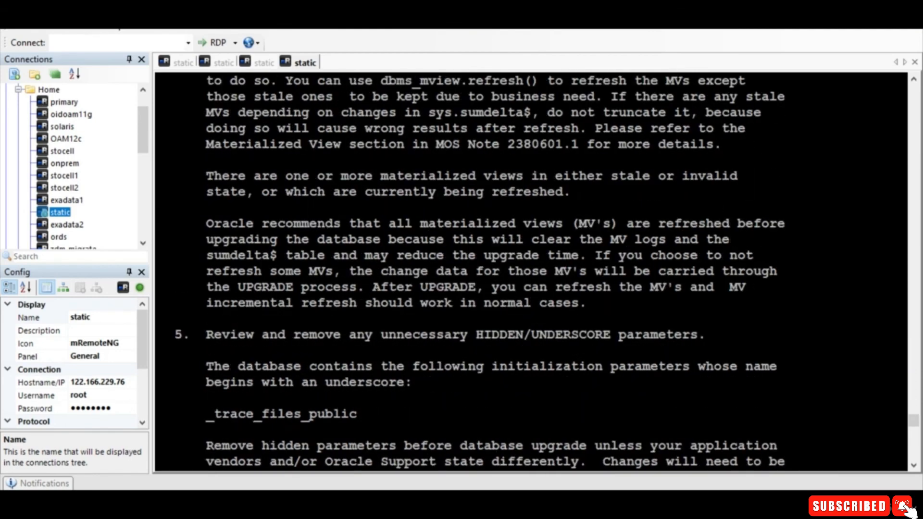
pyautogui.doubleClick(281, 414)
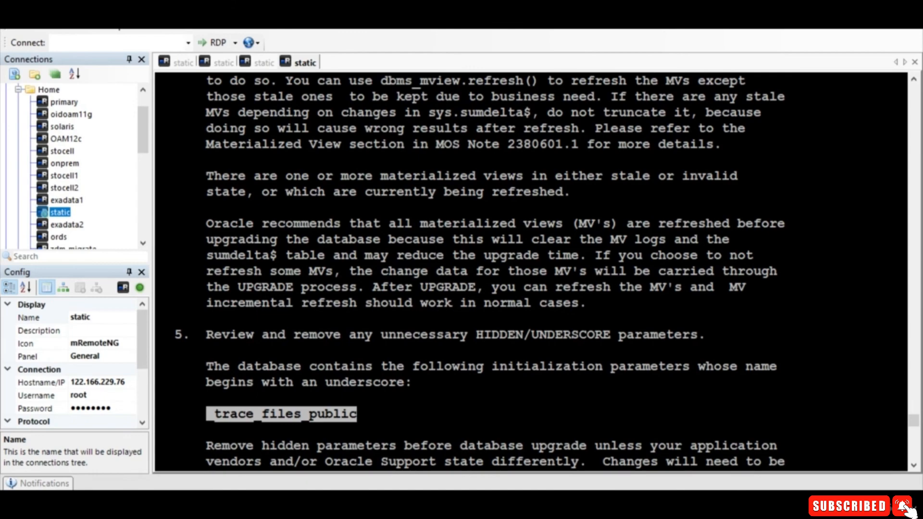
pyautogui.scroll(-3)
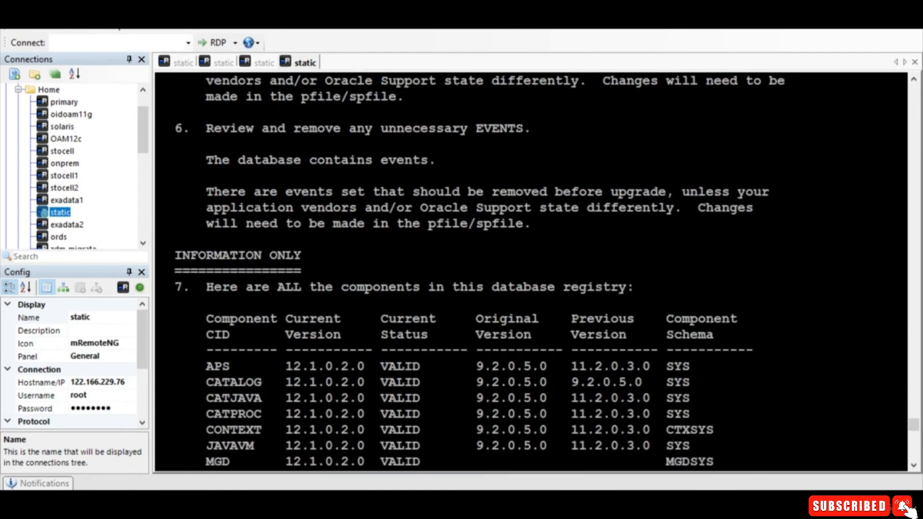
pyautogui.scroll(-3)
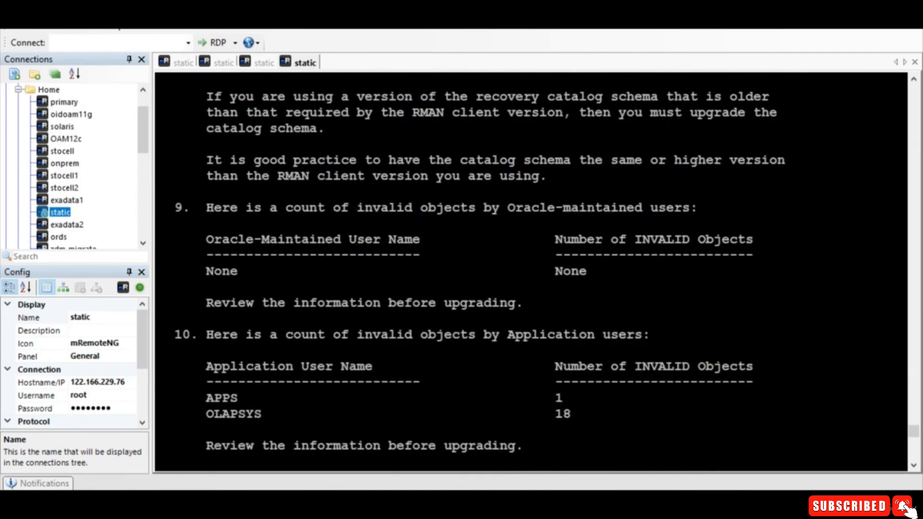
pyautogui.scroll(-3)
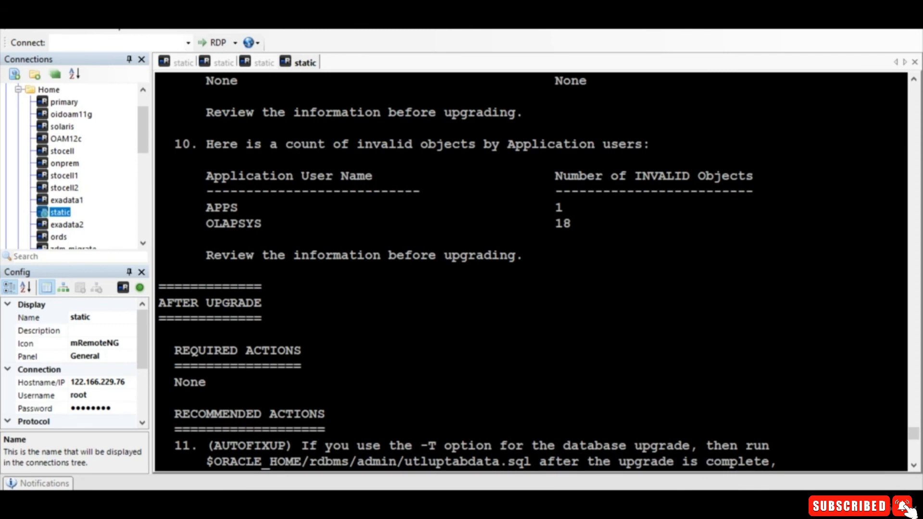
pyautogui.scroll(-3)
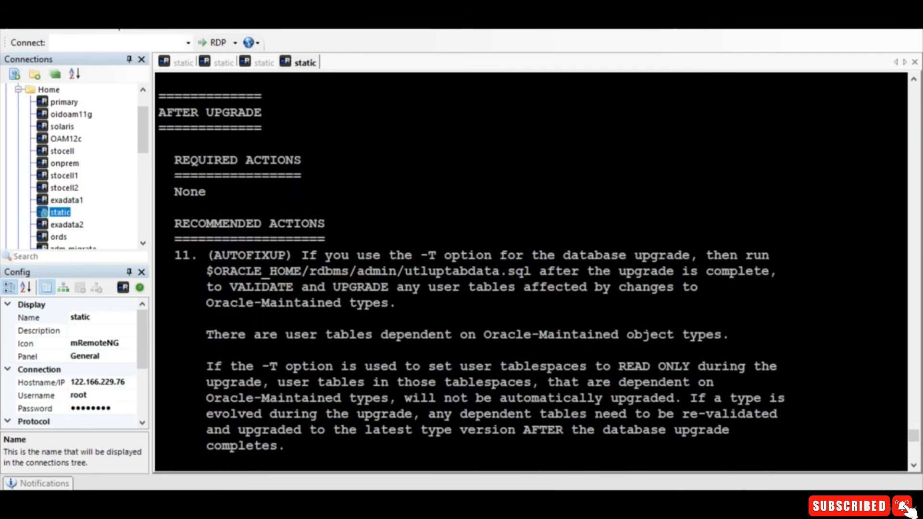
pyautogui.scroll(-3)
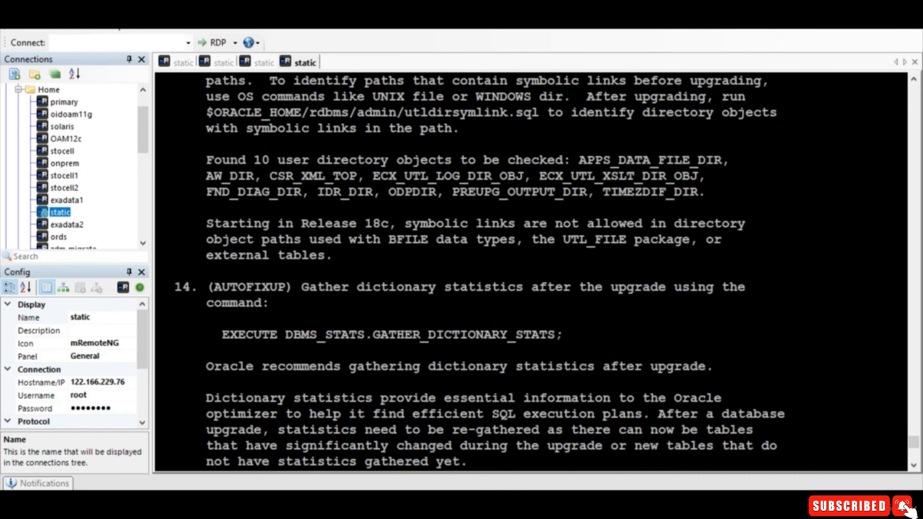
pyautogui.scroll(-3)
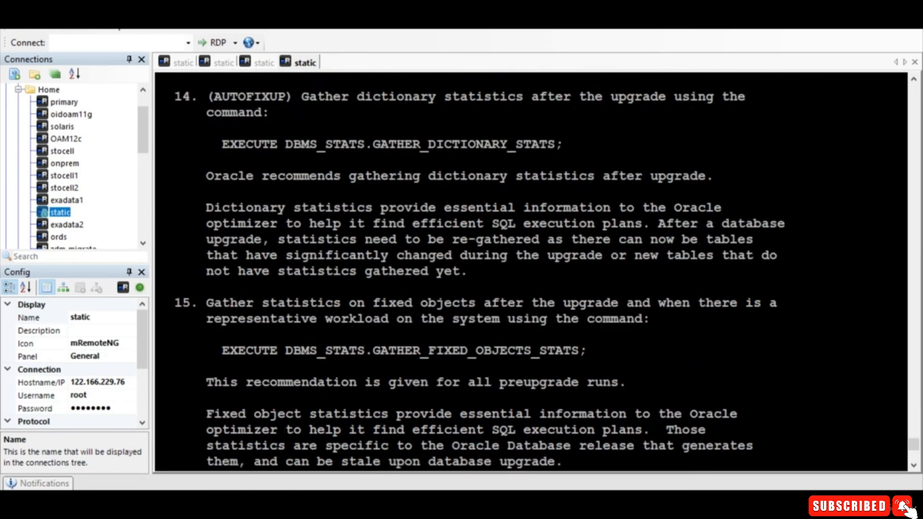
pyautogui.scroll(-3)
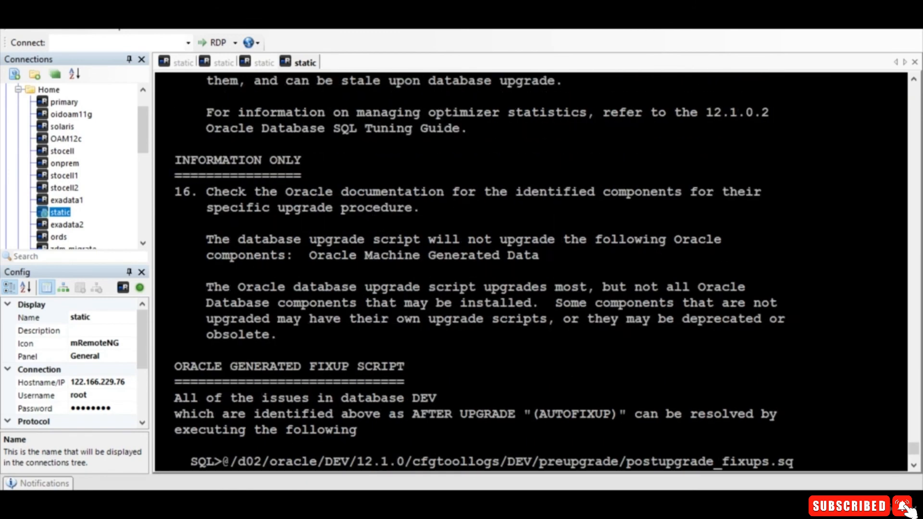
pyautogui.scroll(-3)
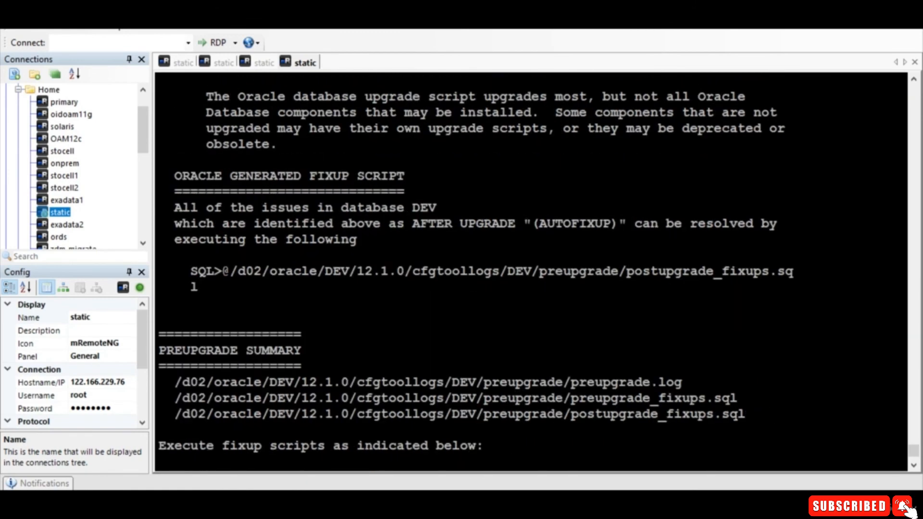
pyautogui.scroll(-3)
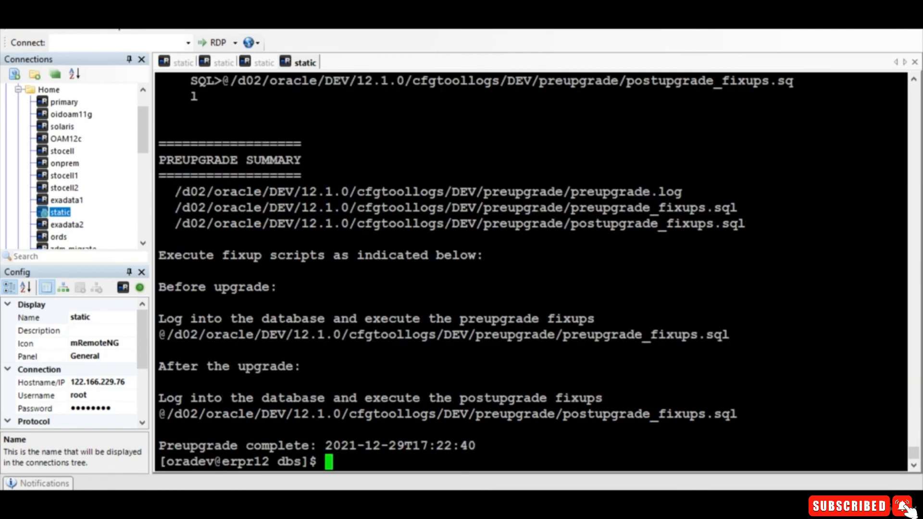
pyautogui.write('vi')
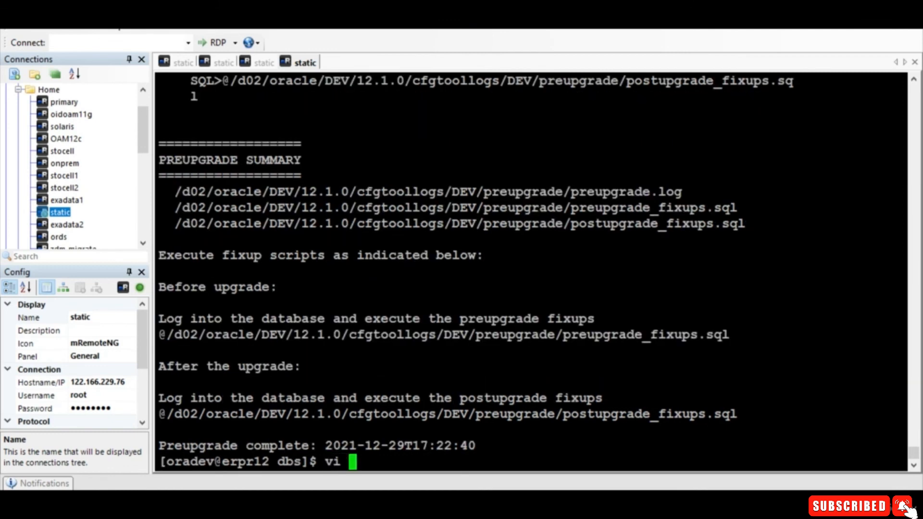
pyautogui.write('initDEV')
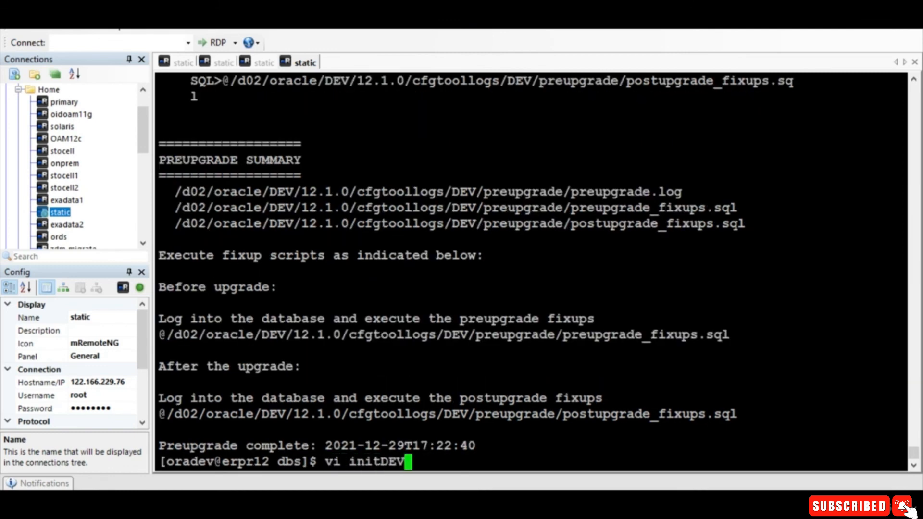
pyautogui.press('Enter')
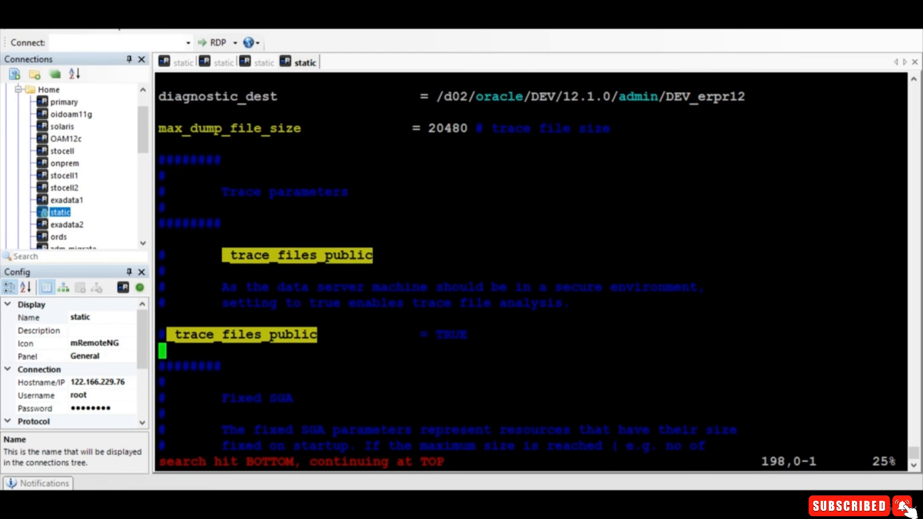
pyautogui.write(':q!')
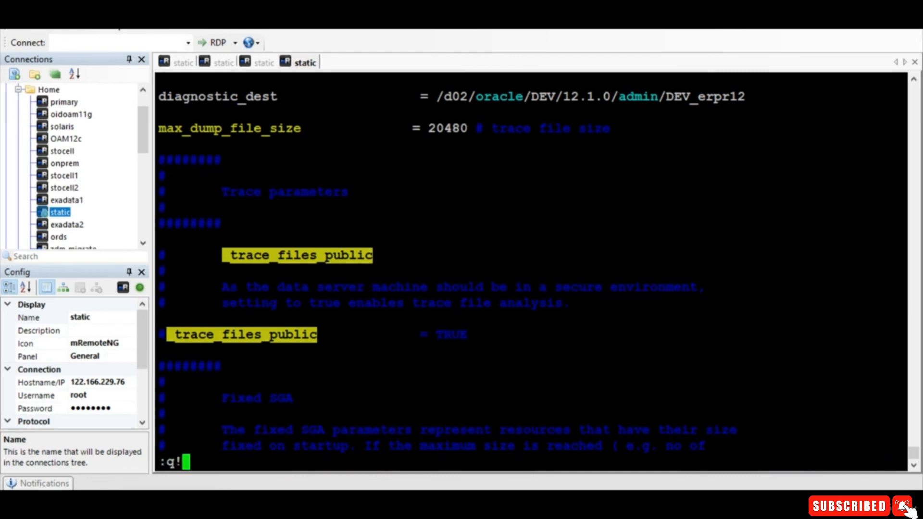
pyautogui.press('Enter')
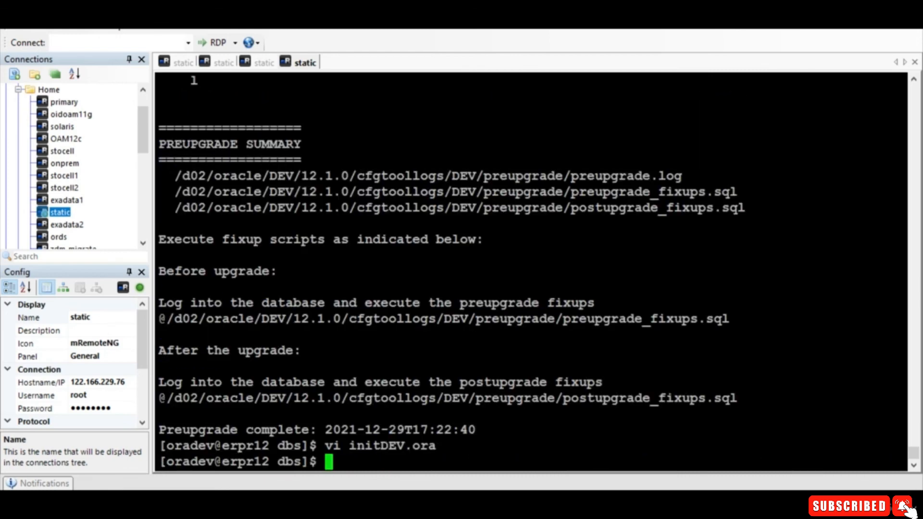